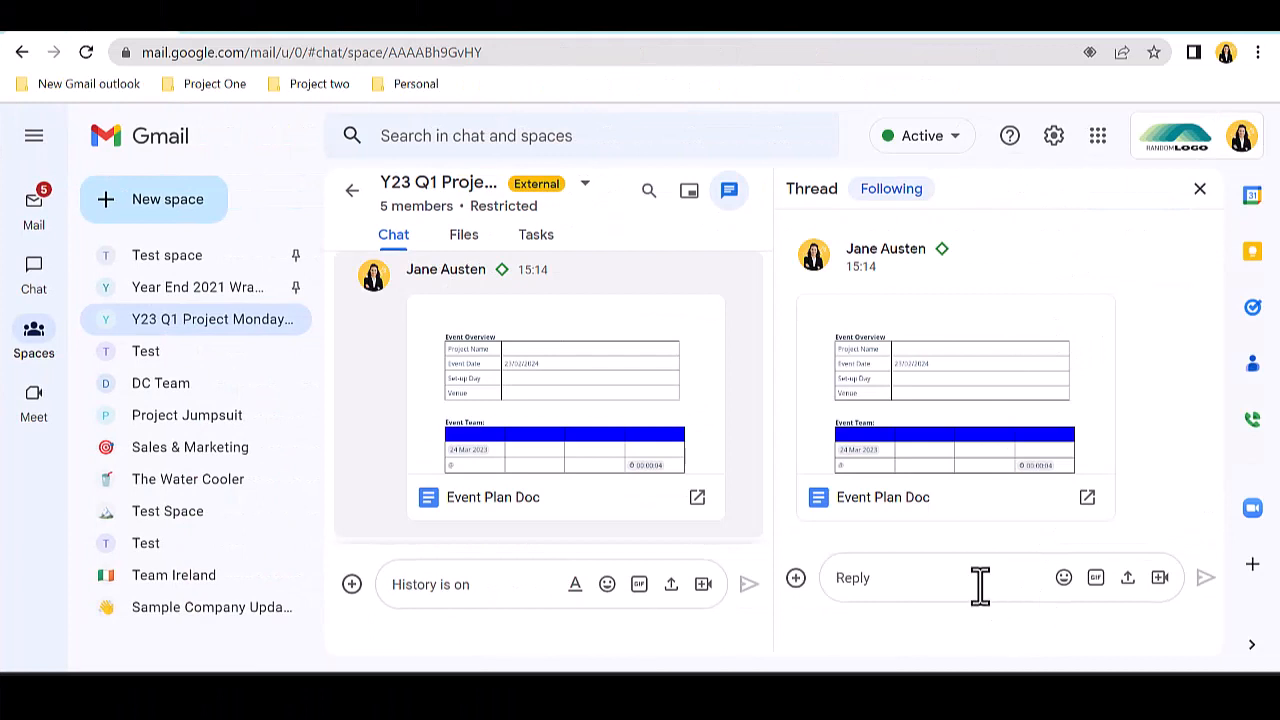
Reply 'I will complete for the venue team - thanks' in the Event Plan Doc thread and send it.
text(I will complete for the venue team - thanks)
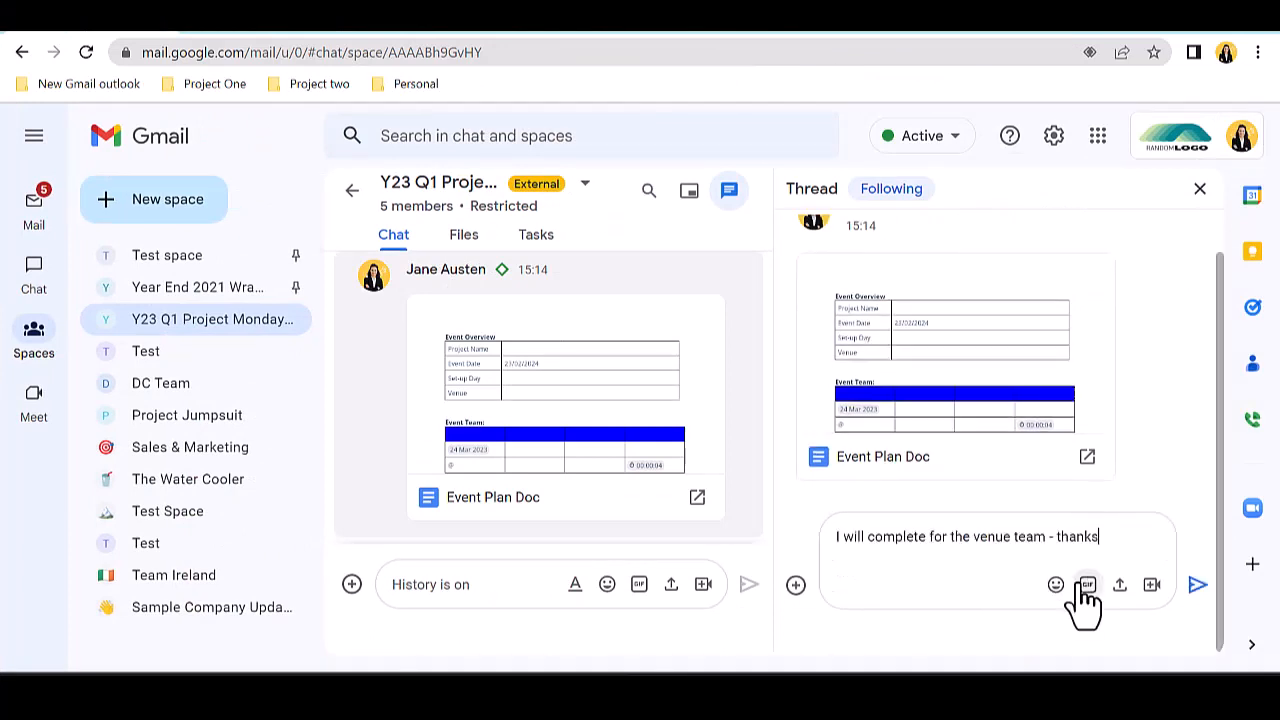
click(1196, 584)
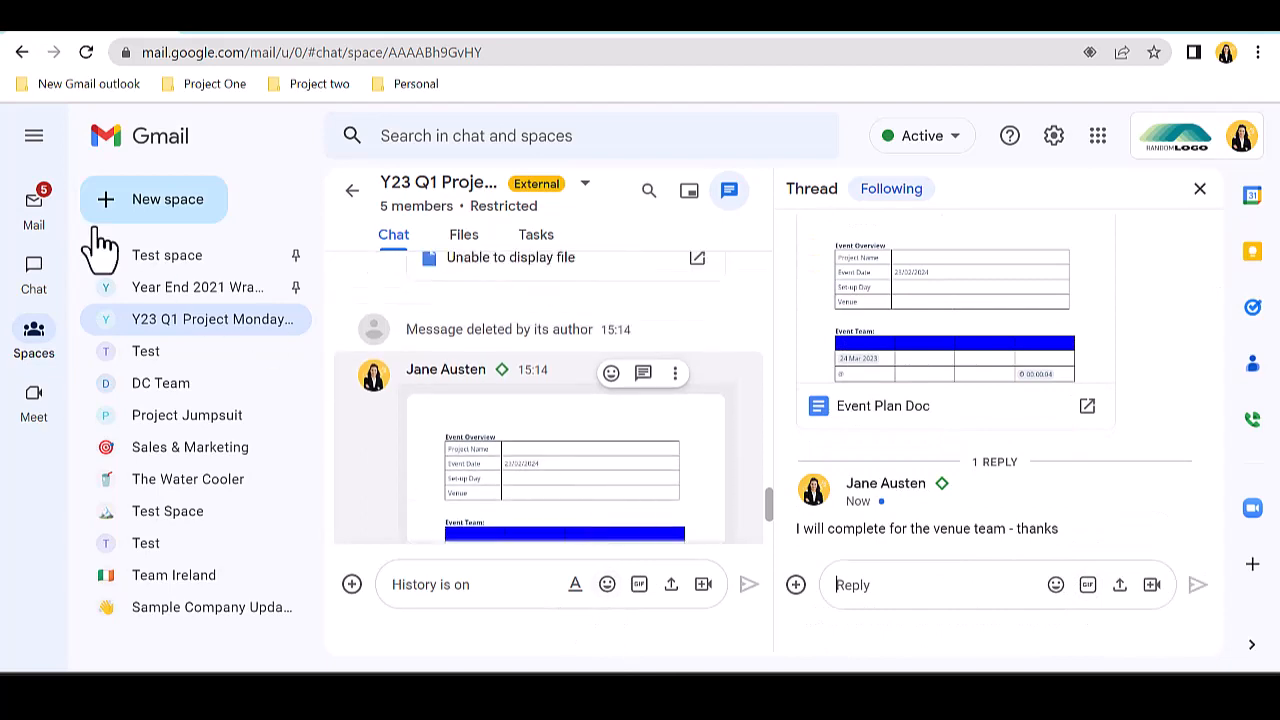
click(34, 198)
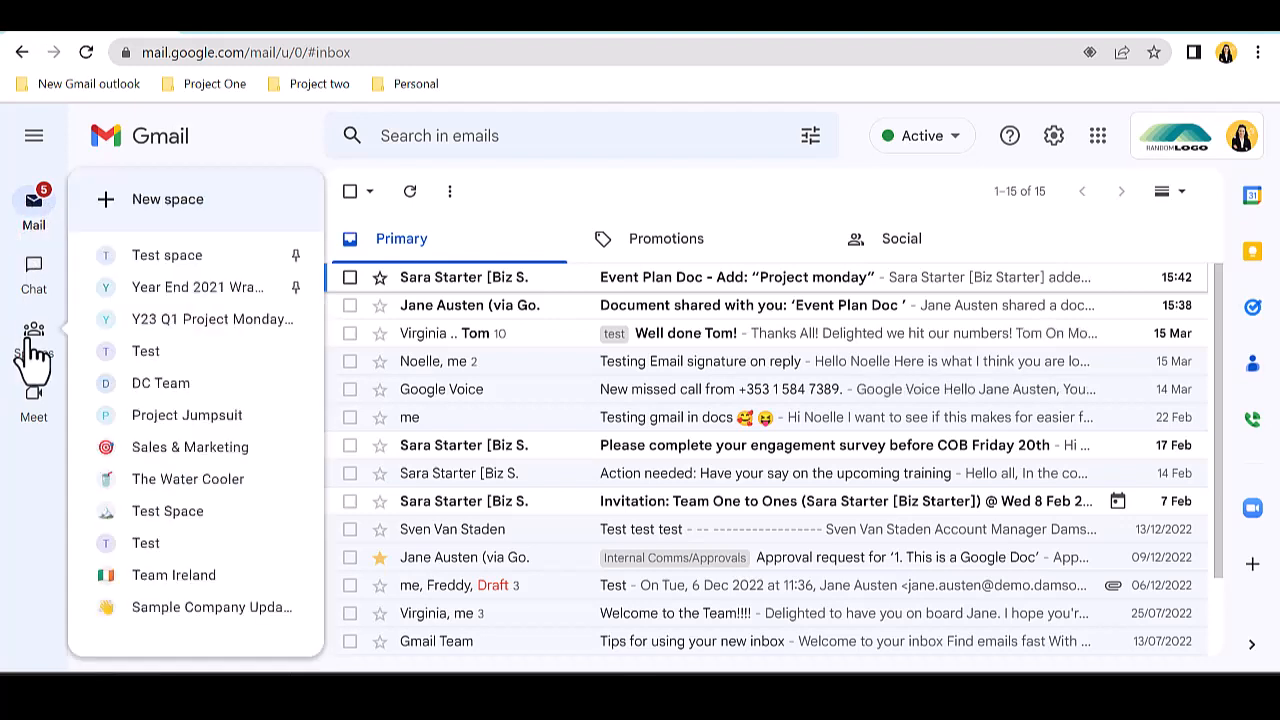
click(212, 320)
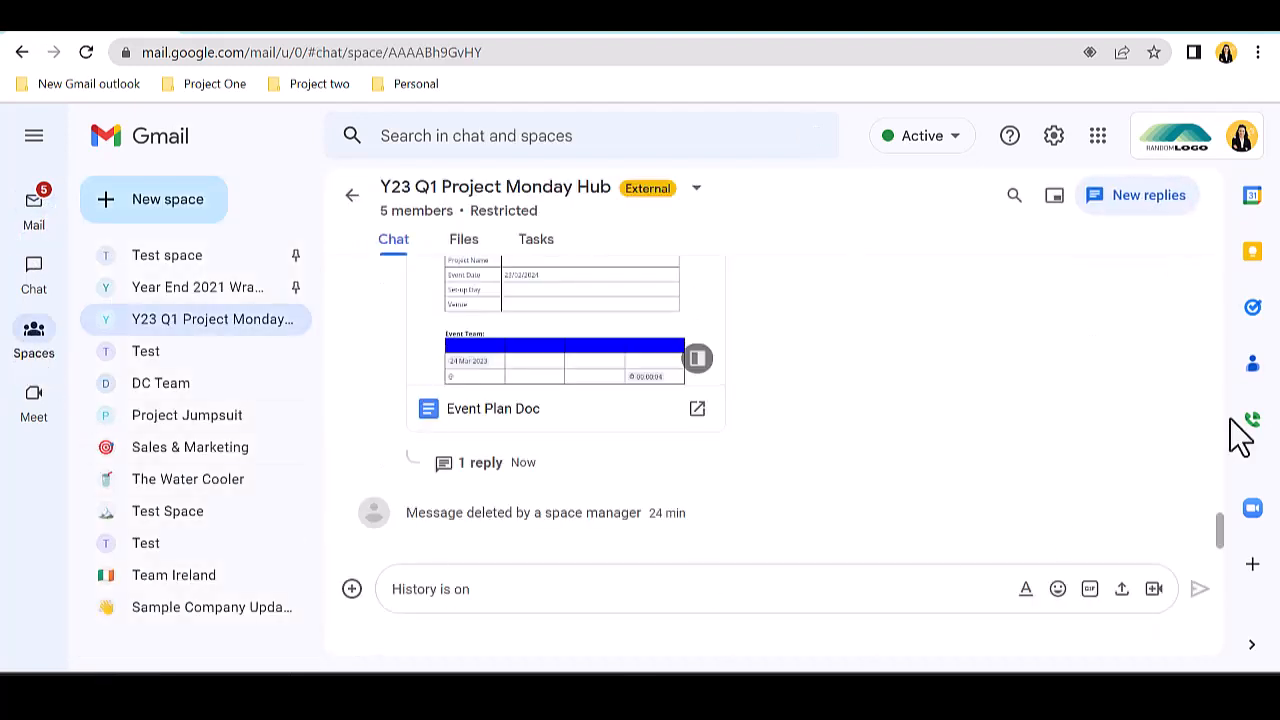
mouse_move(1160, 224)
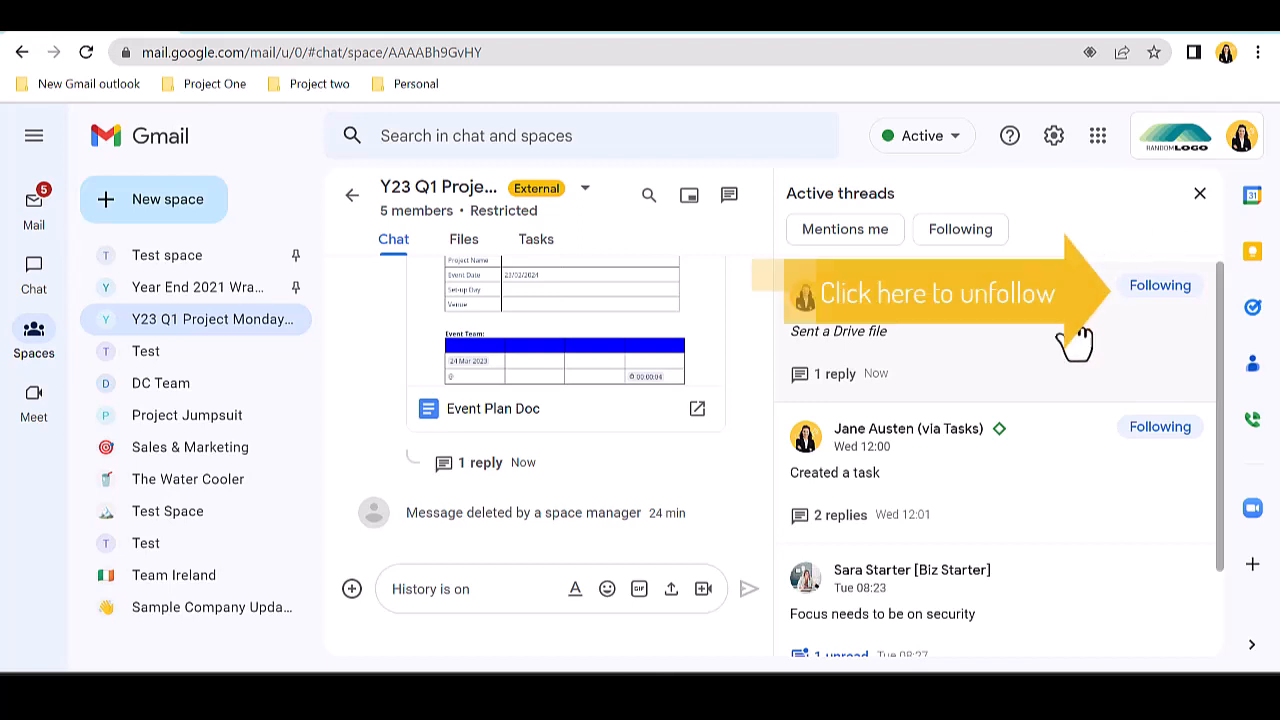
scroll(down, 3)
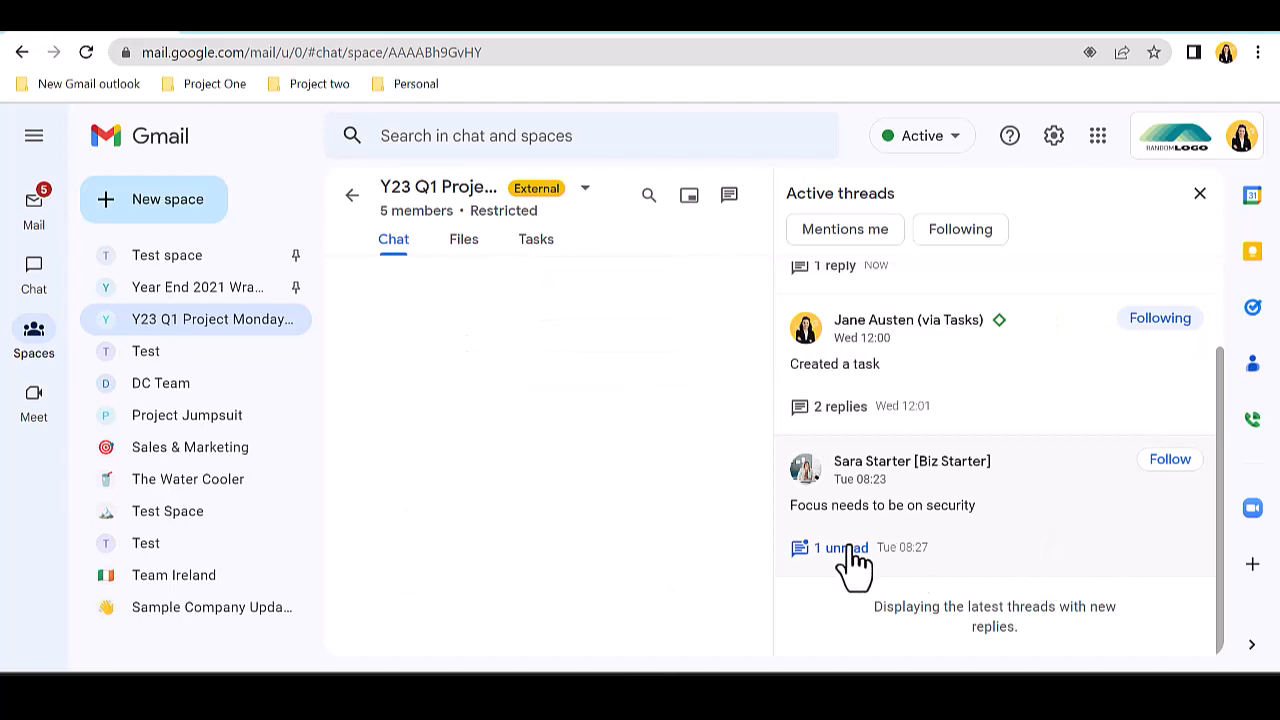
click(840, 548)
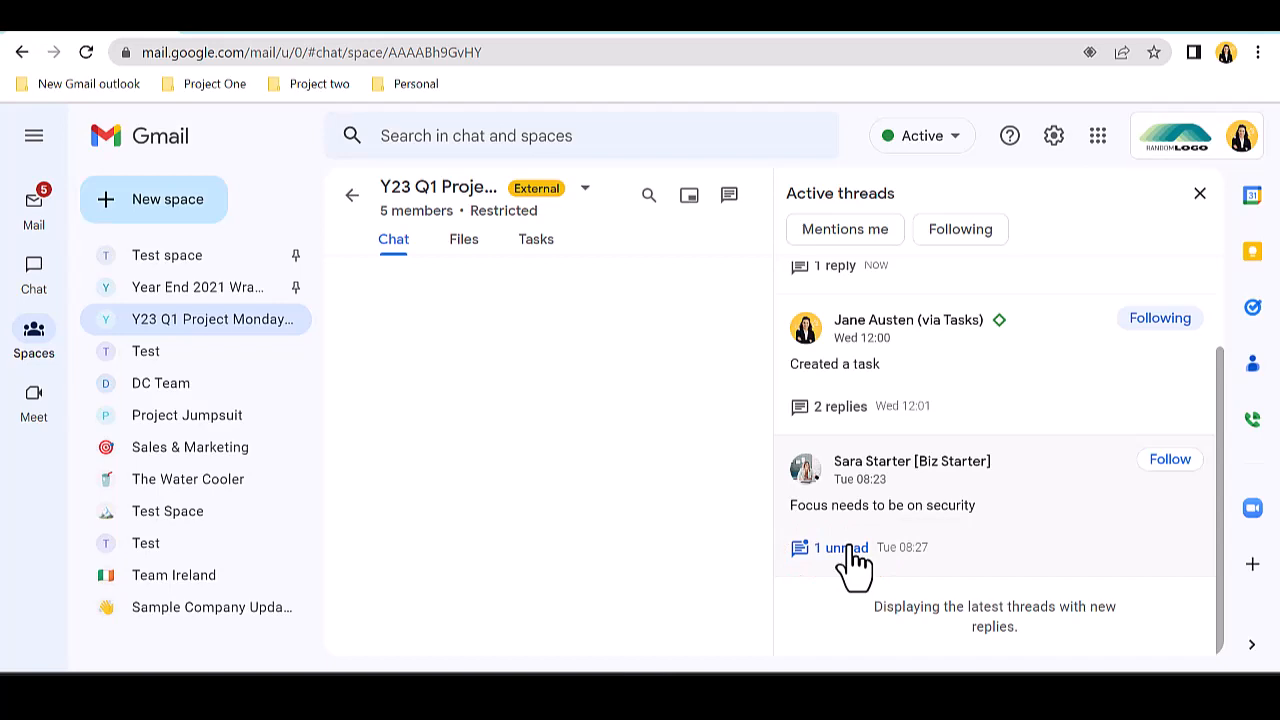
click(840, 548)
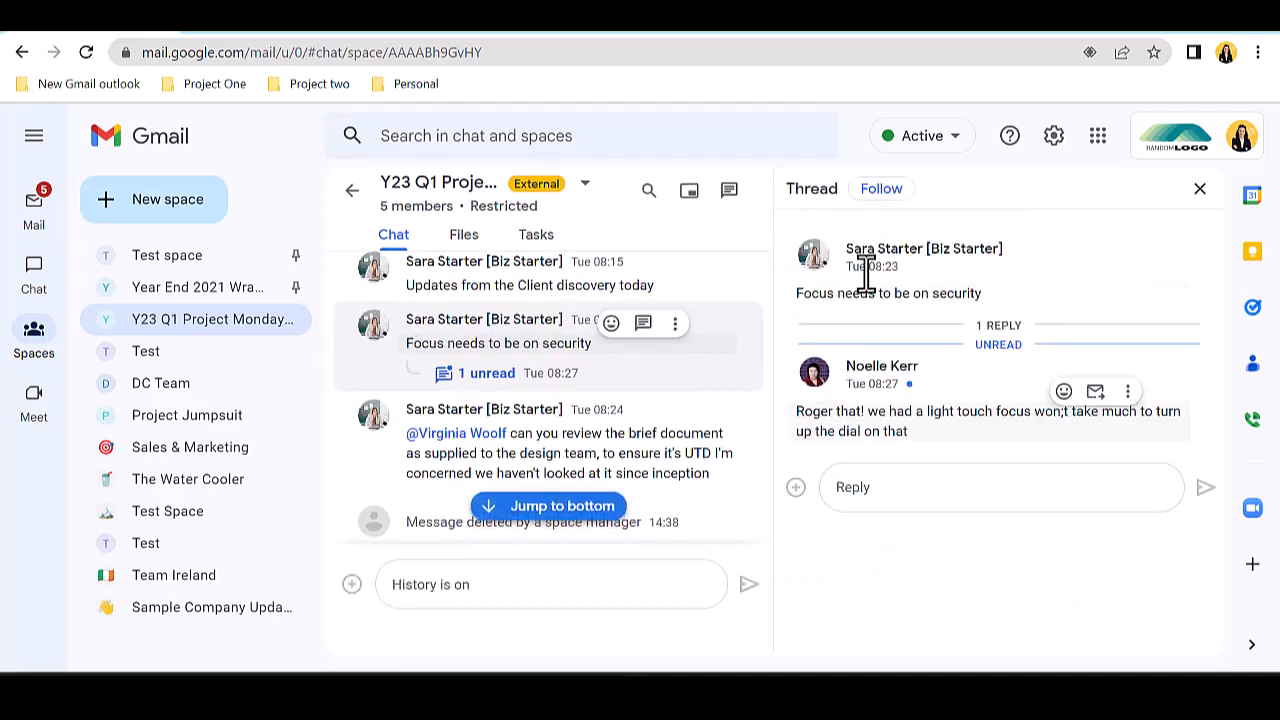
mouse_move(1048, 480)
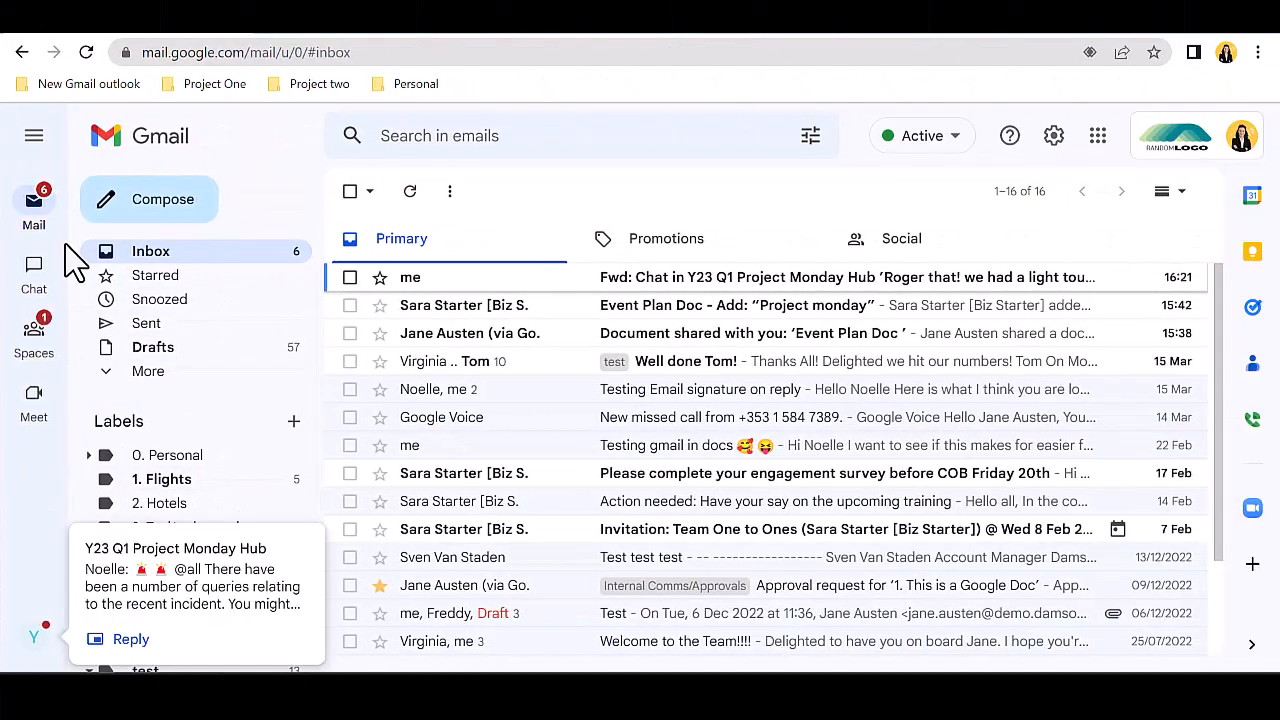
mouse_move(70, 264)
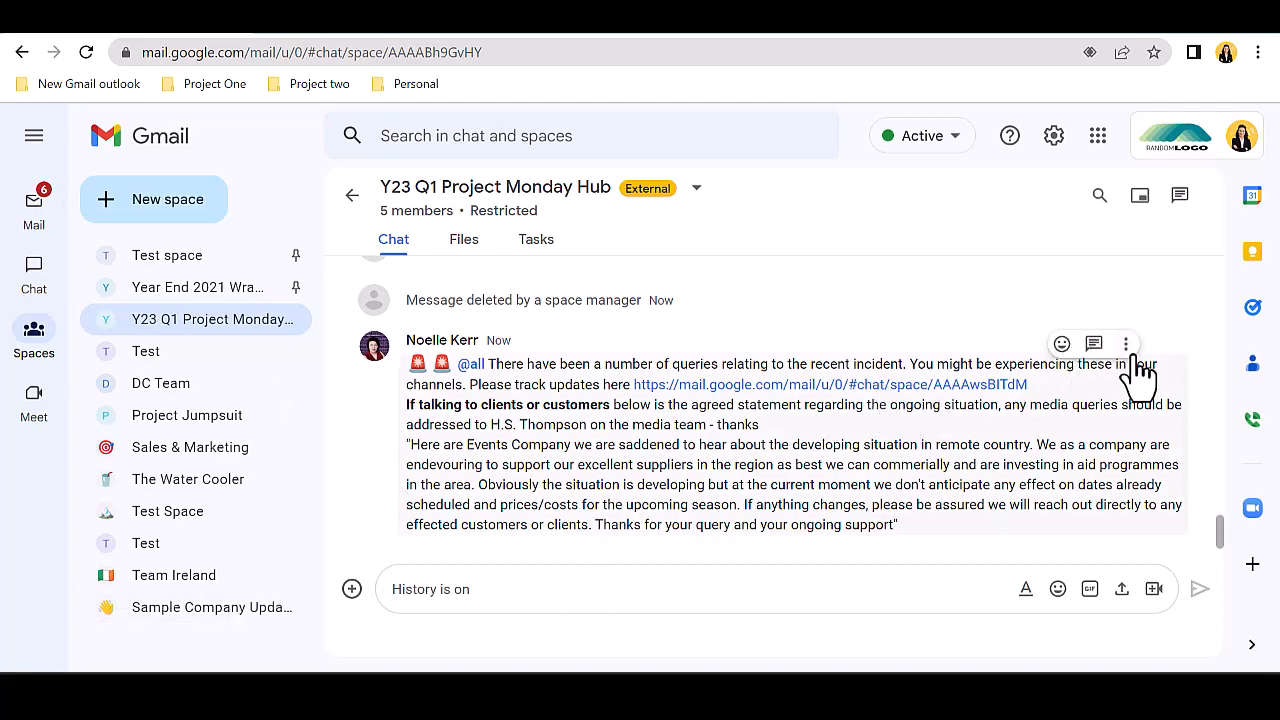
click(1124, 344)
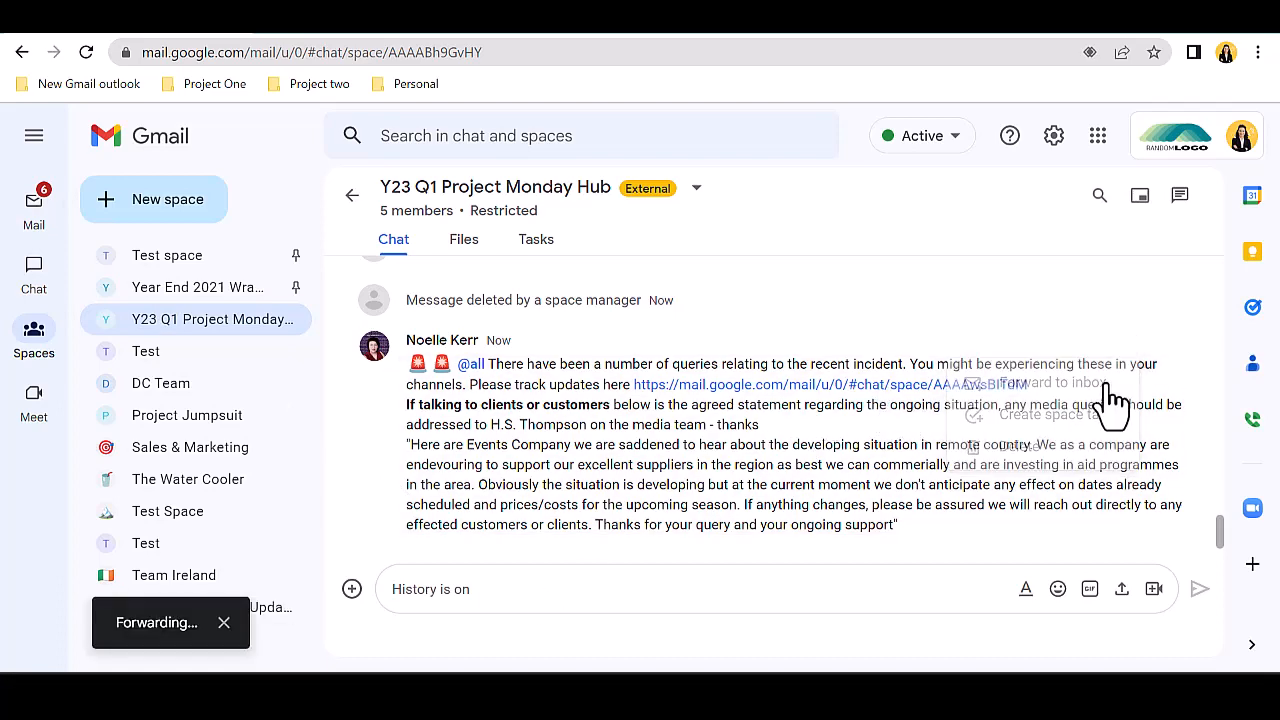
click(32, 206)
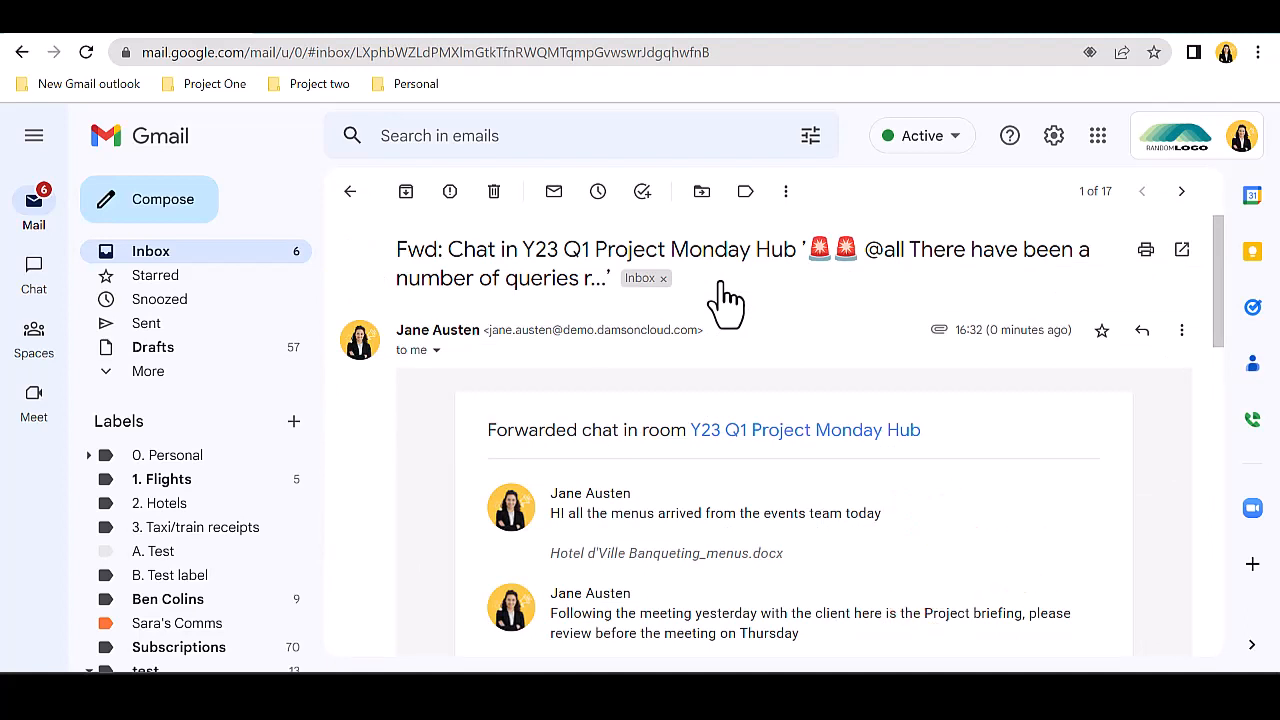
Search Gmail for 'Fwd:chat' and tag the forwarded chat email with the B. Test label.
text(Fwd:chat)
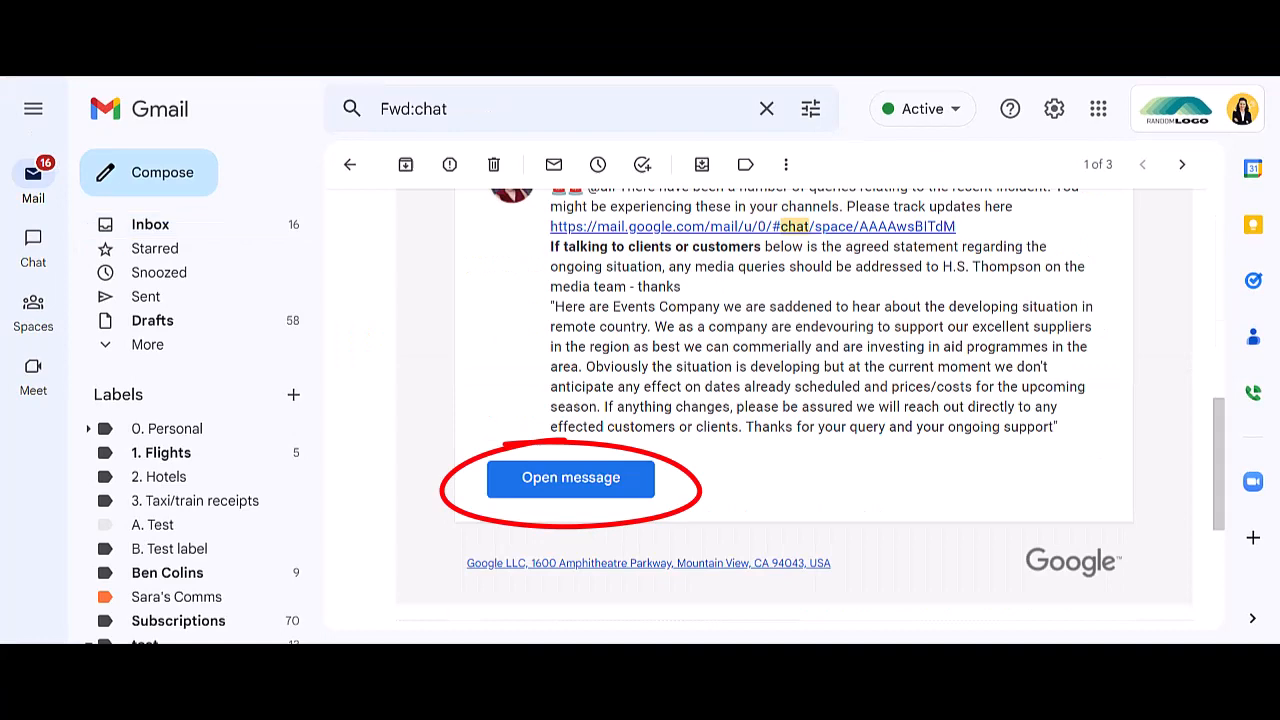
click(570, 478)
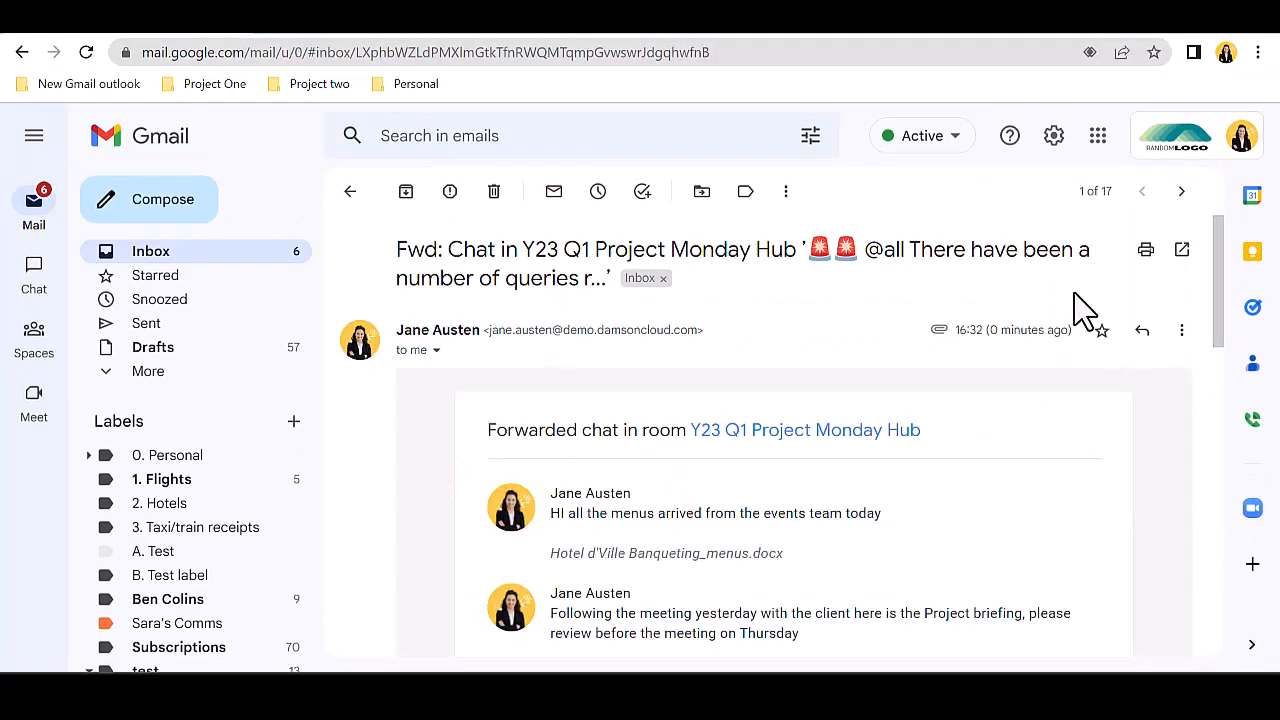
click(744, 192)
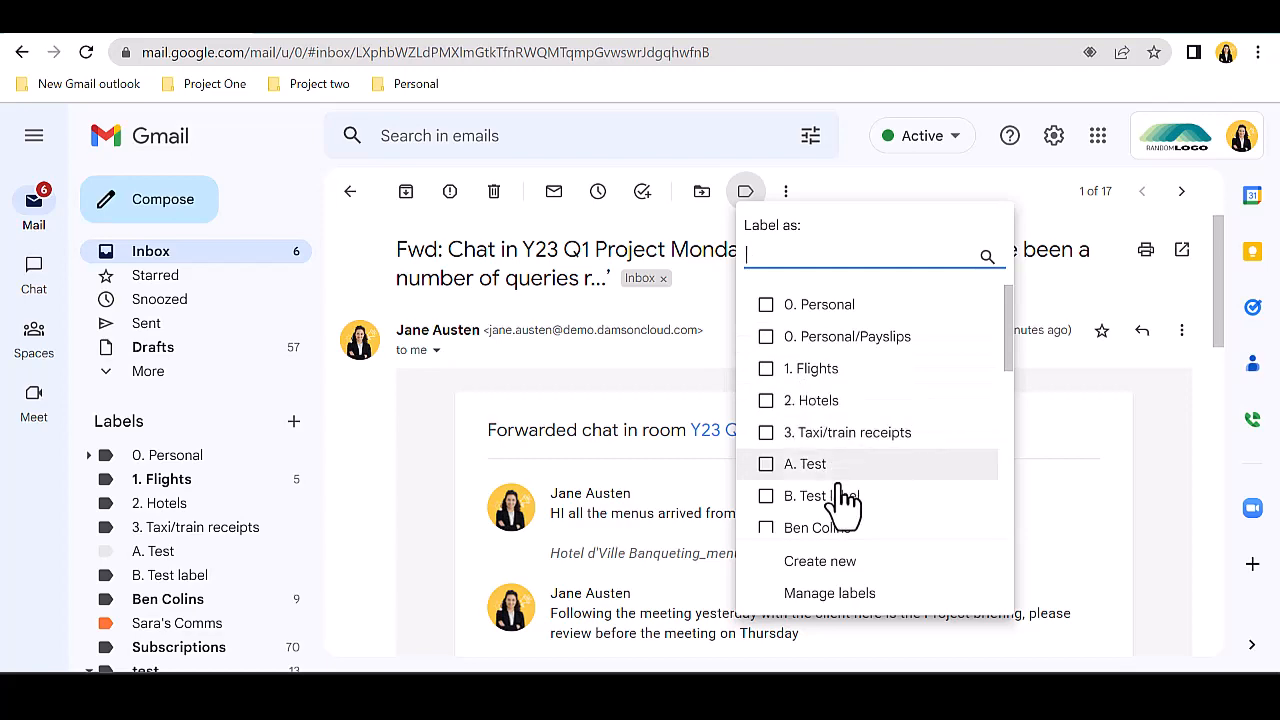
click(766, 464)
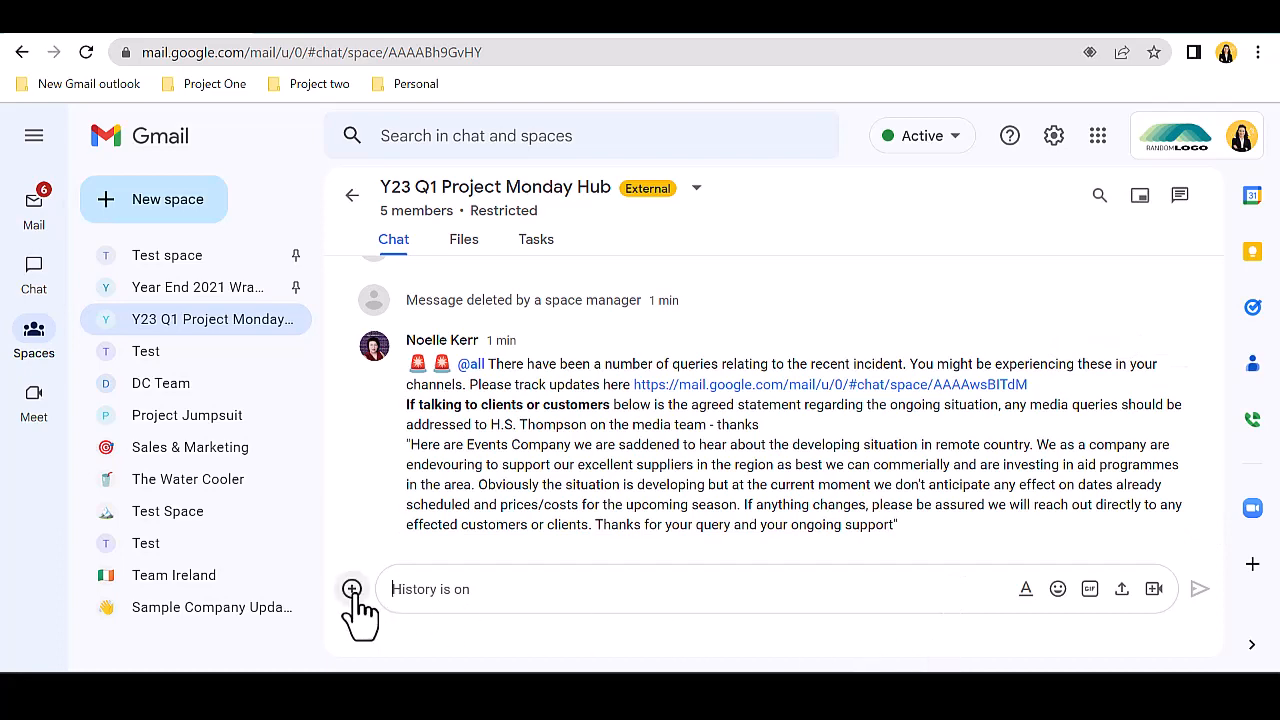
Start a space calendar event set for Monday 27 March starting at 10:00am.
click(1252, 196)
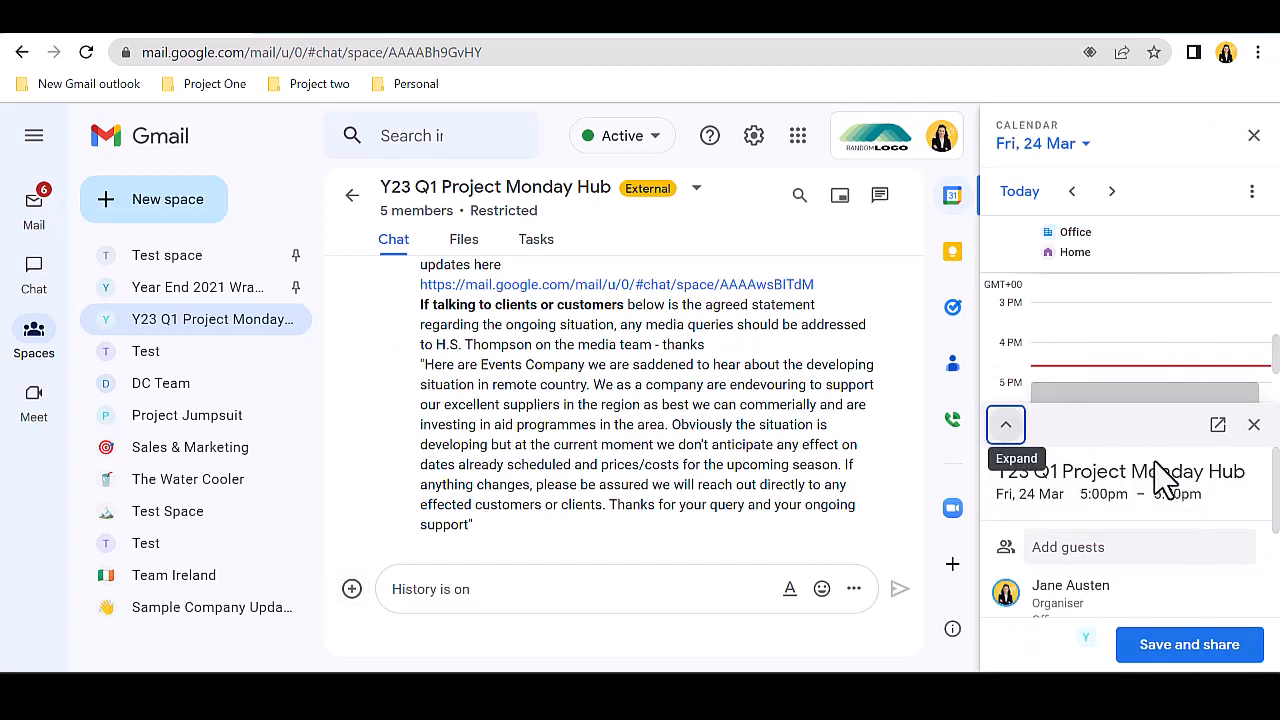
click(1004, 424)
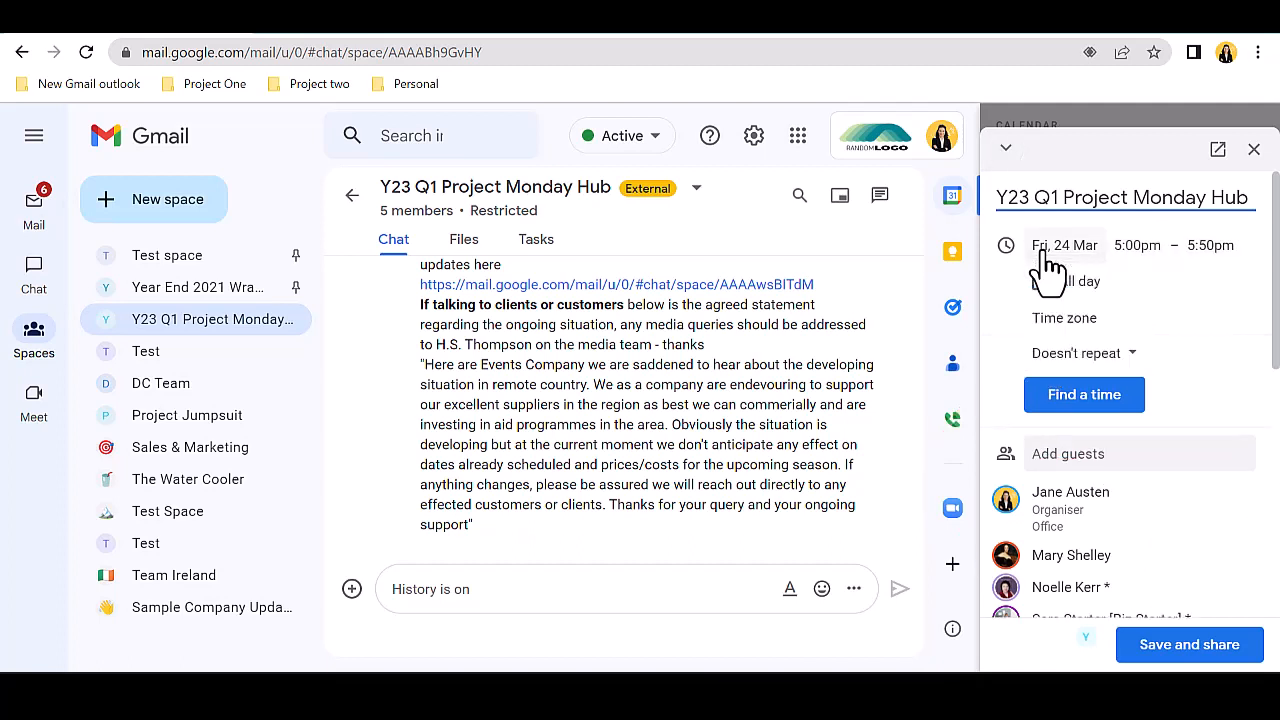
click(1064, 244)
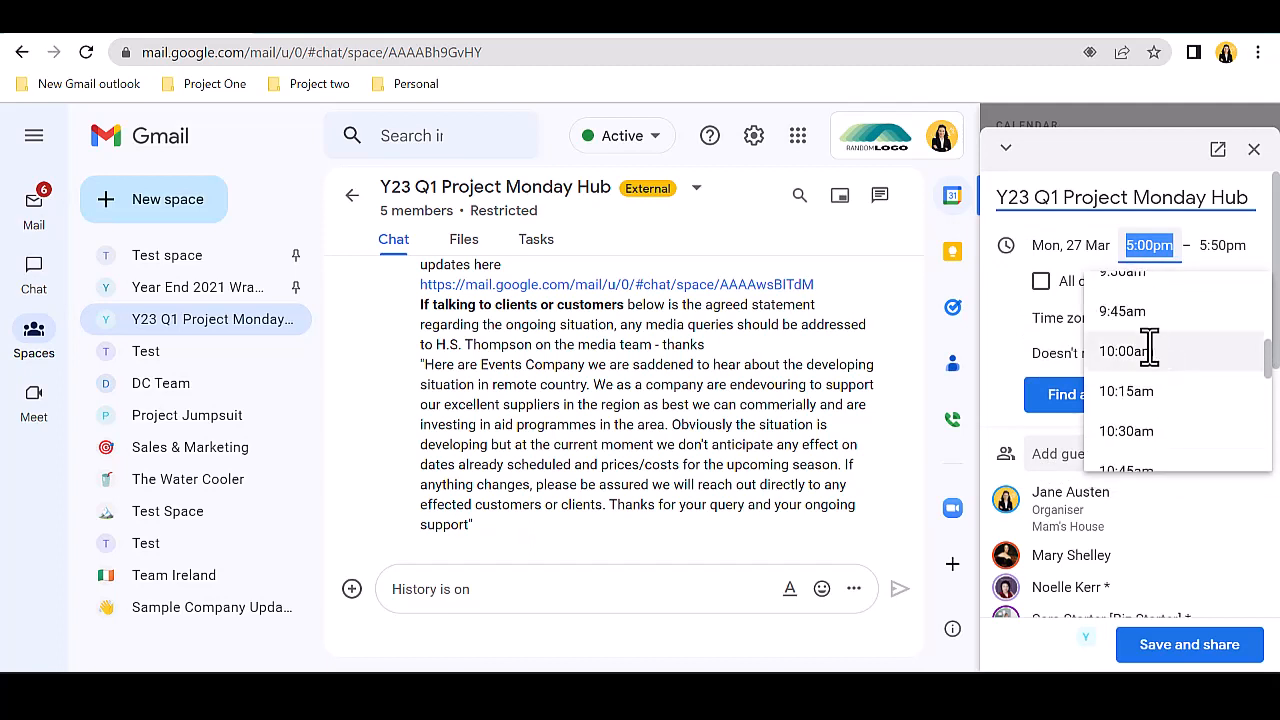
click(1120, 352)
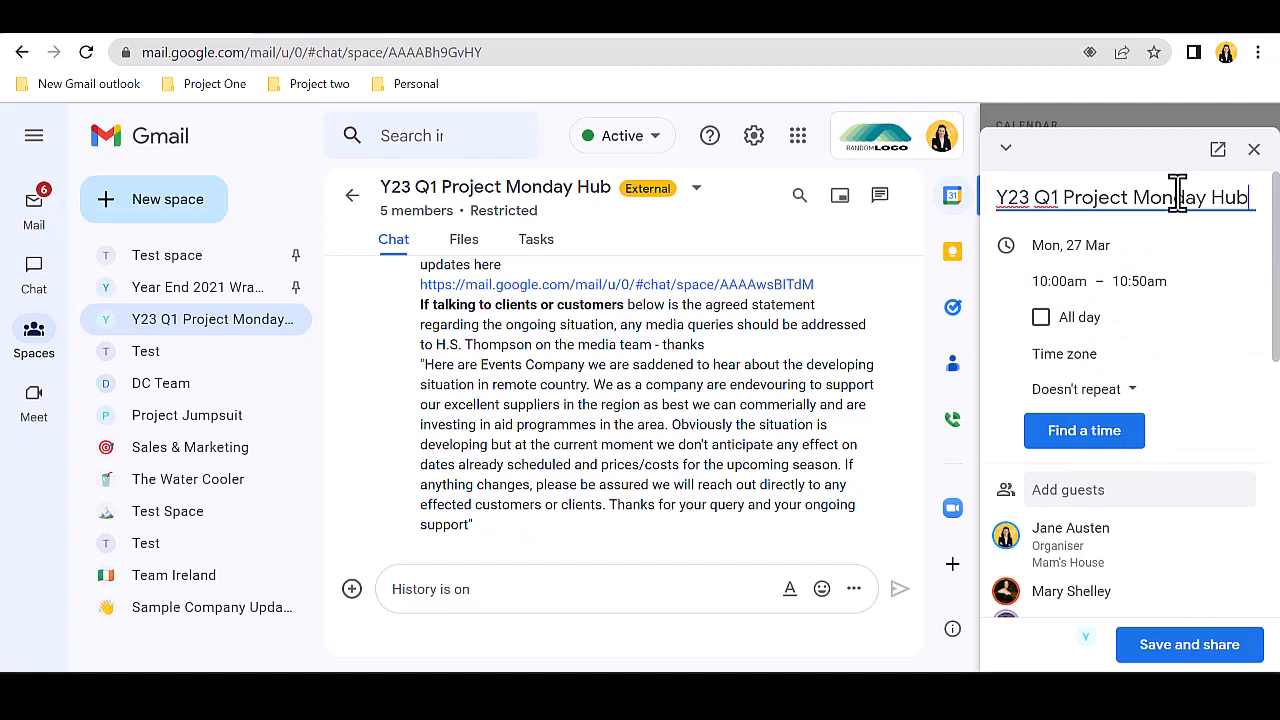
Append ': Update on Emergency Situation' to the title, then save and share the event.
text(: Update on)
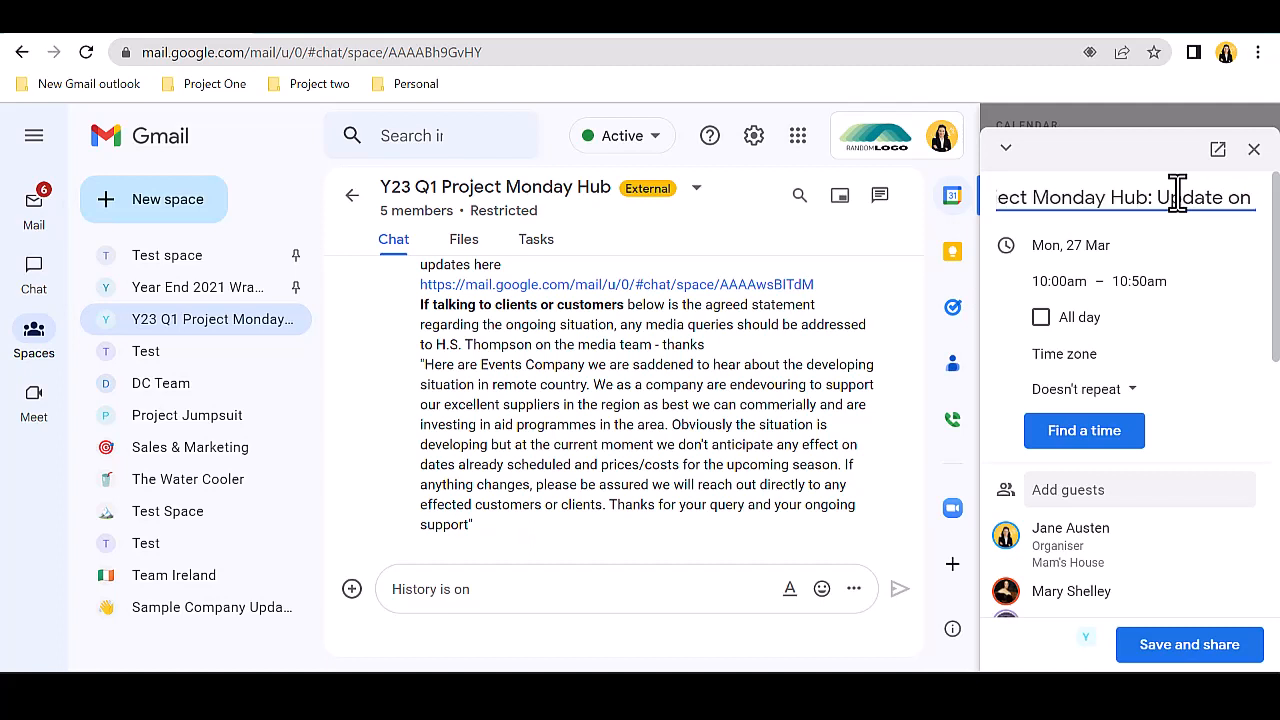
text(Emergency)
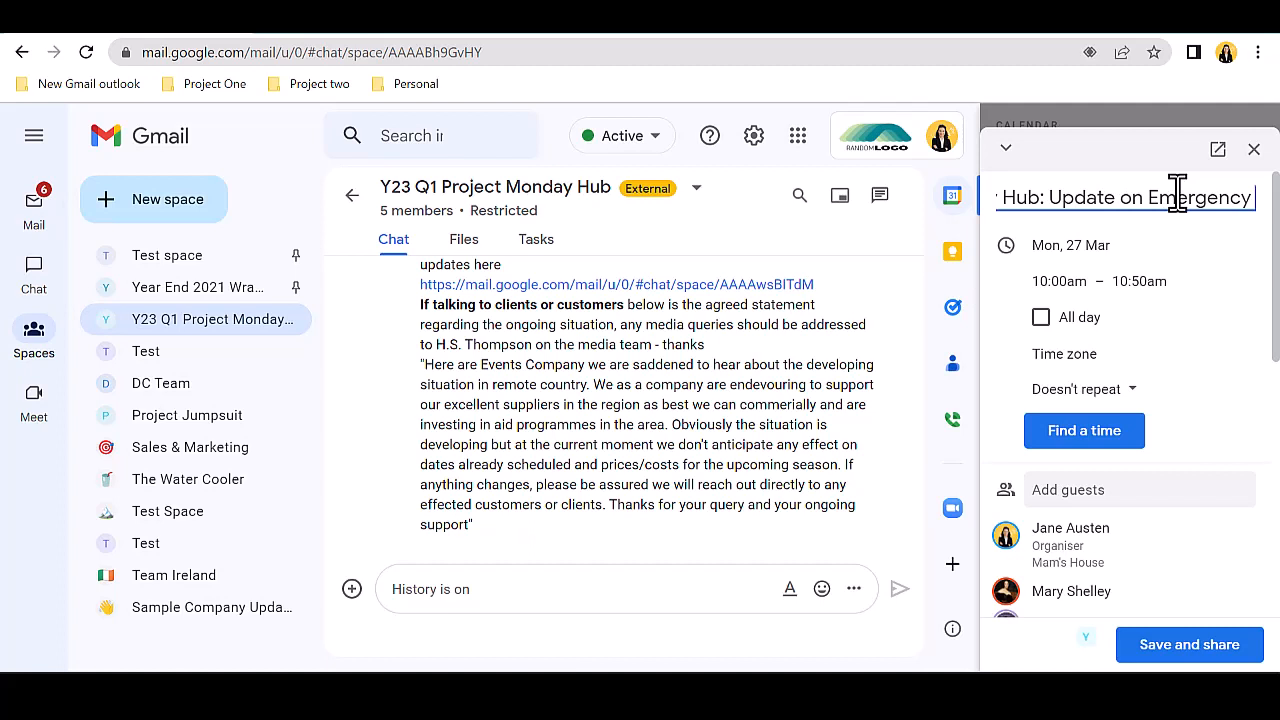
text(Situation)
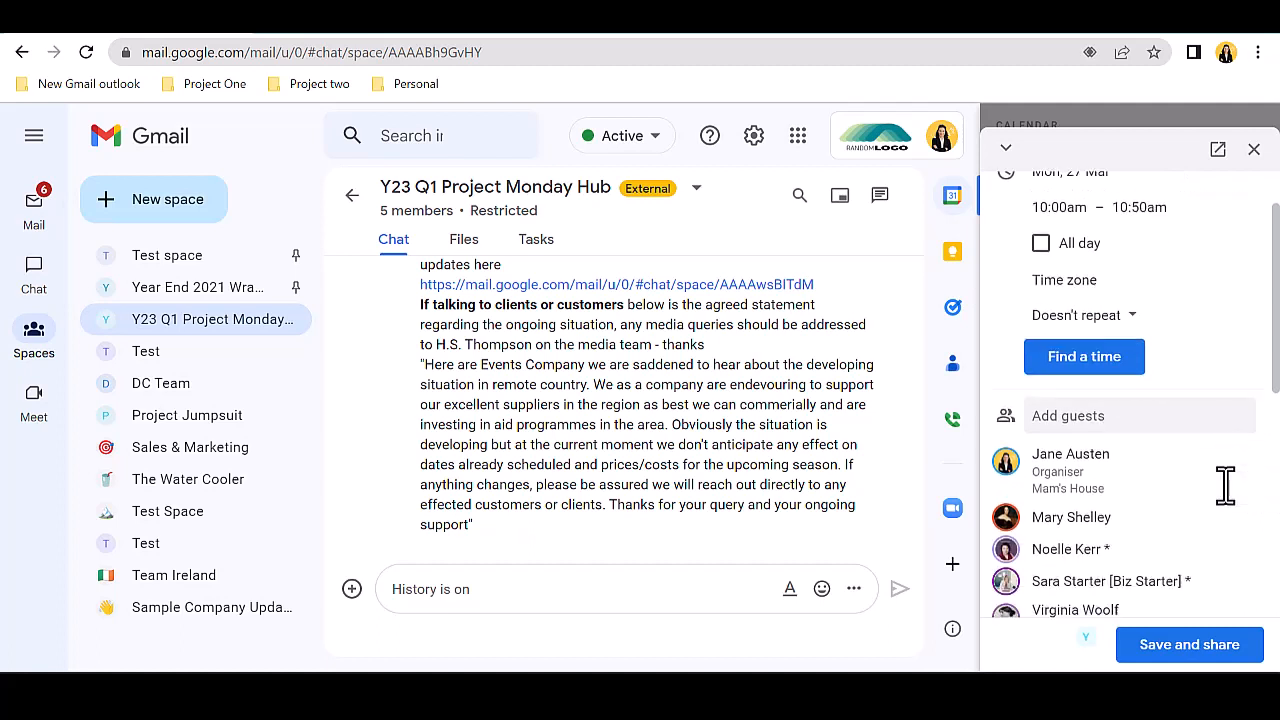
scroll(down, 3)
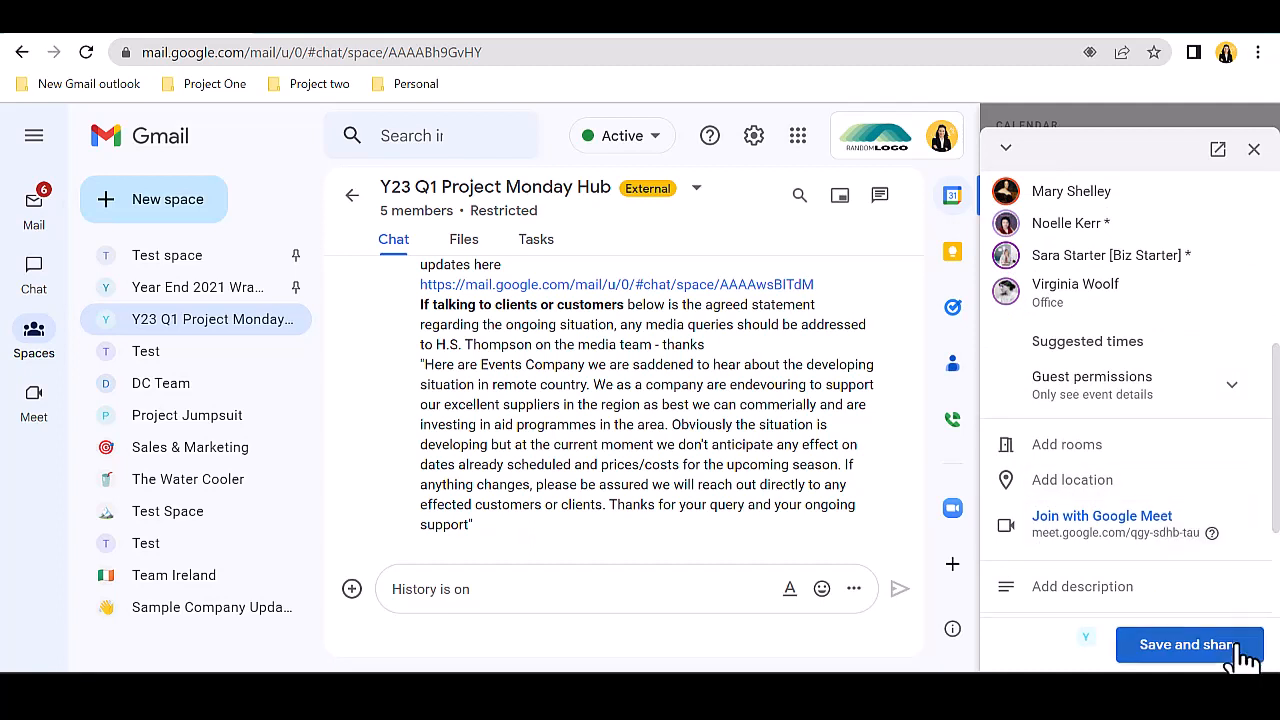
click(1188, 644)
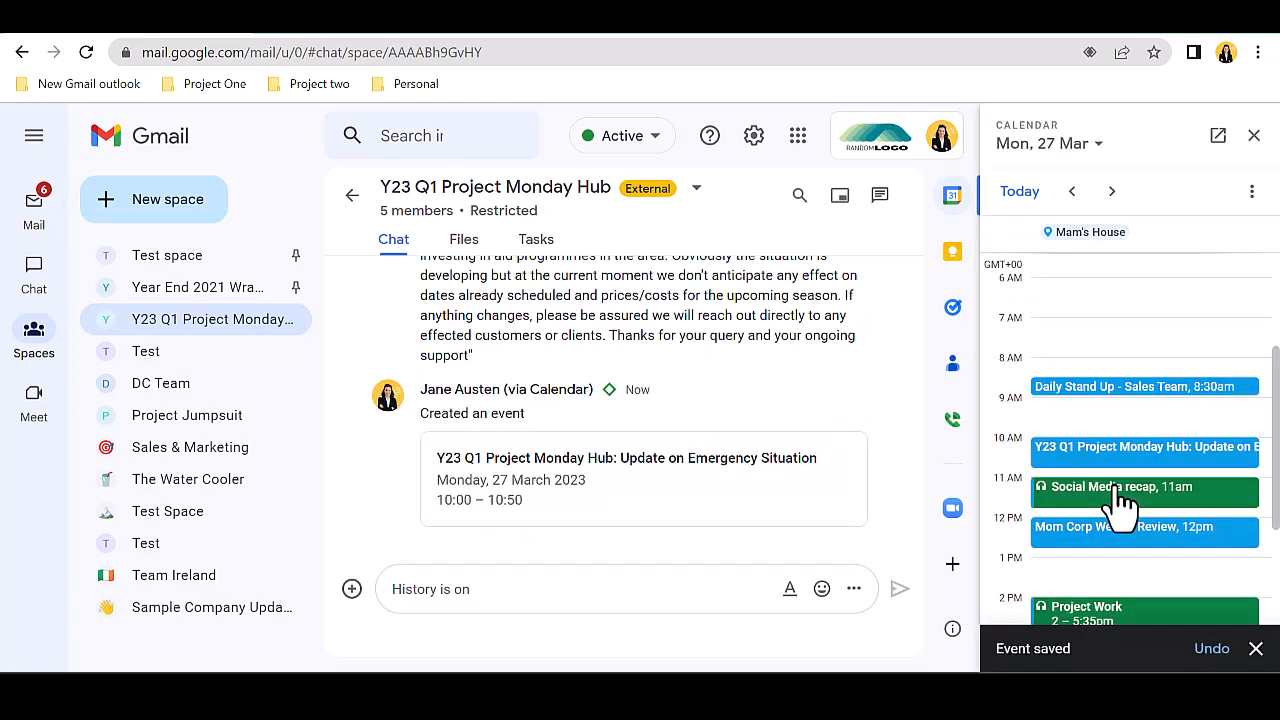
mouse_move(680, 548)
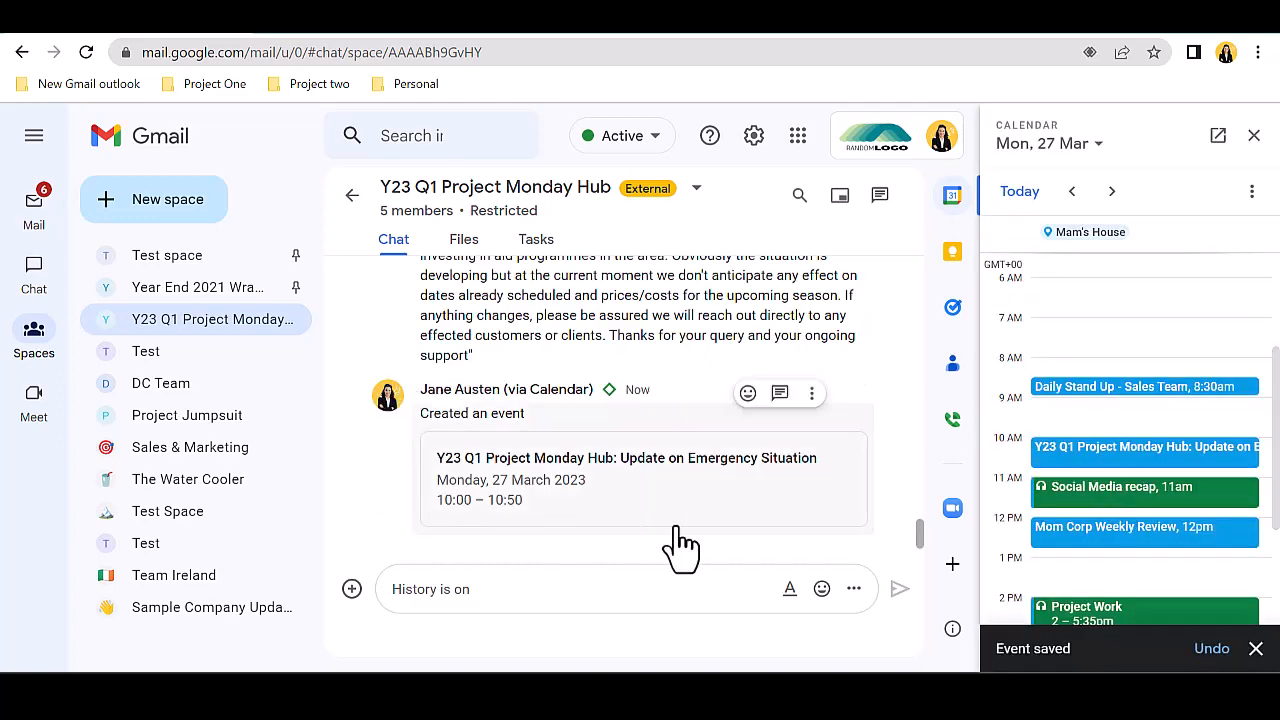
mouse_move(876, 540)
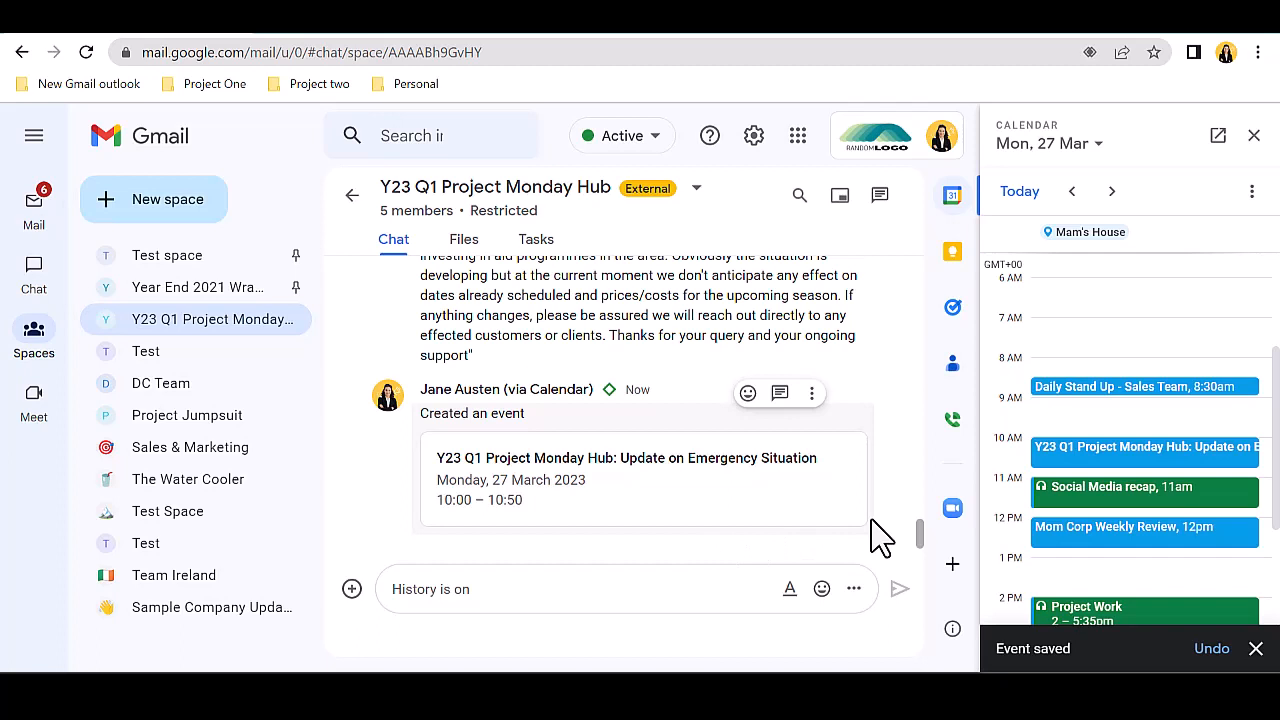
mouse_move(772, 518)
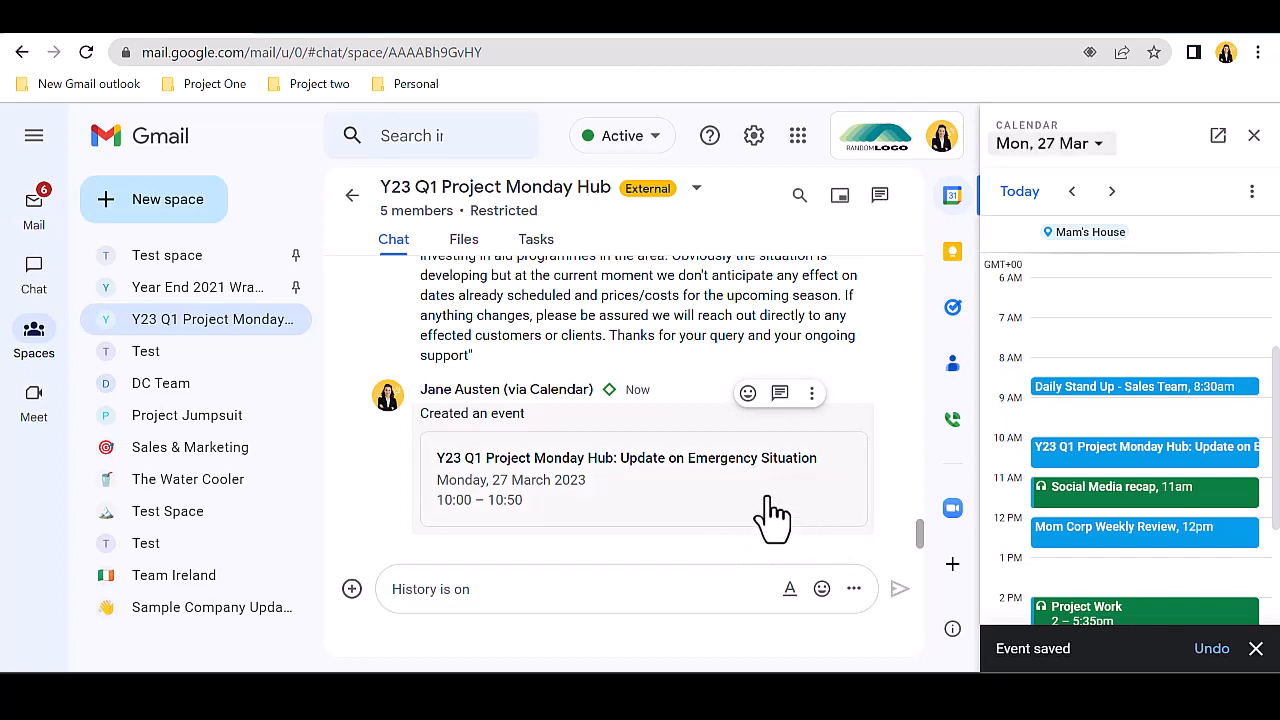
View the emergency-situation event's details in the Calendar side panel and close it.
click(1144, 452)
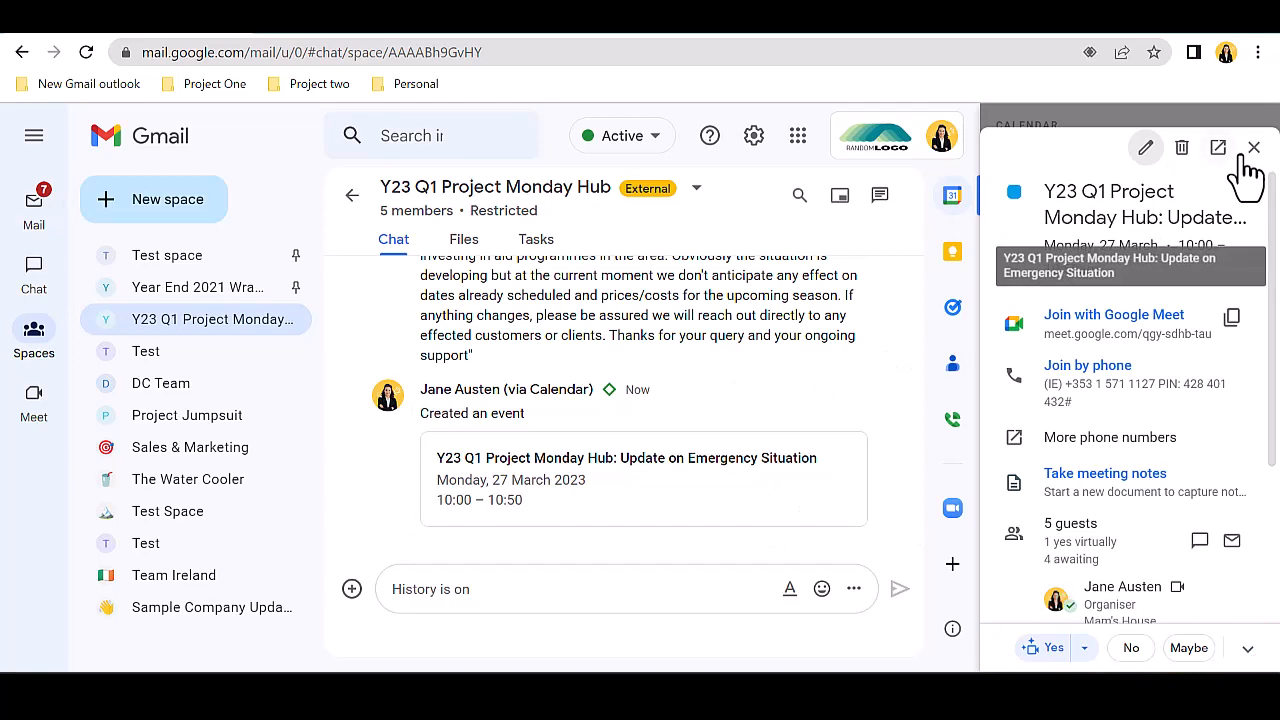
click(1252, 148)
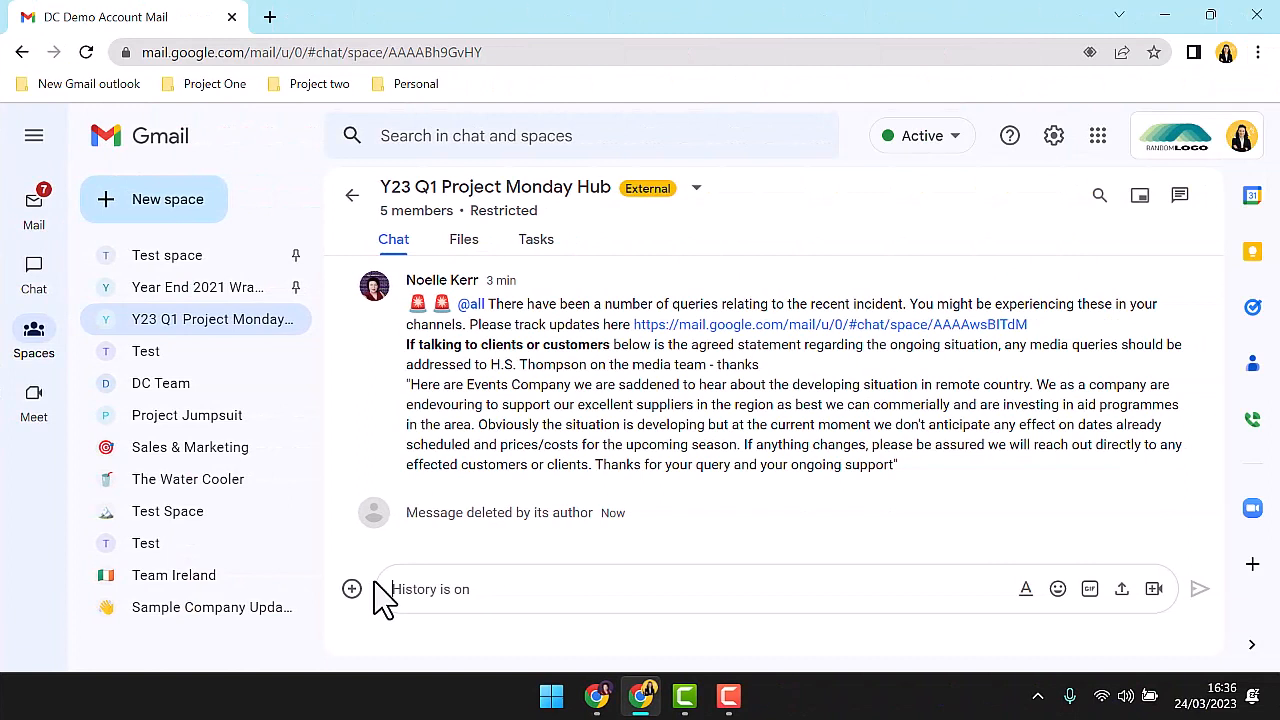
Post 'Can everyone jump into this meeting...' with a video meeting attached and join it.
text(Can everyone jump into this meeting, I need to brief you on some of the ongoing issues we need to monitor coming from today's news)
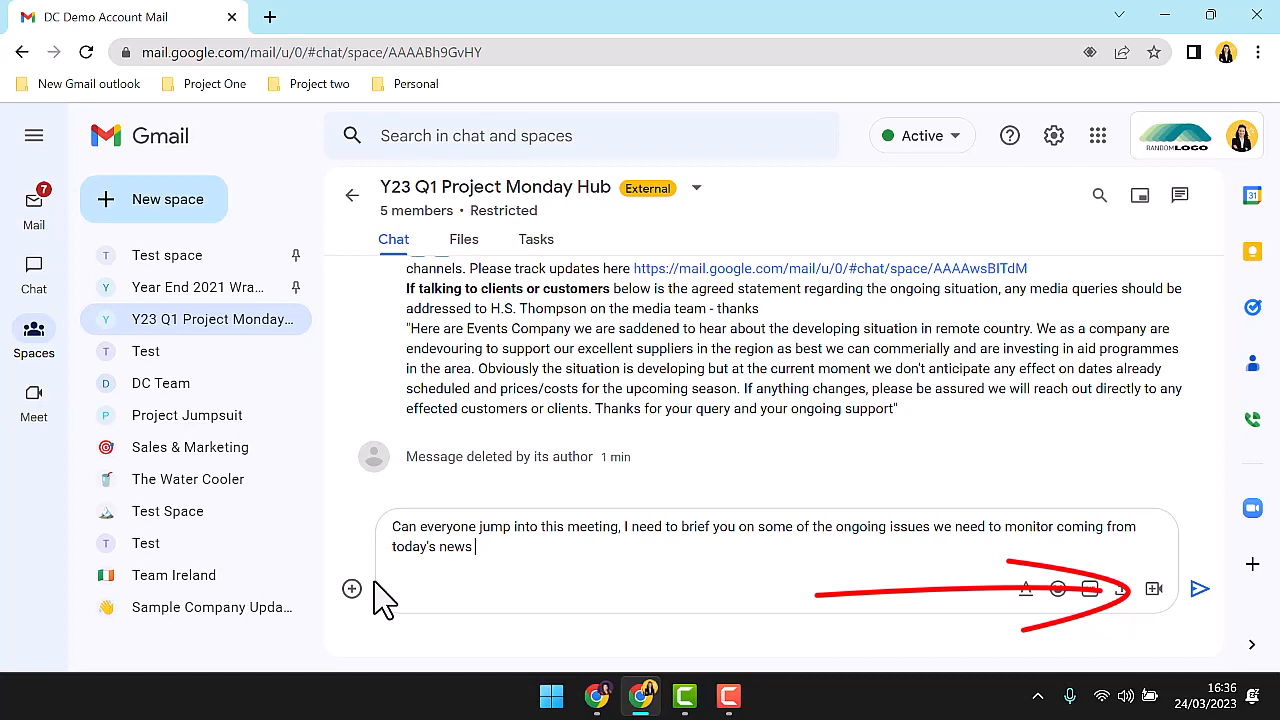
click(1152, 600)
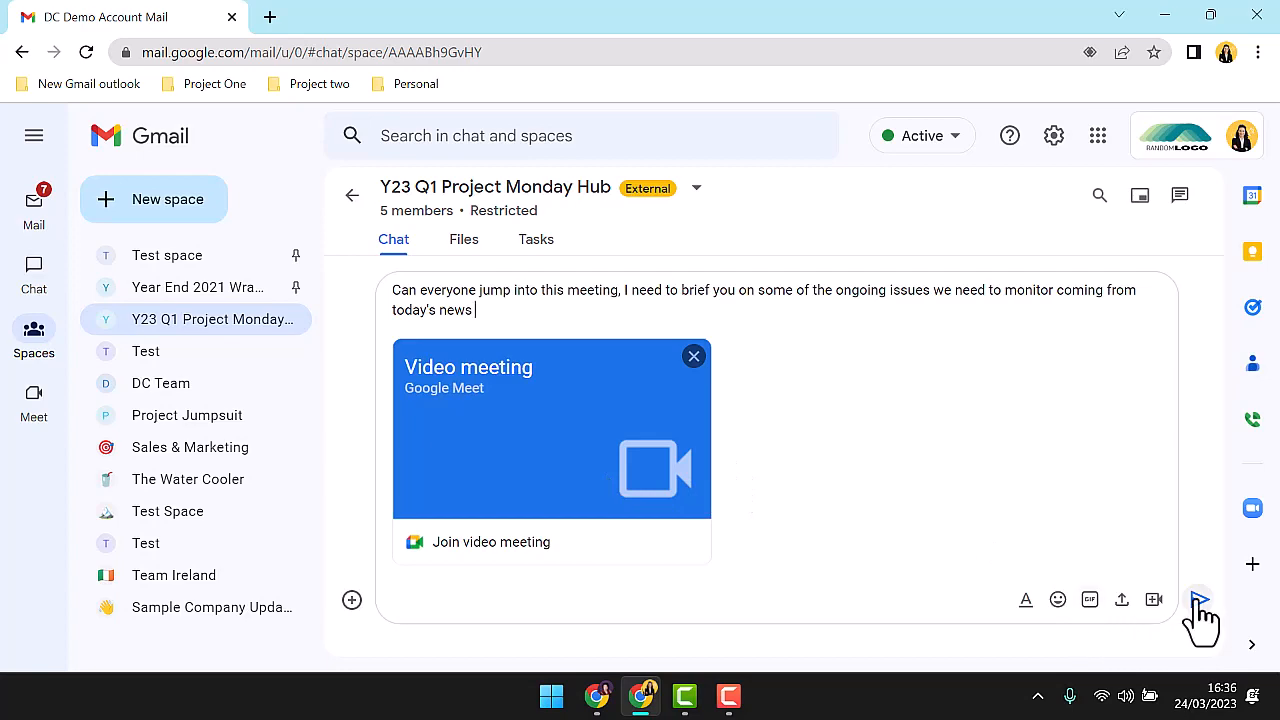
click(1200, 600)
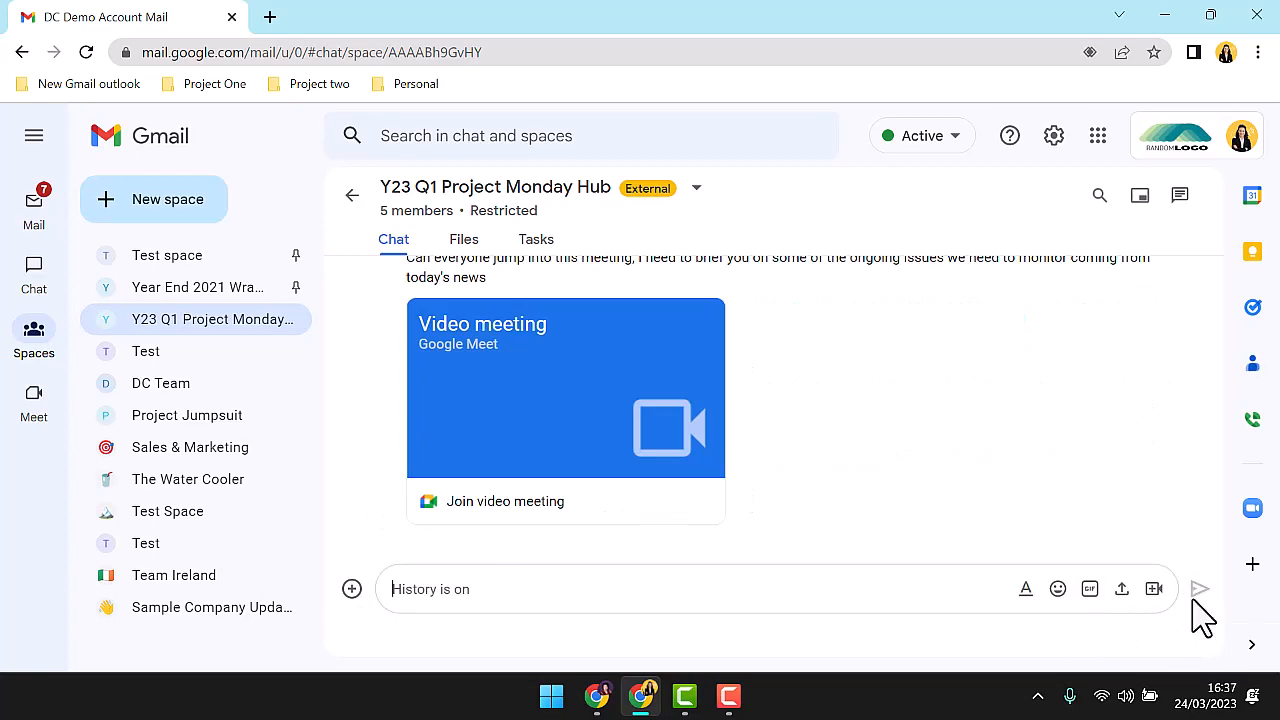
click(504, 500)
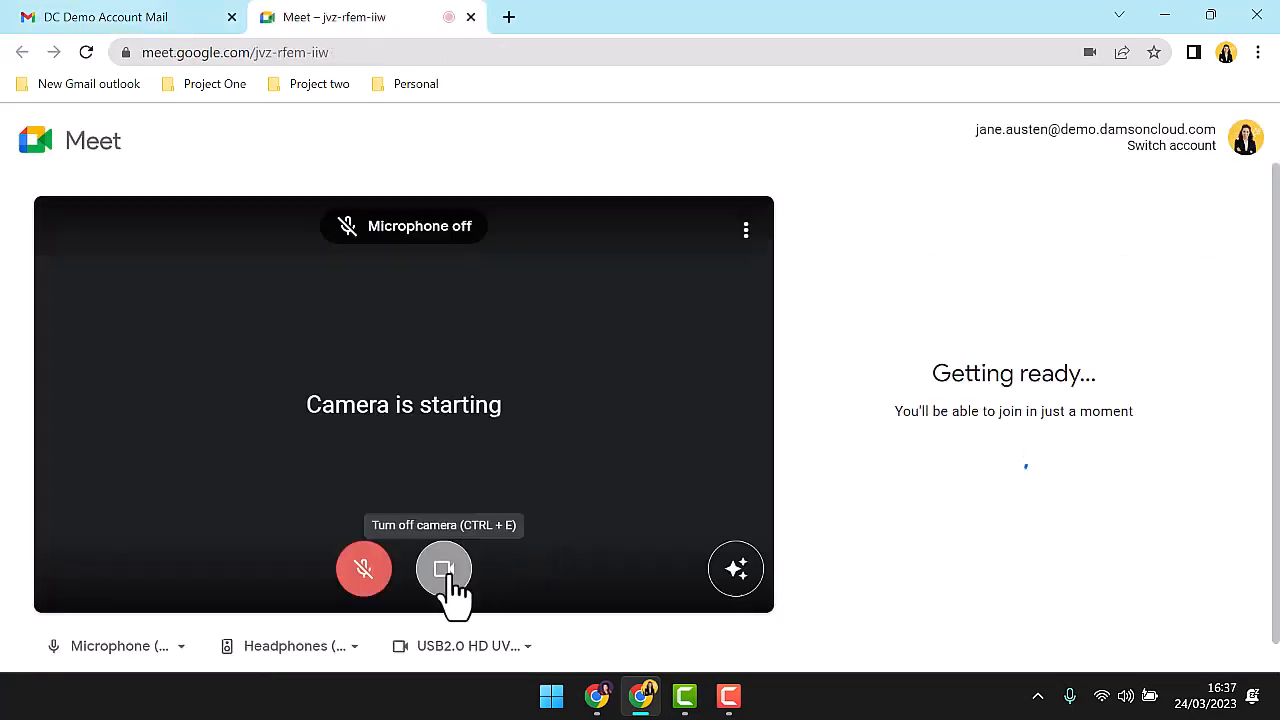
Join the Meet call with the camera off, check joining info, and return to Gmail.
click(444, 568)
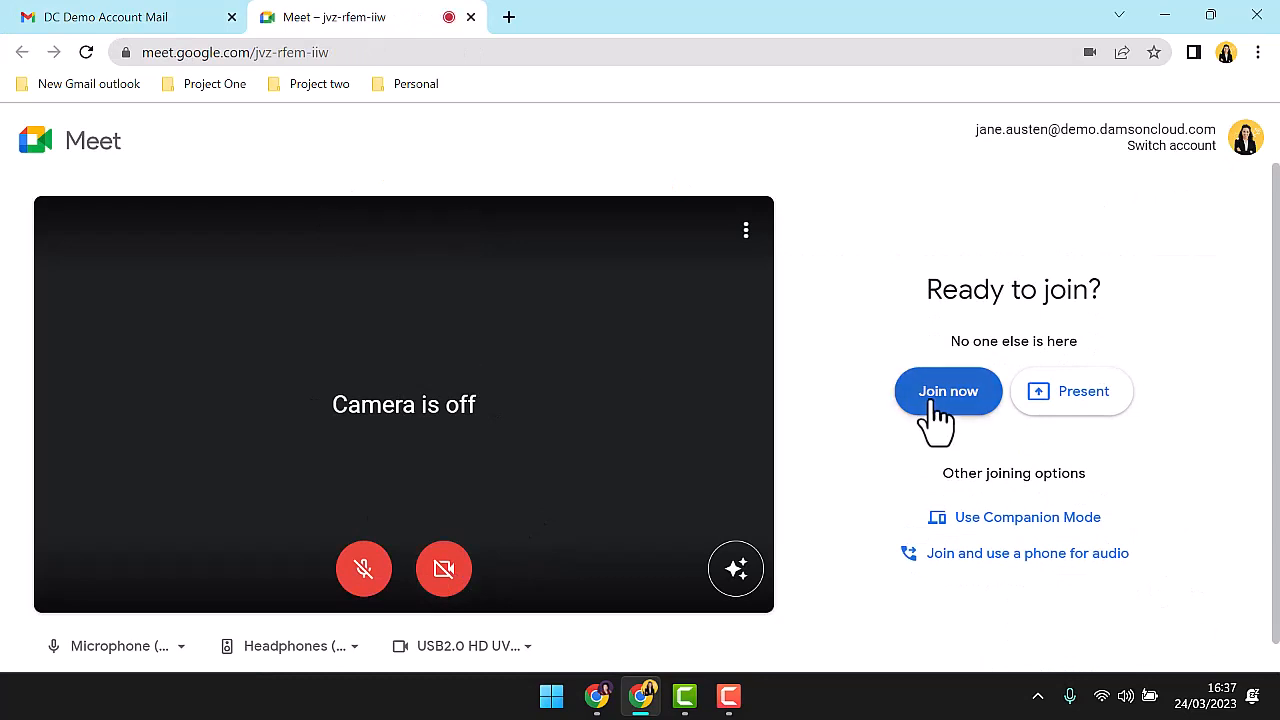
click(948, 390)
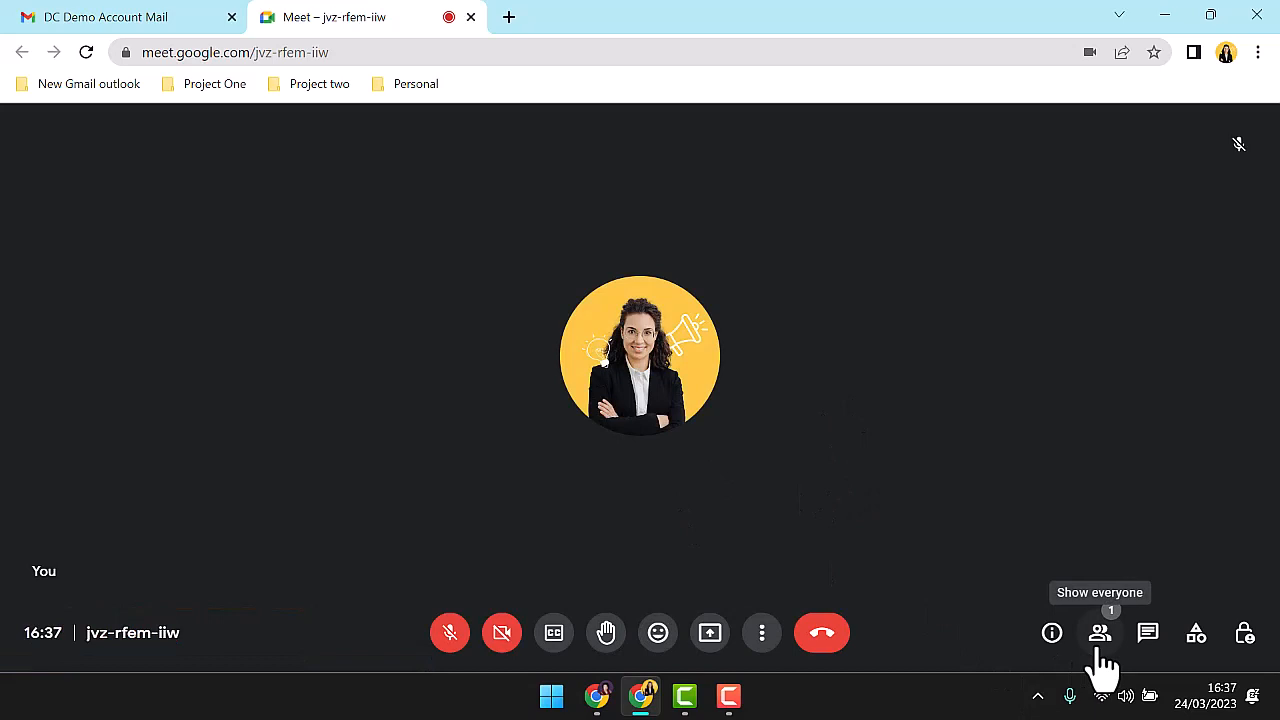
click(1052, 632)
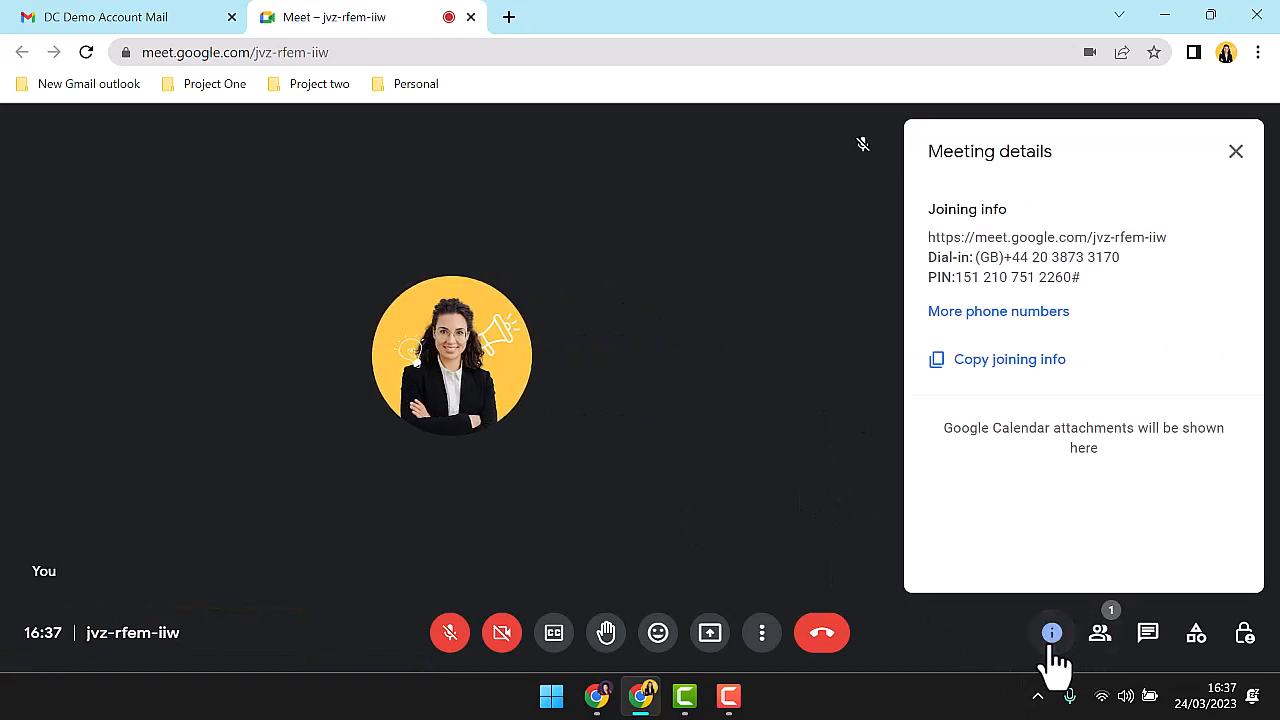
click(1052, 632)
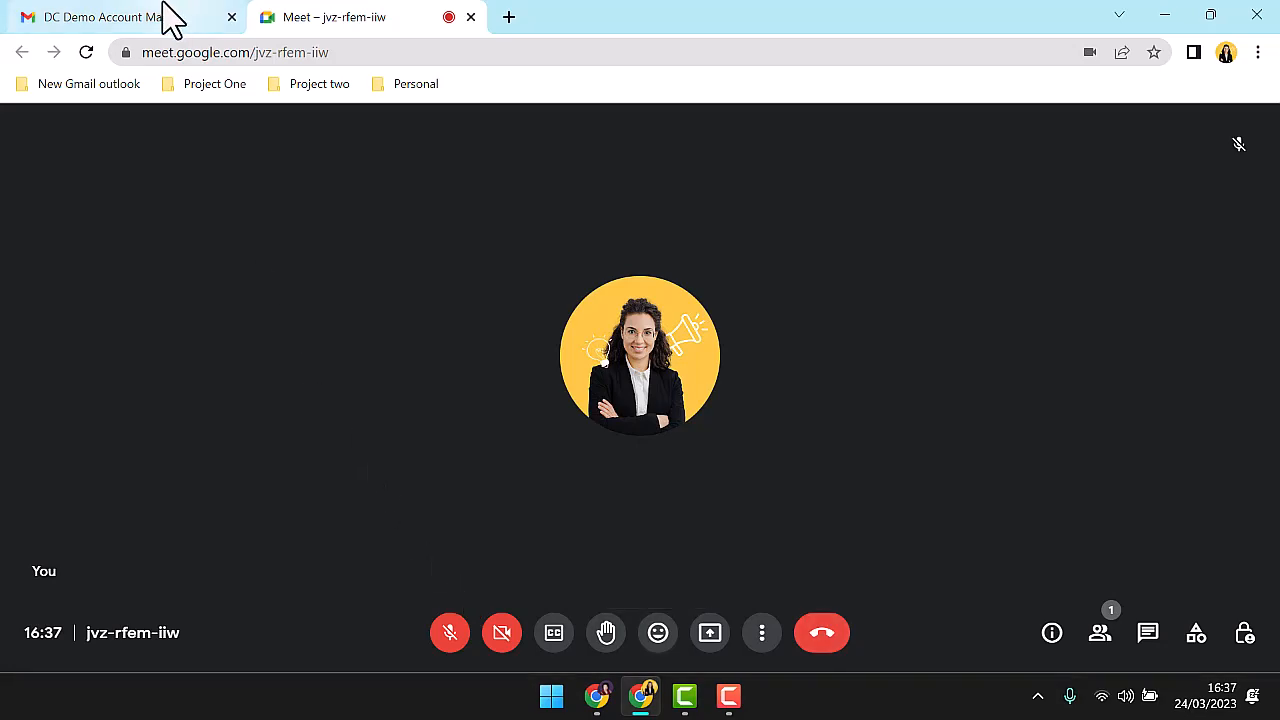
click(120, 16)
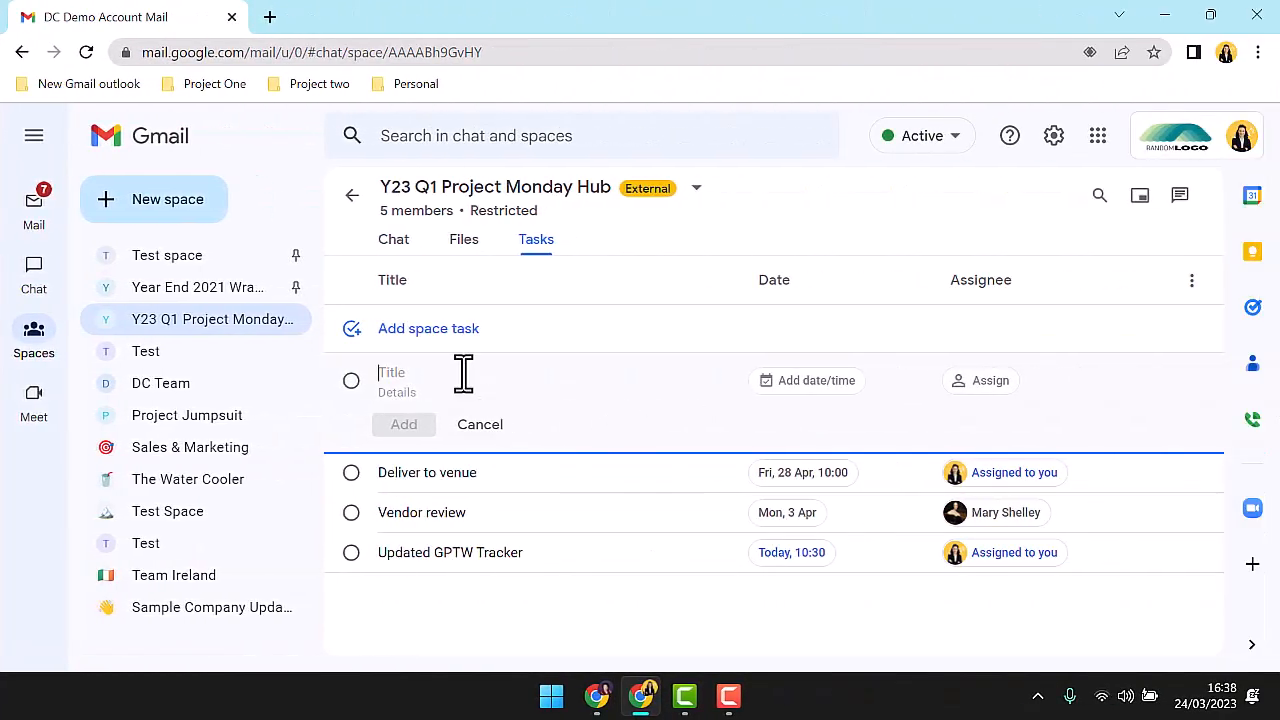
Add space task 'Visit venue for pre event recce' due Mon 10 April at 14:00.
text(Visit venue for pre event recce)
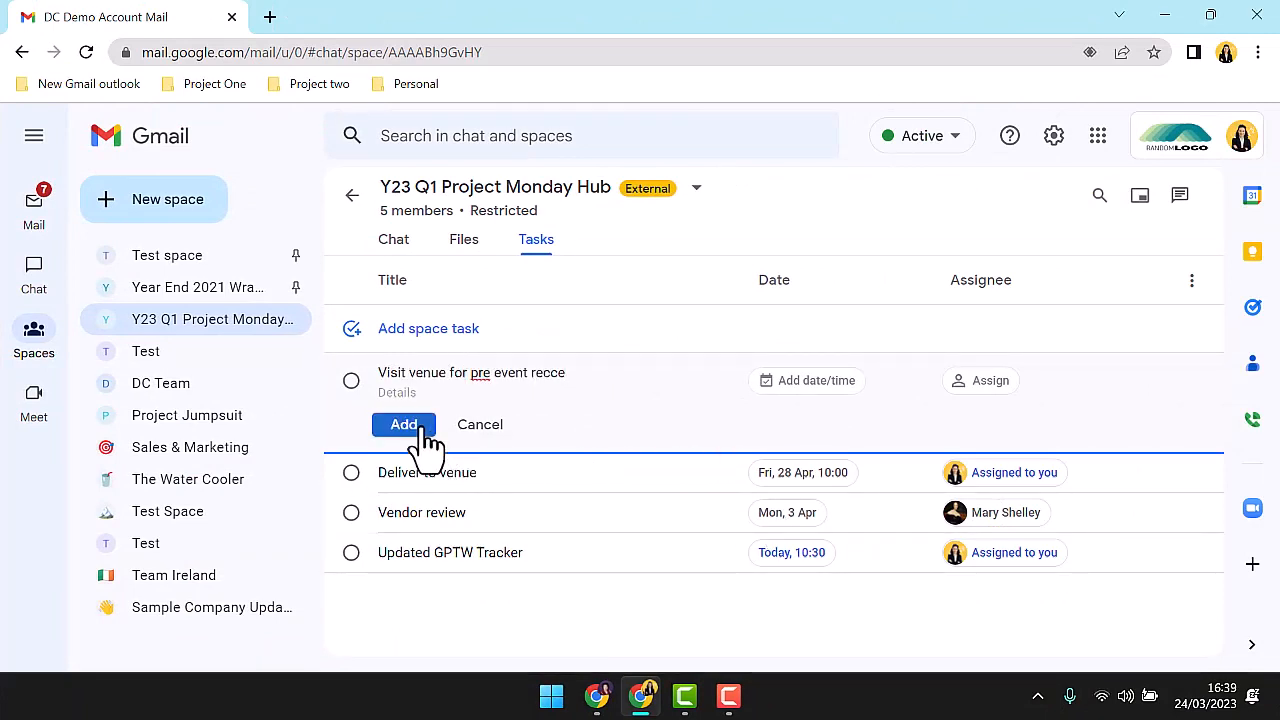
click(404, 424)
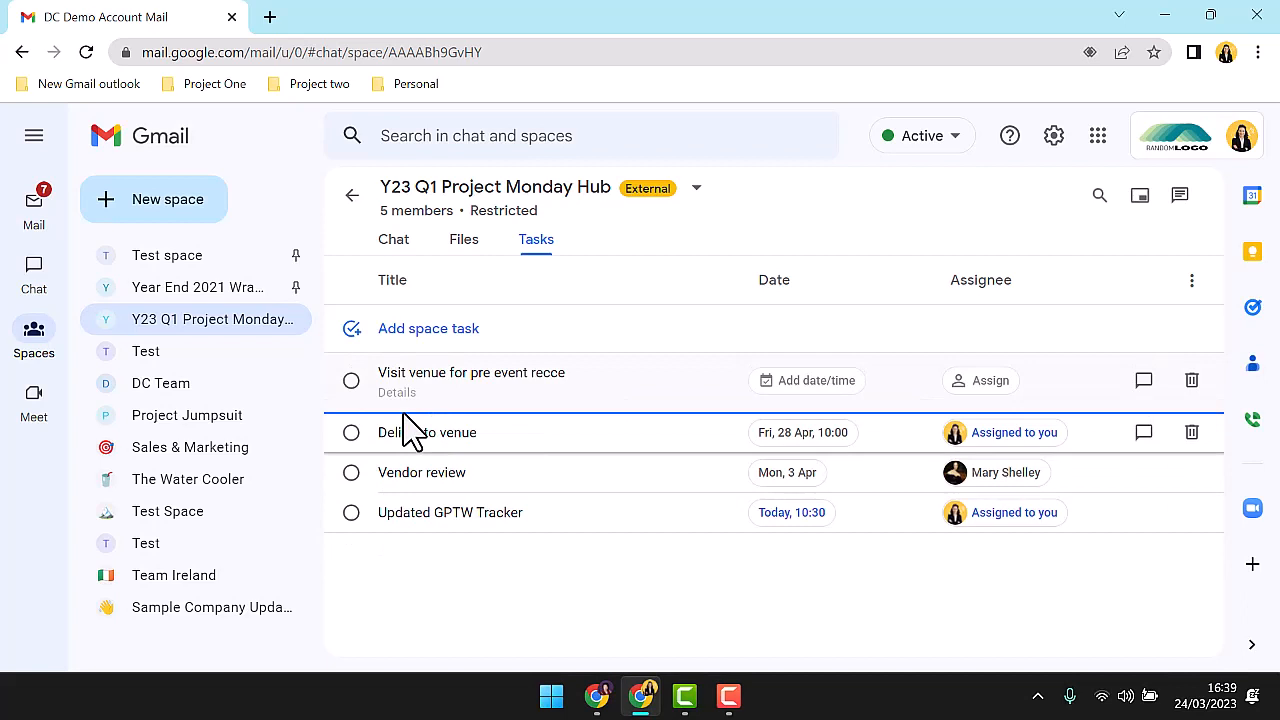
click(806, 380)
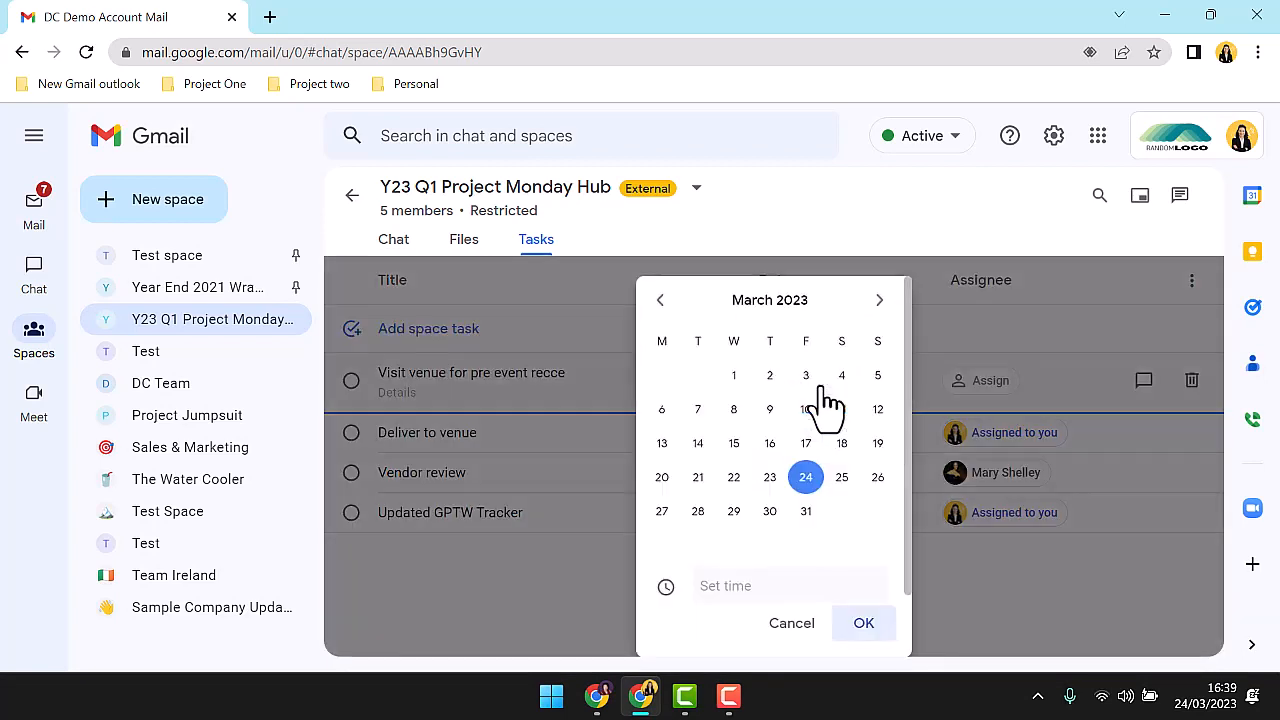
mouse_move(884, 410)
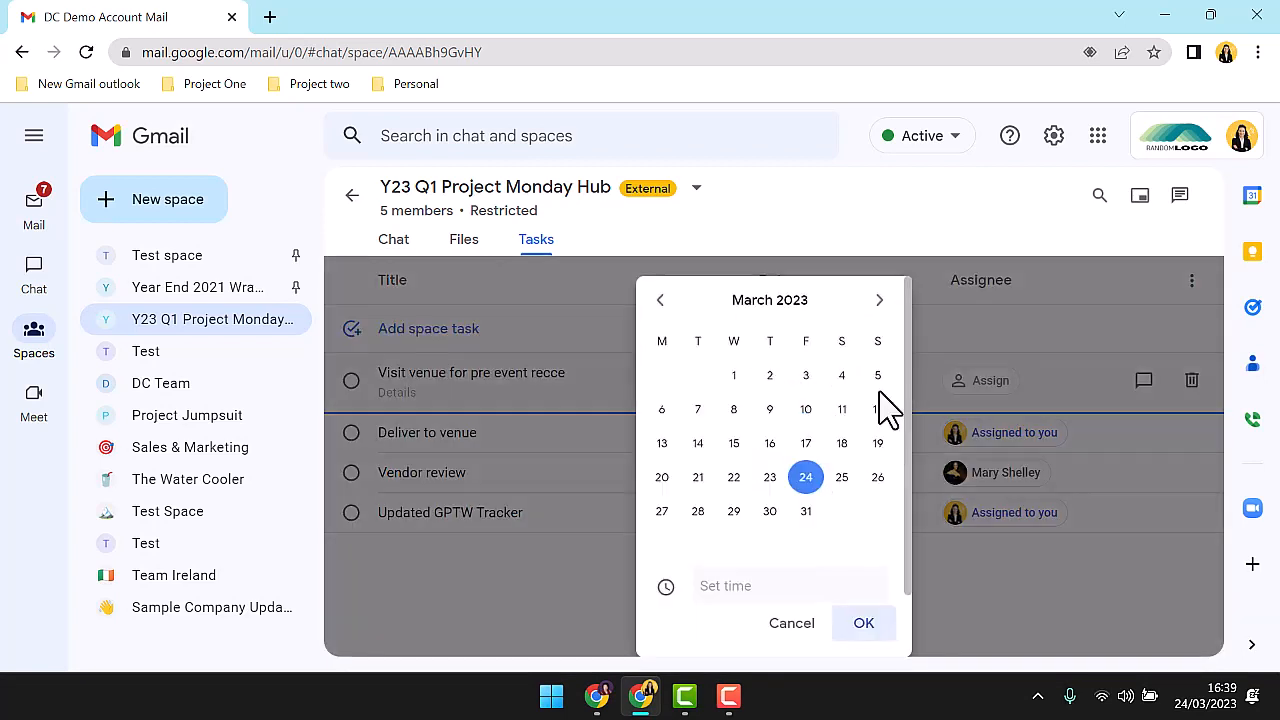
click(880, 300)
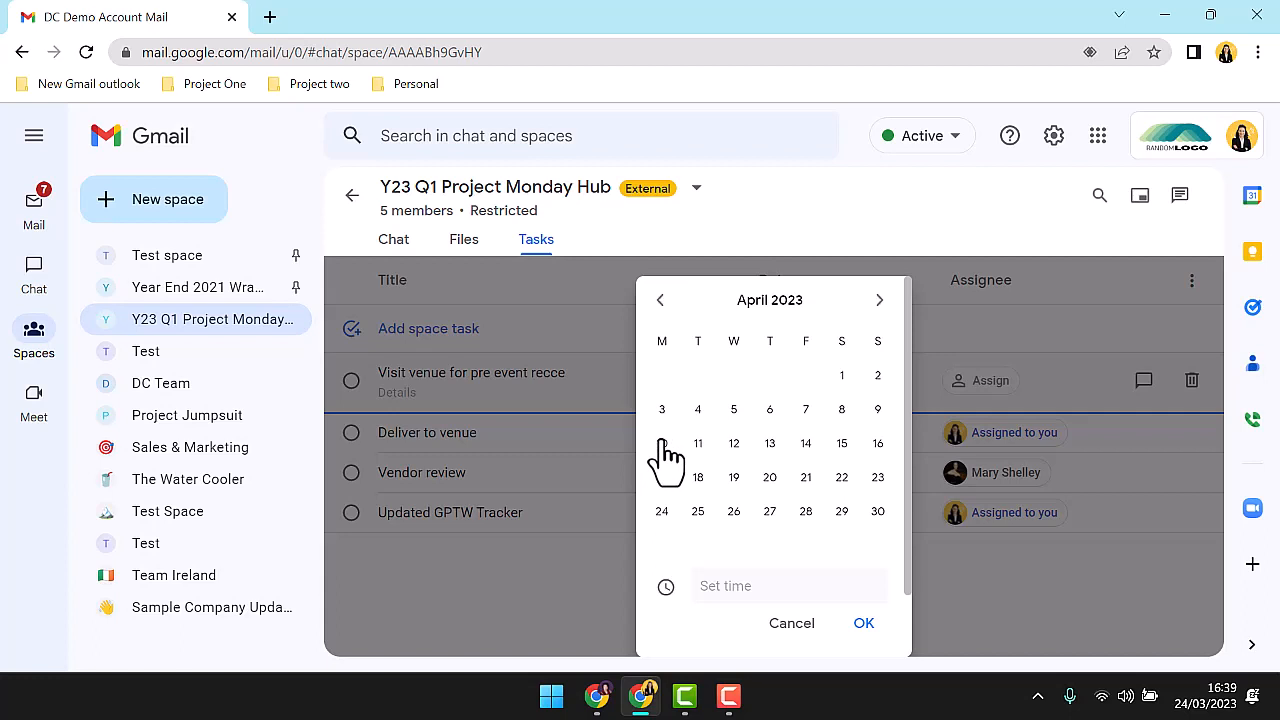
click(660, 444)
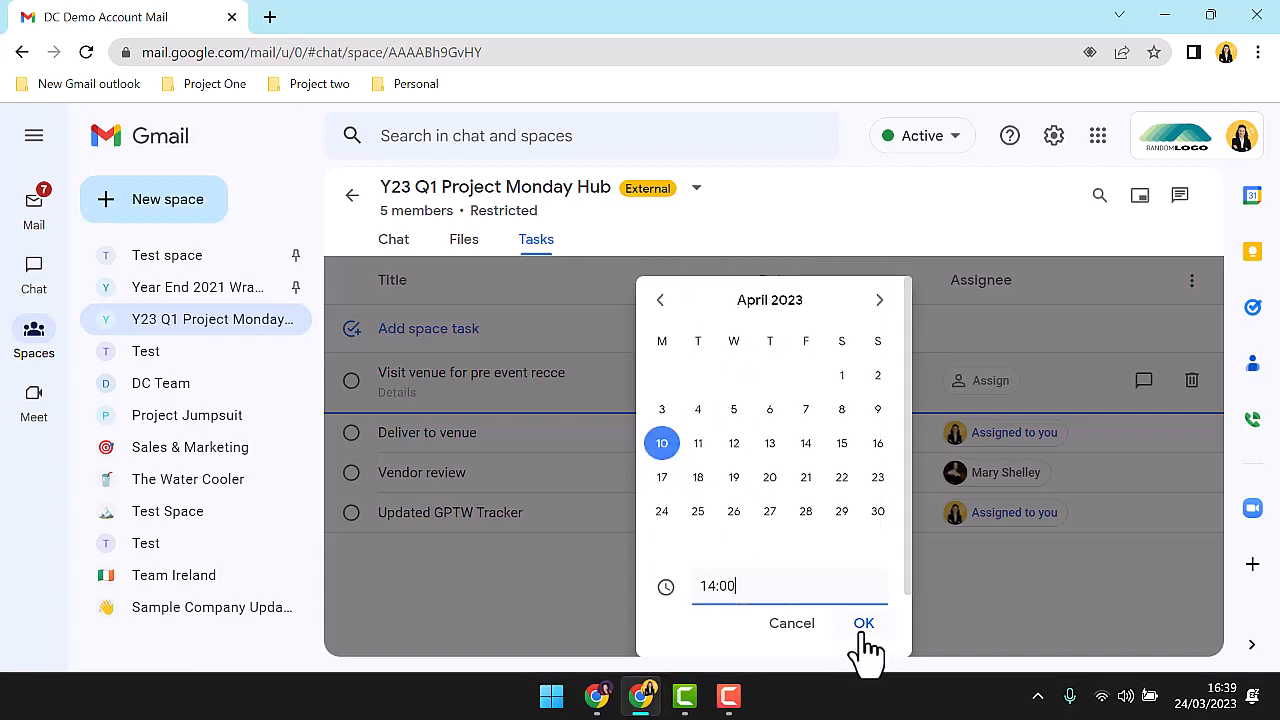
click(864, 624)
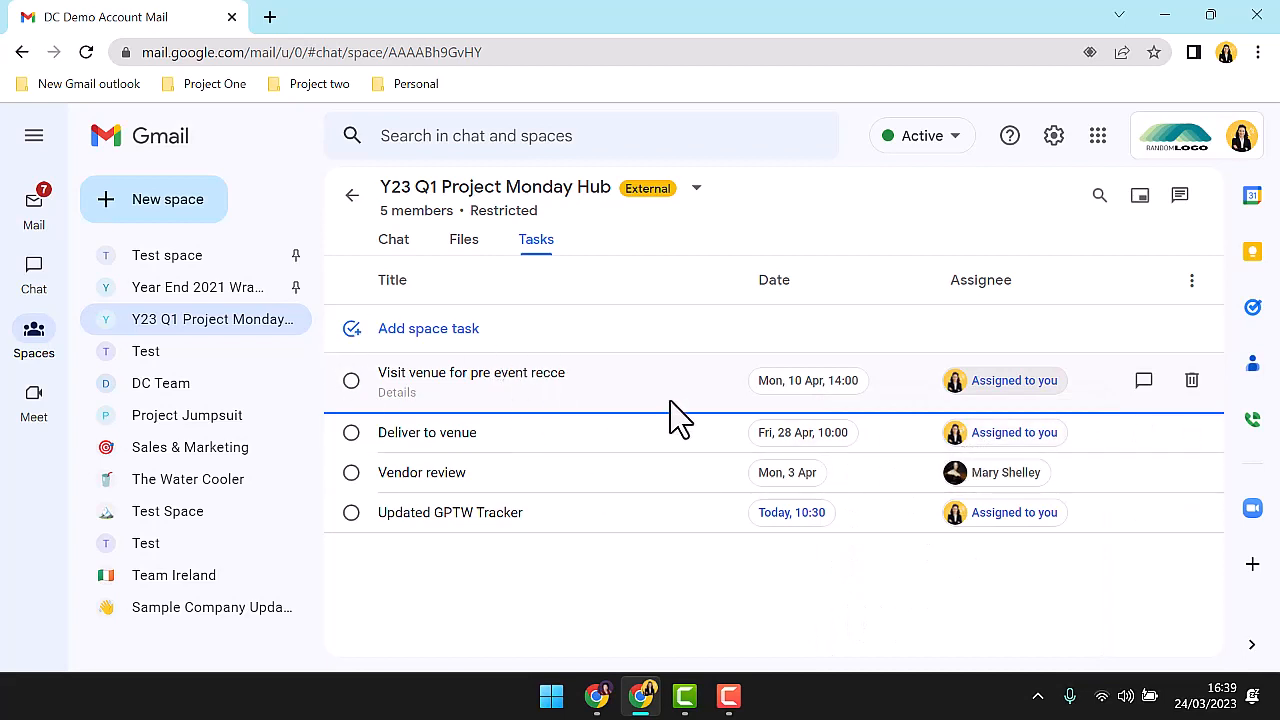
mouse_move(34, 270)
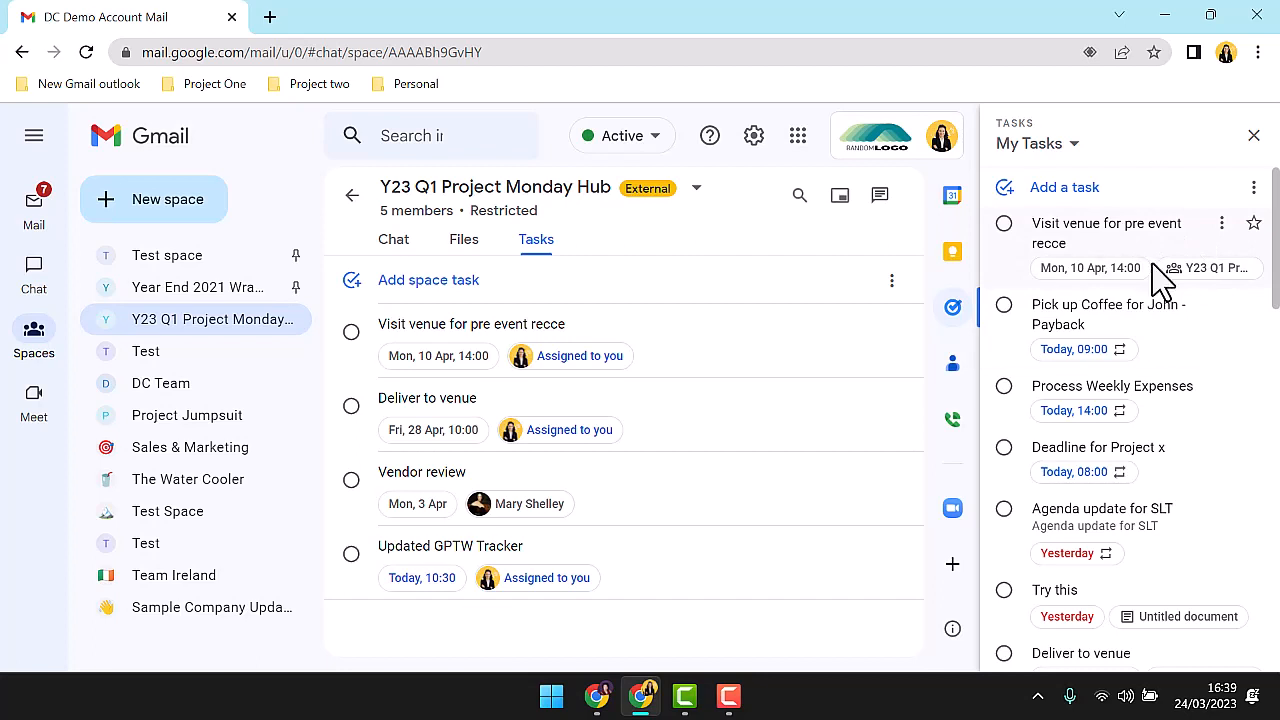
mouse_move(1204, 268)
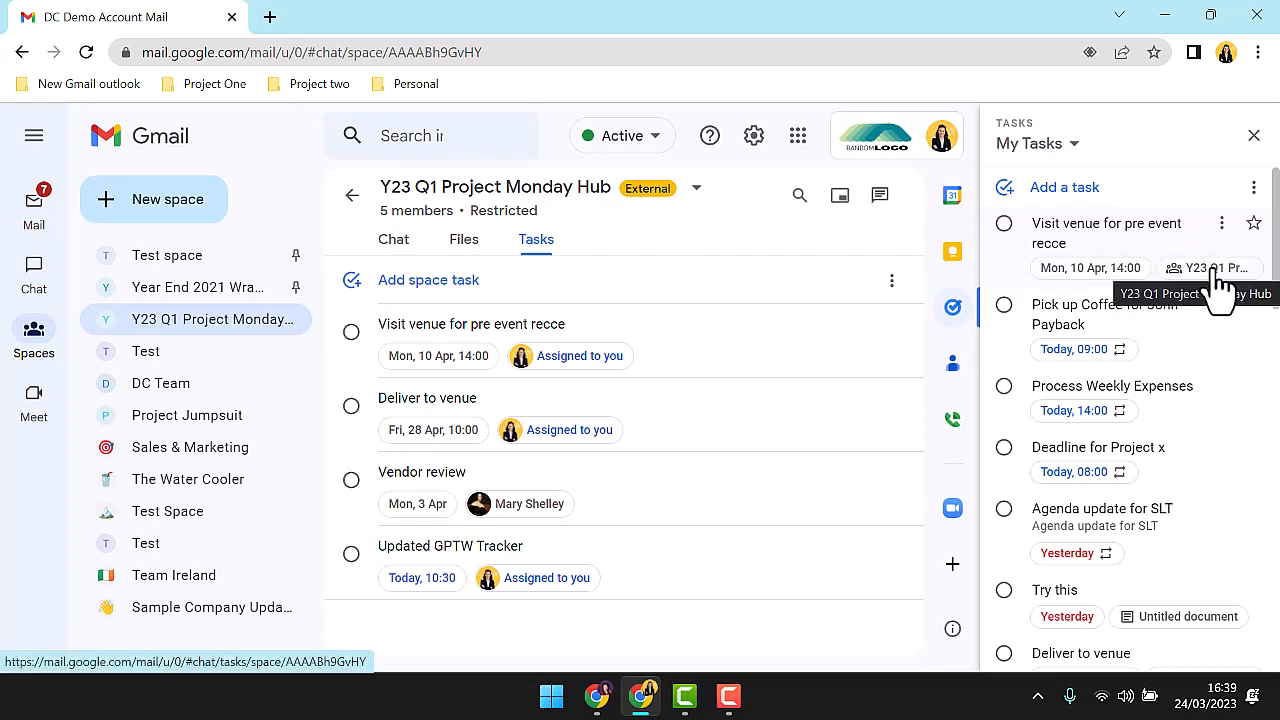
mouse_move(1224, 240)
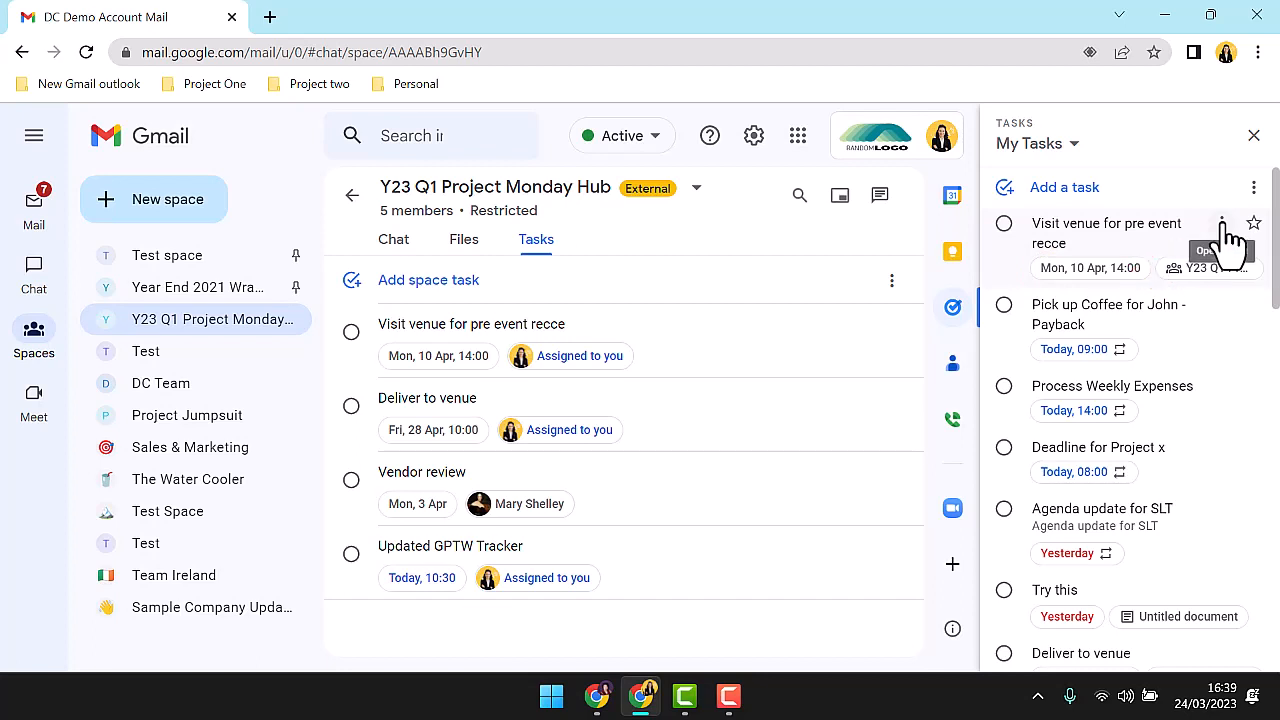
File the venue task under the H2 Client Event list and return to the Gmail inbox.
click(1220, 224)
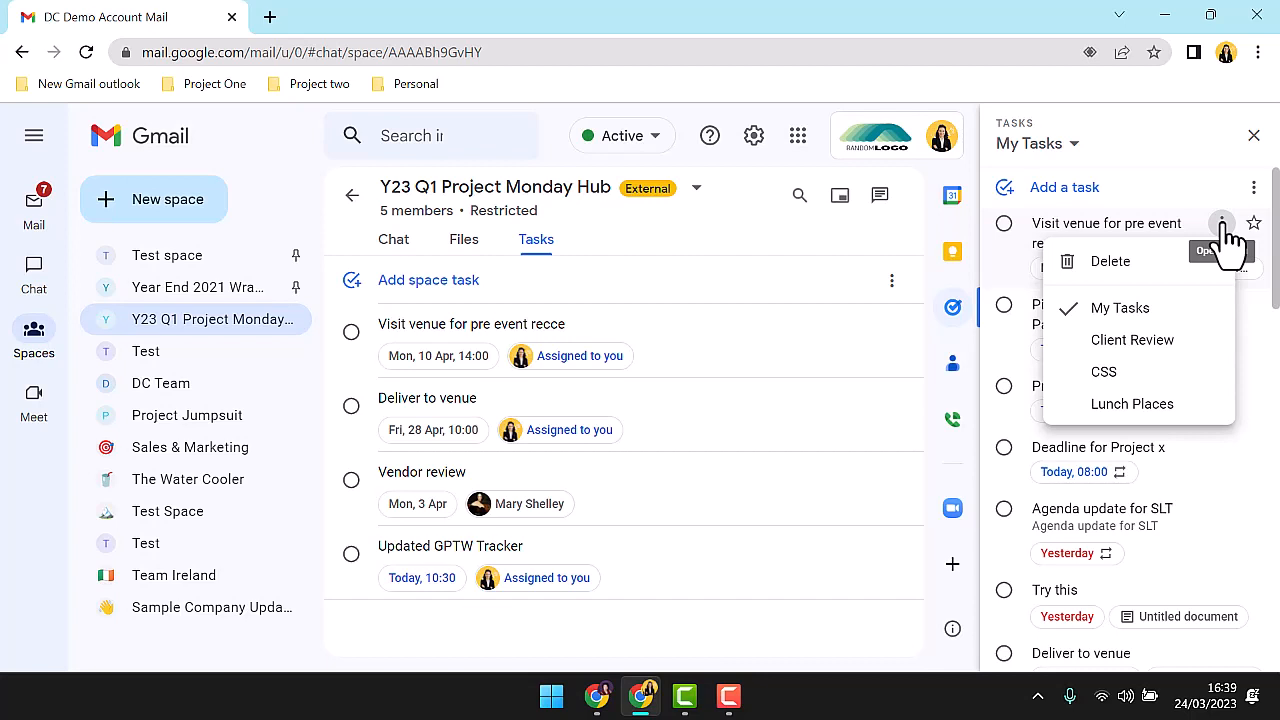
click(1110, 260)
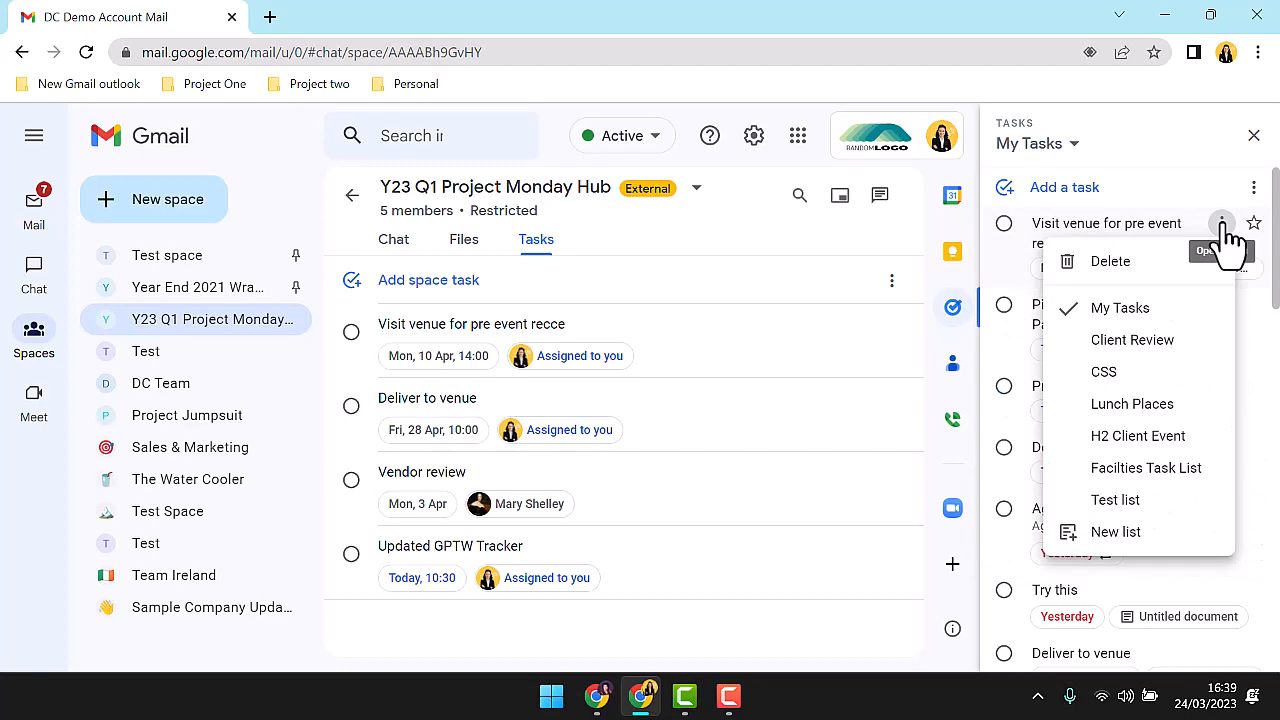
mouse_move(1104, 370)
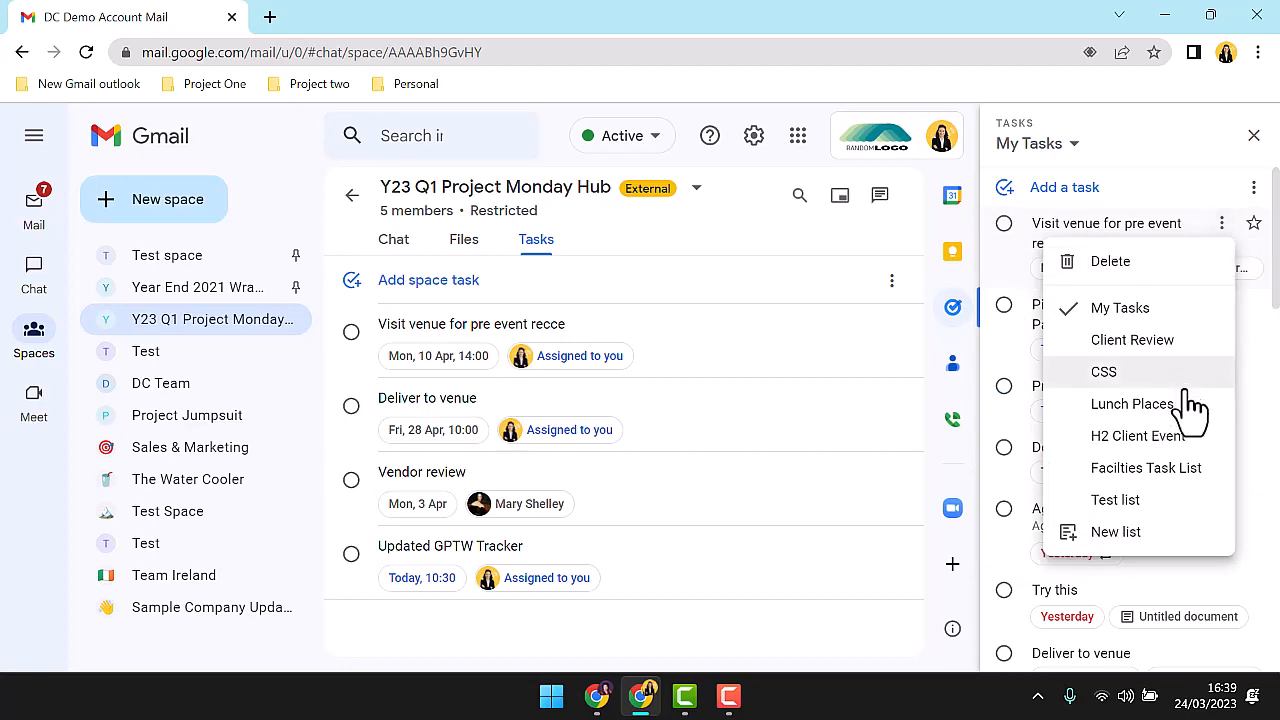
click(1136, 436)
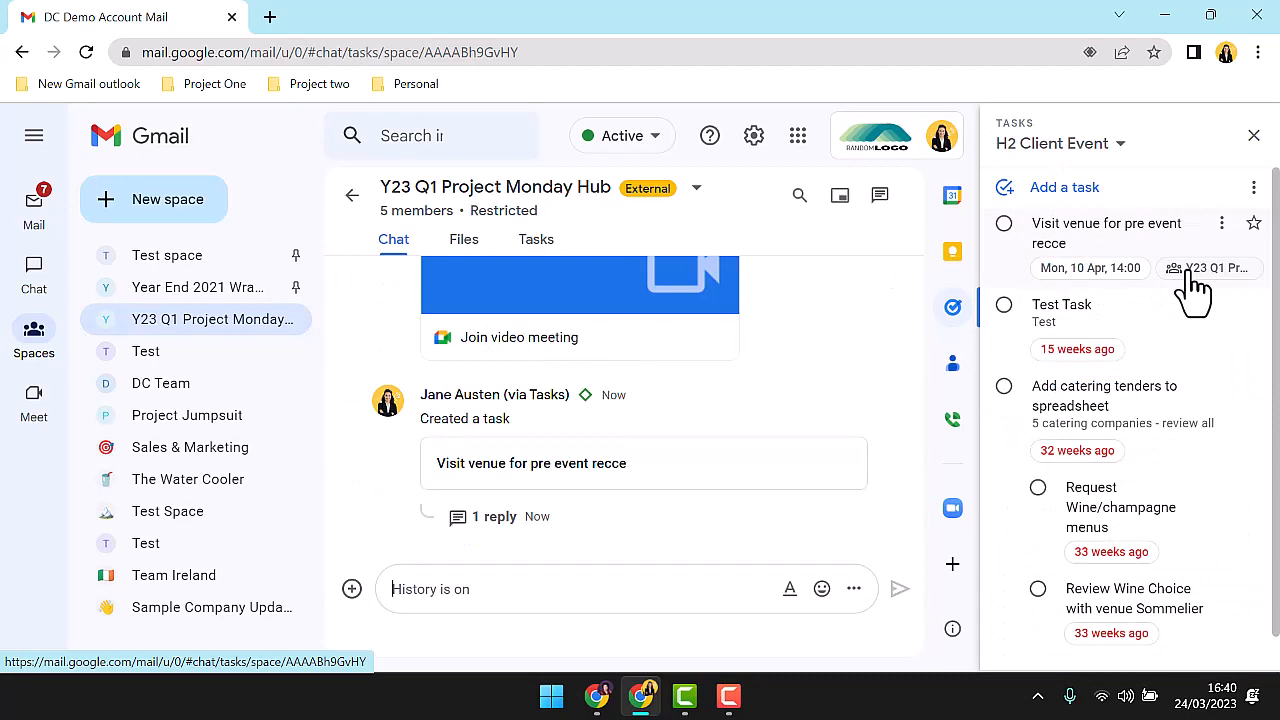
click(1096, 136)
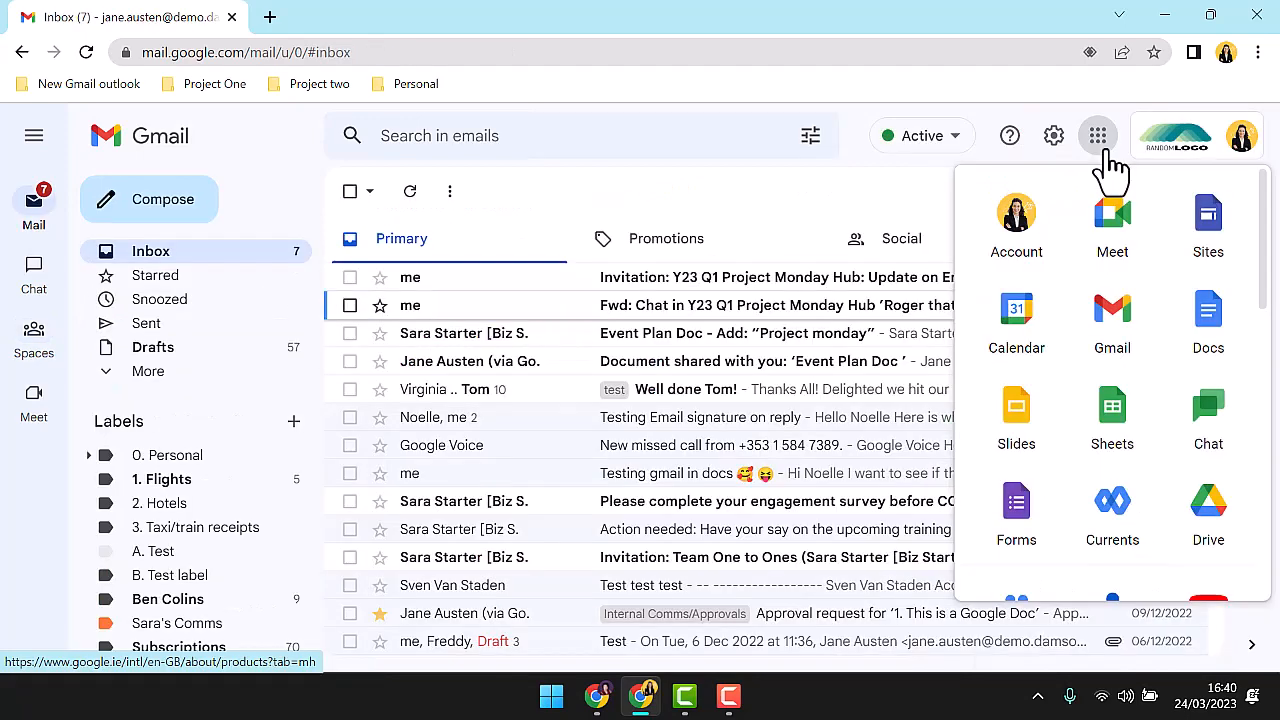
In Google Calendar, view the venue-visit task now on Wed 12 April at 11:00.
click(1016, 320)
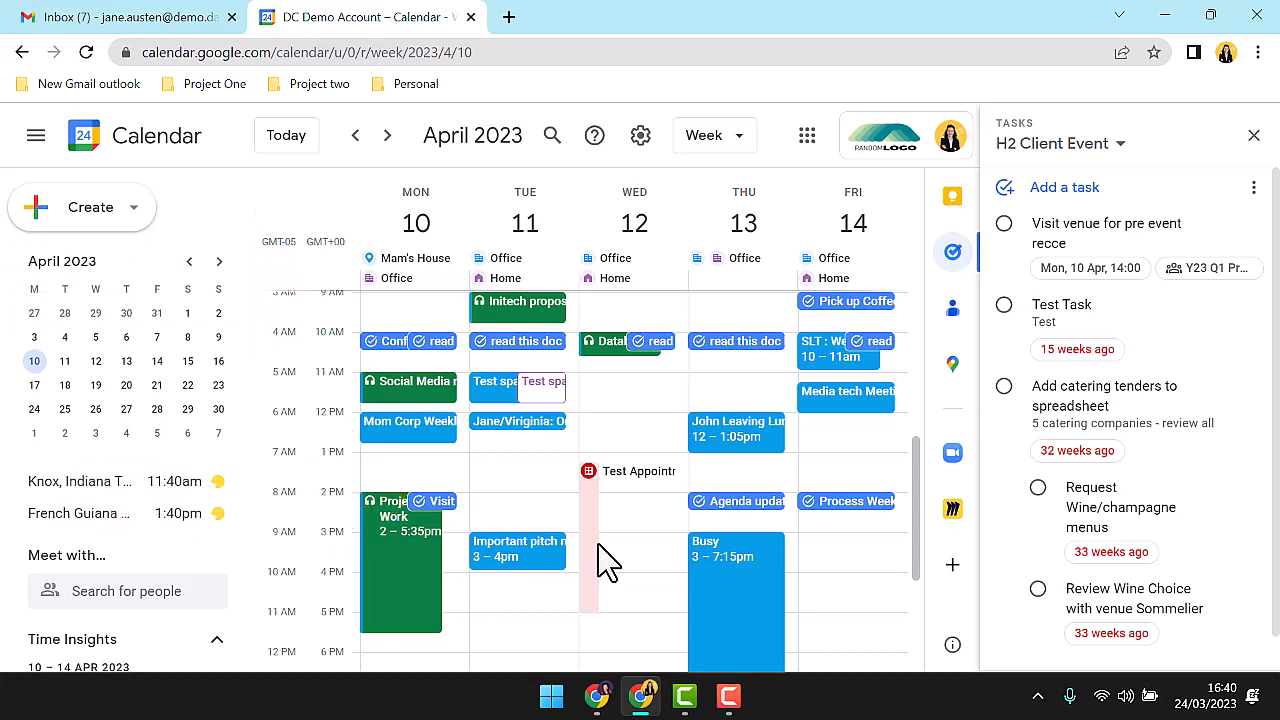
mouse_move(424, 516)
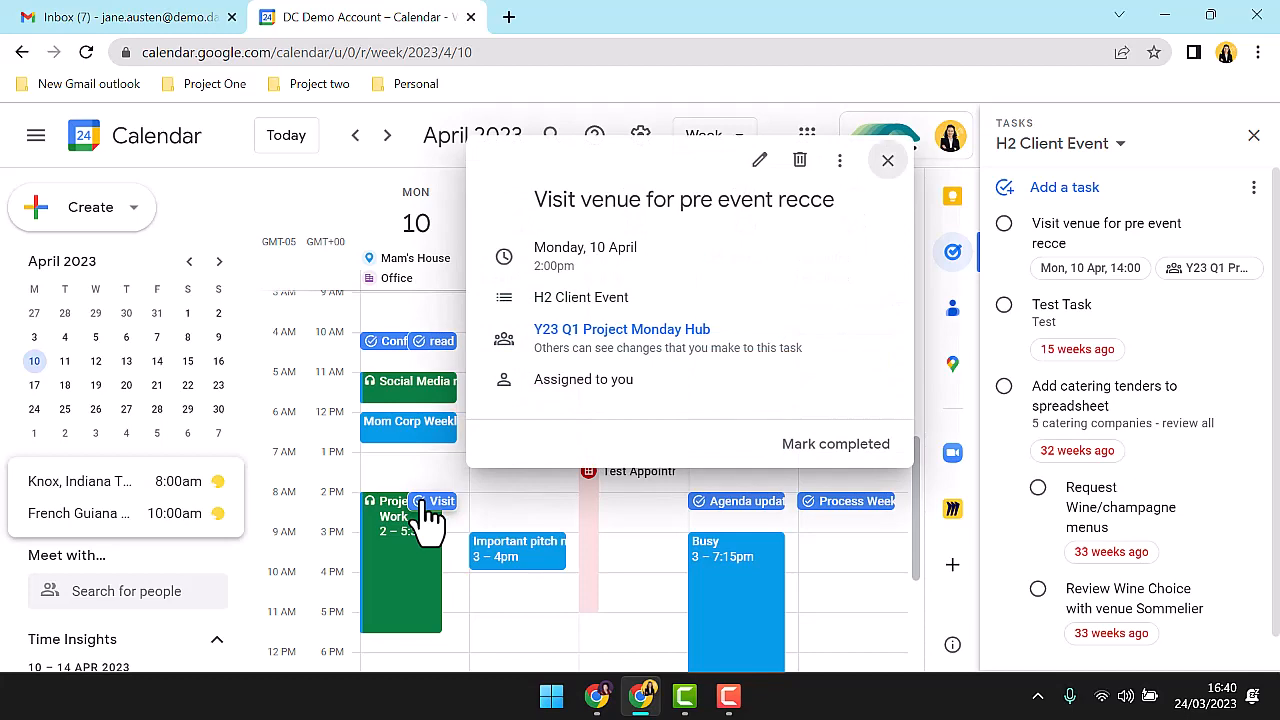
click(888, 160)
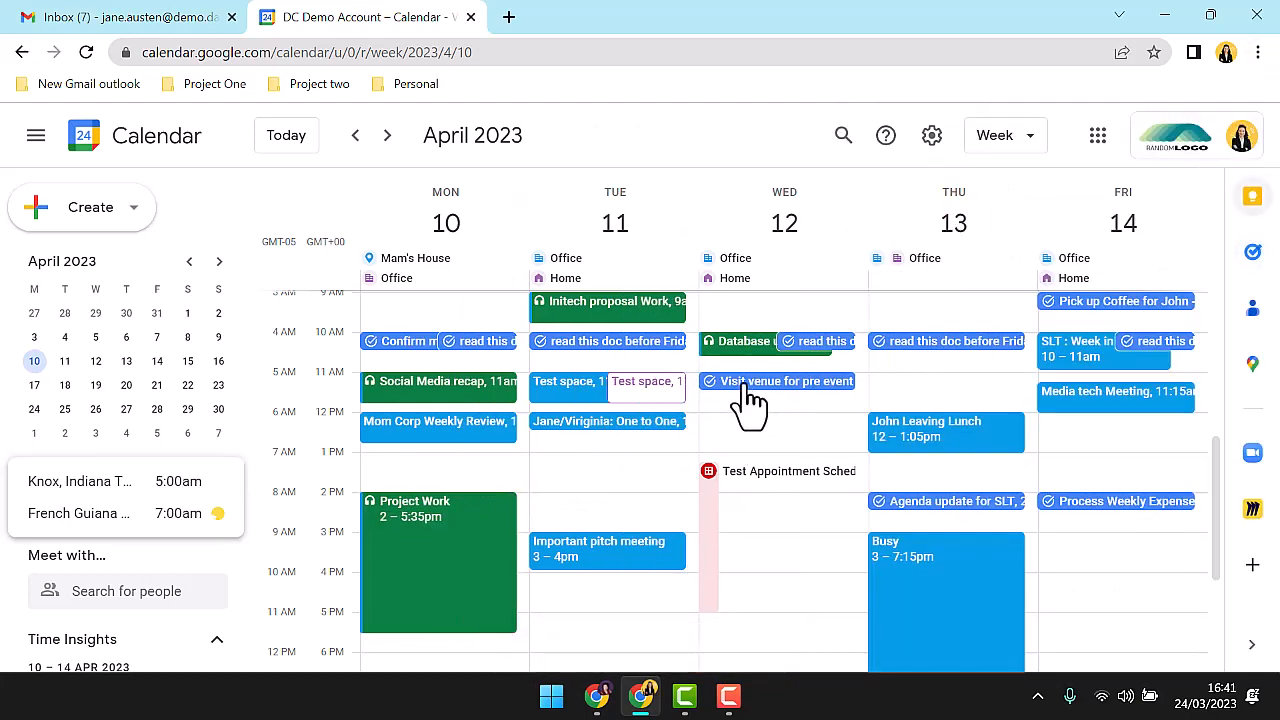
click(782, 380)
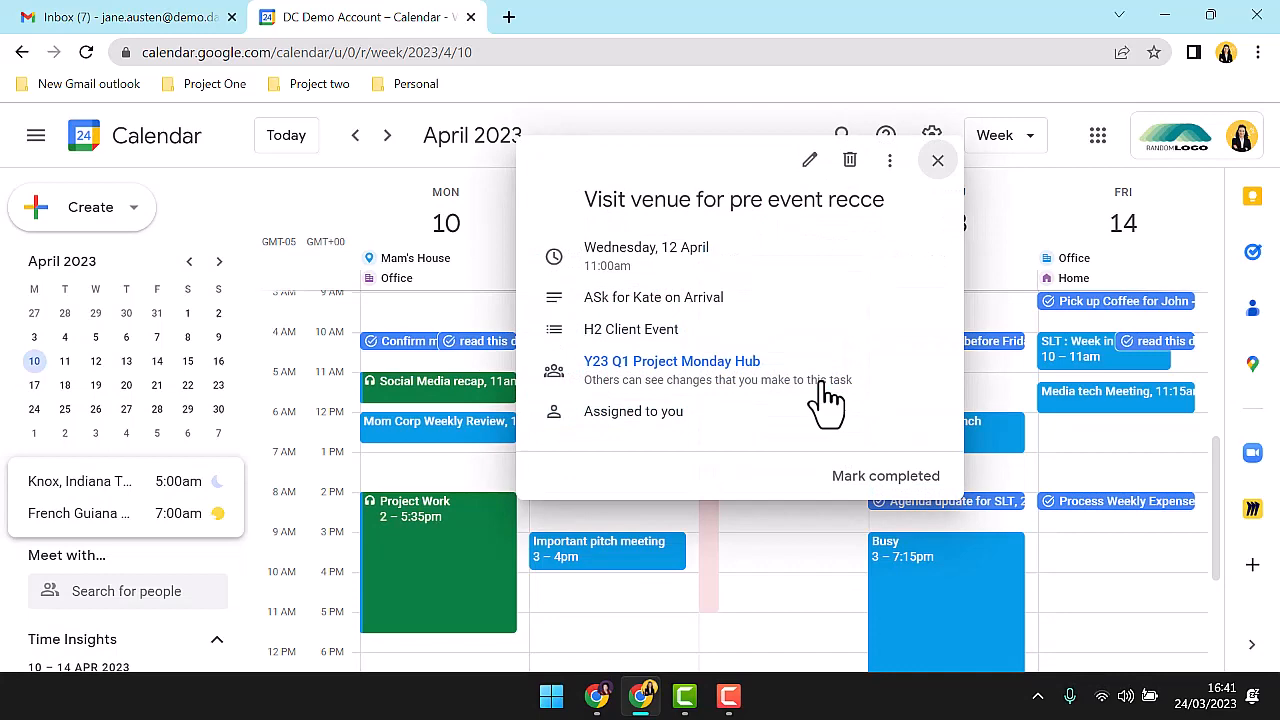
mouse_move(872, 490)
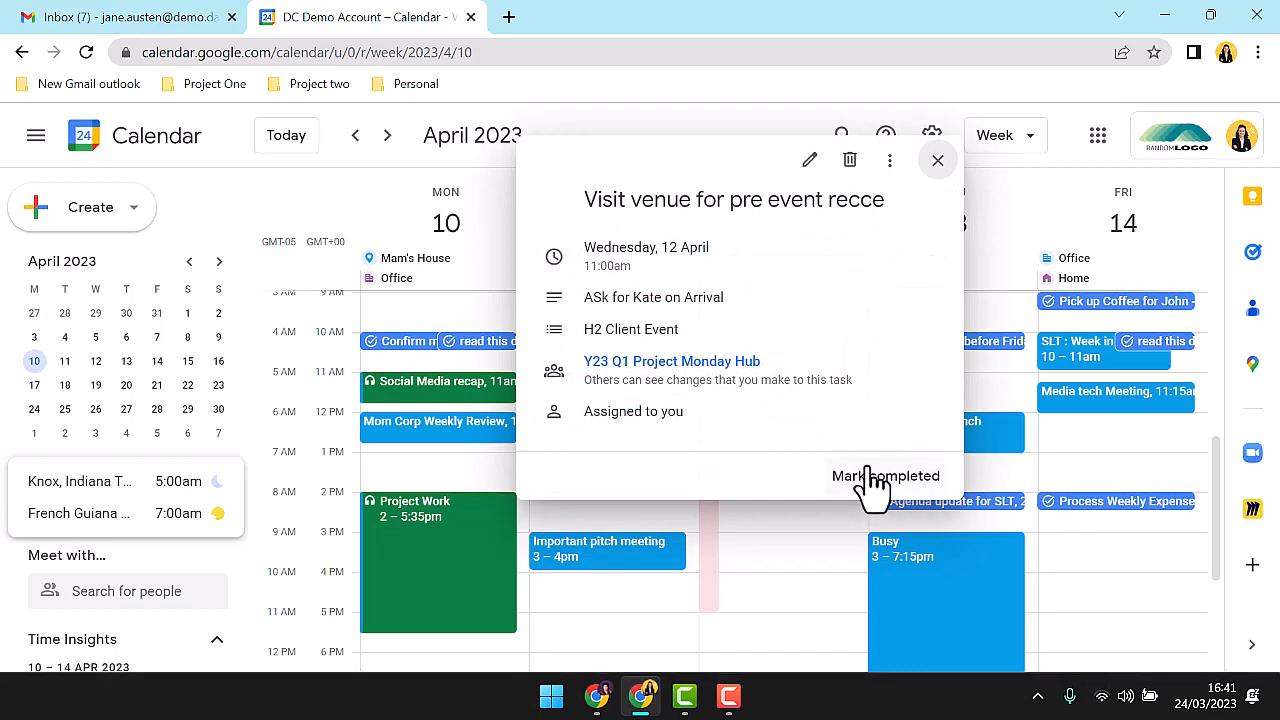
Mark the venue-visit task completed and show the Tasks panel beside the calendar.
click(886, 476)
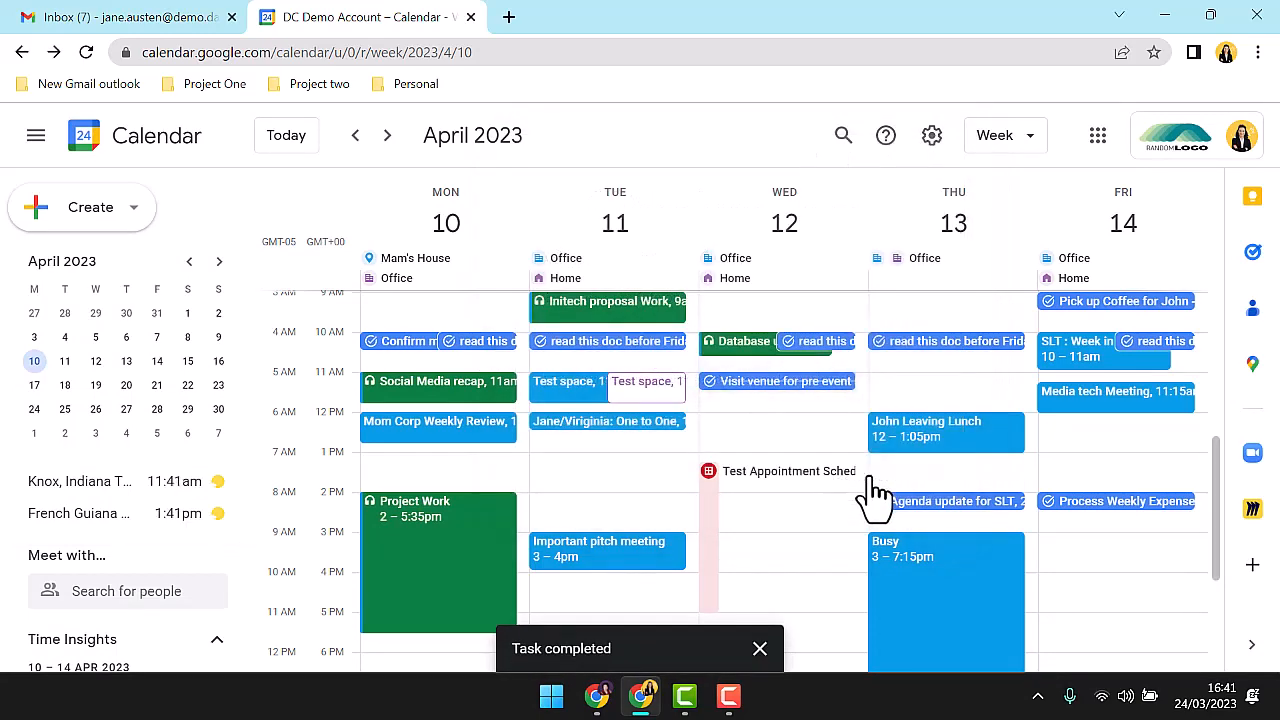
click(1252, 252)
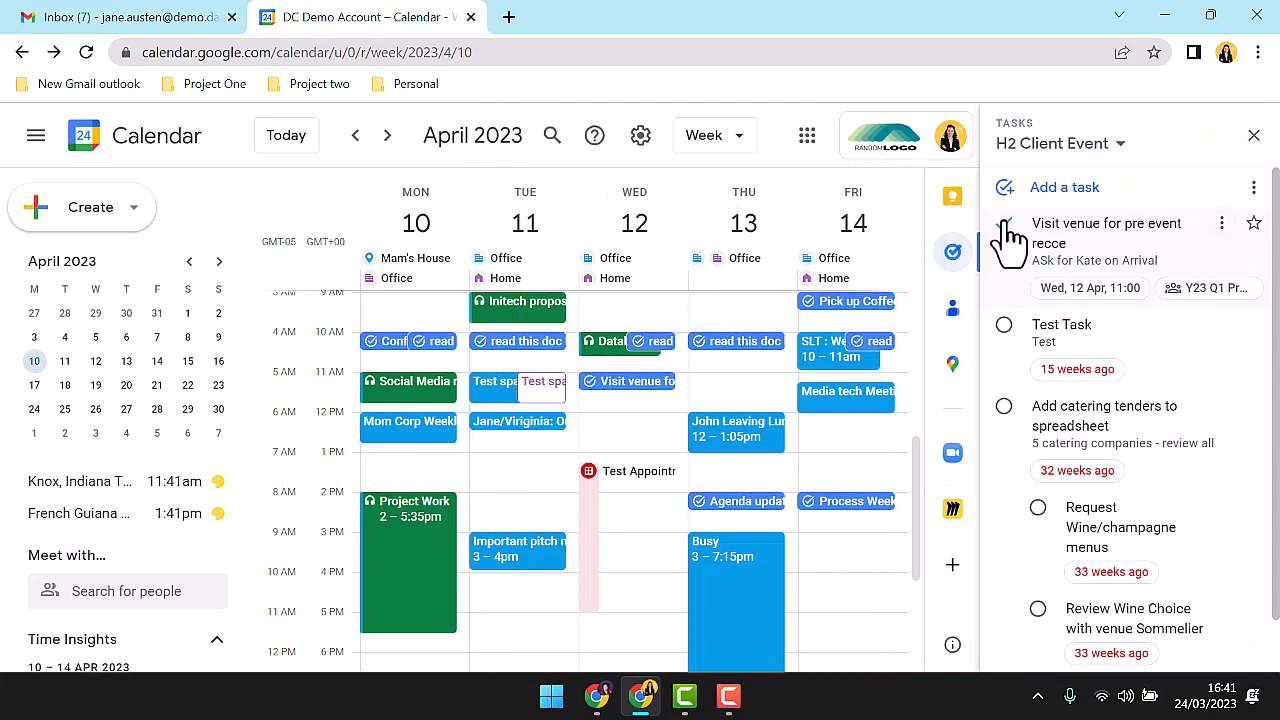
click(1004, 224)
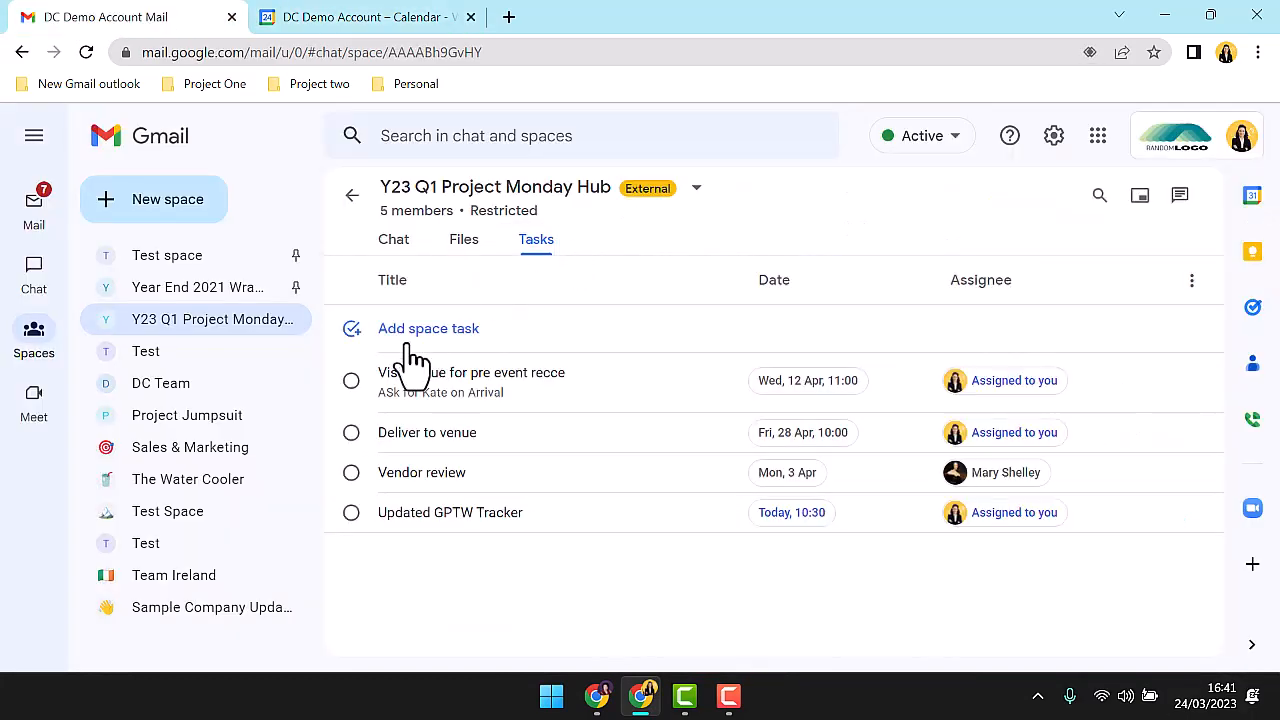
Back in the space conversation, view a member's contact card and dismiss it.
click(352, 380)
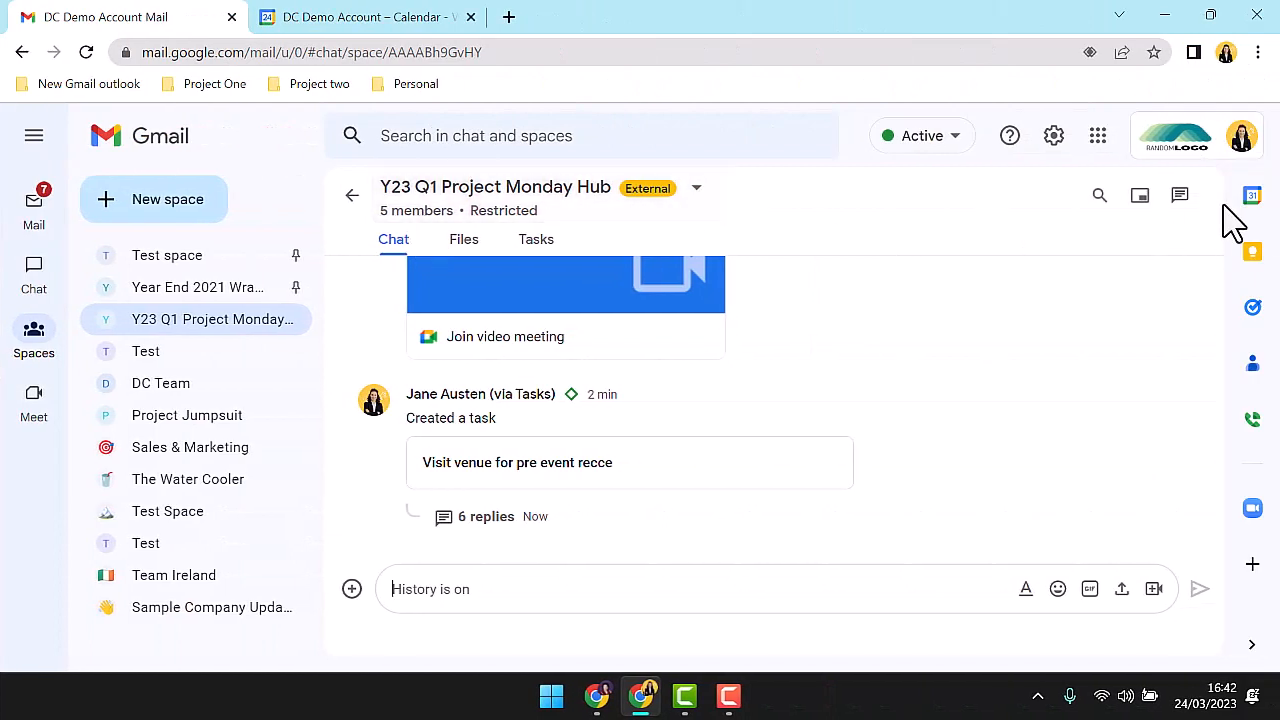
mouse_move(1252, 308)
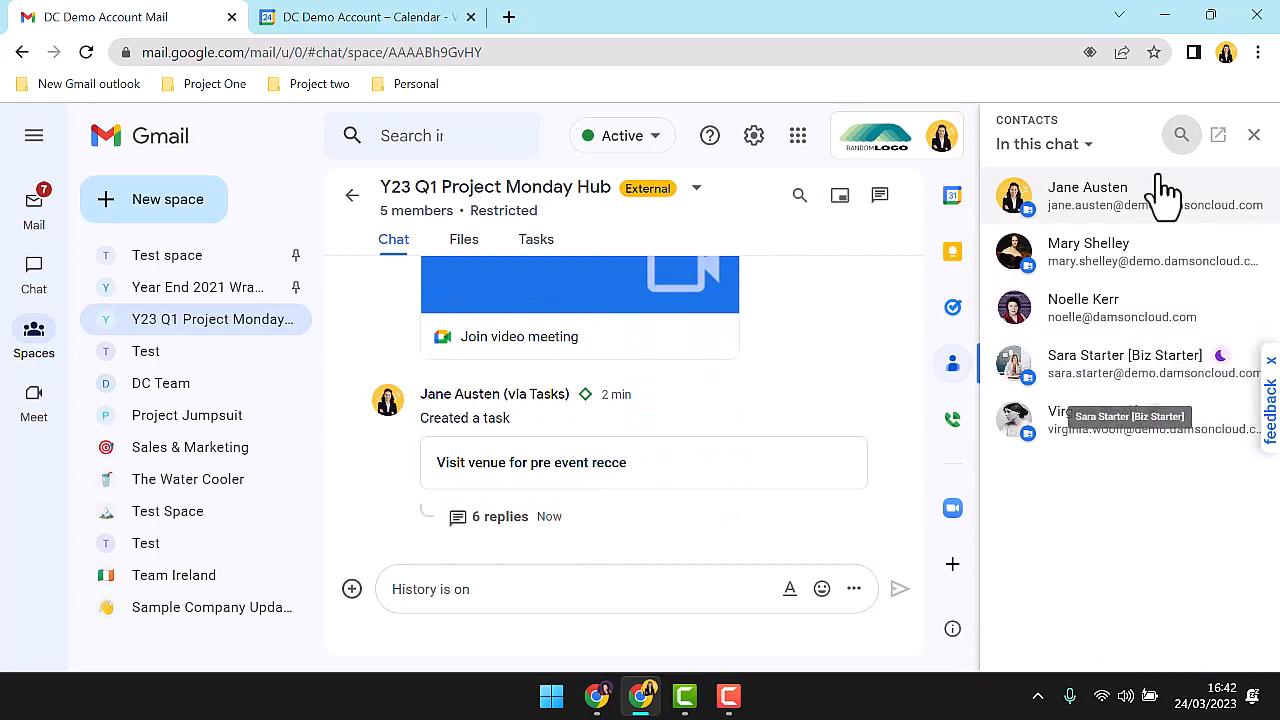
click(1088, 244)
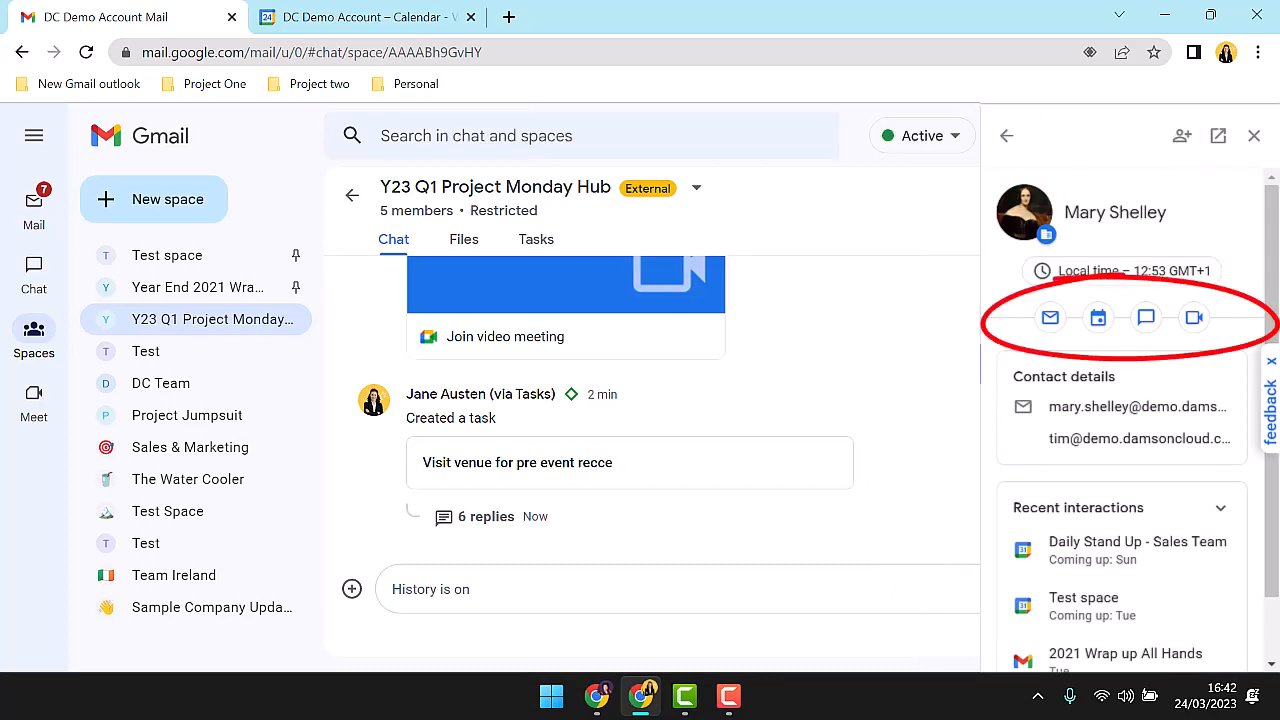
mouse_move(952, 520)
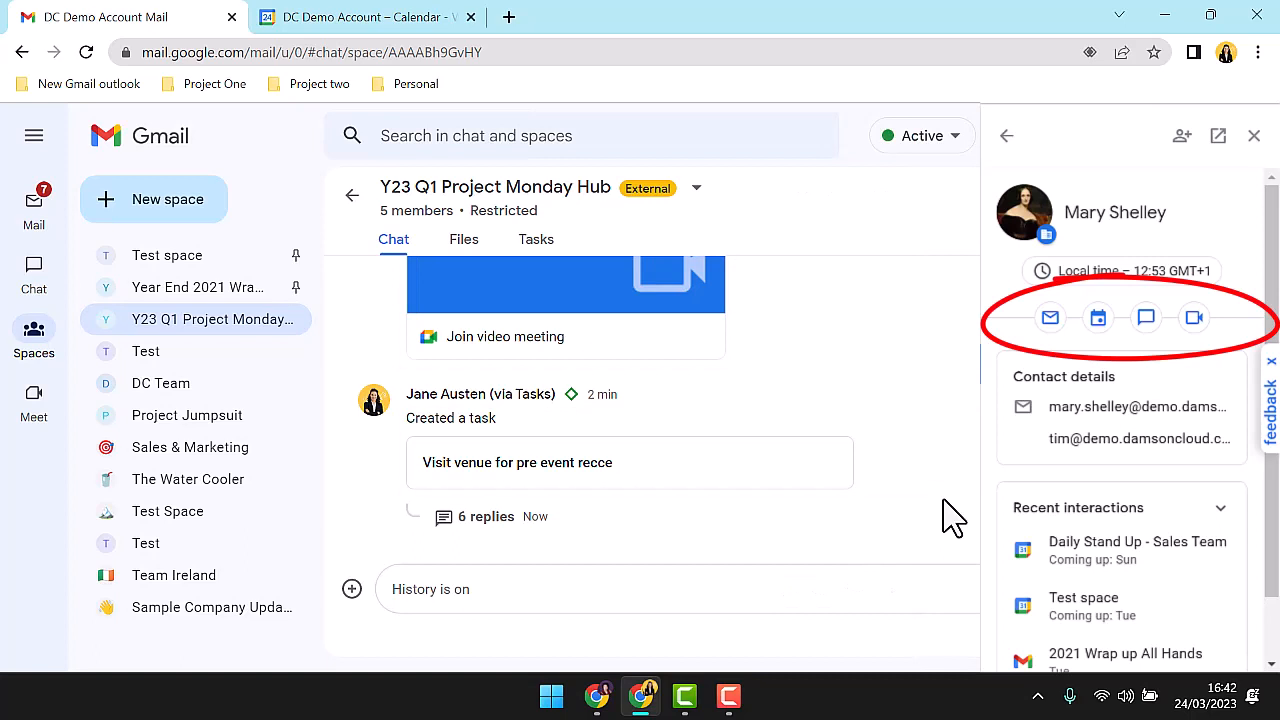
mouse_move(924, 516)
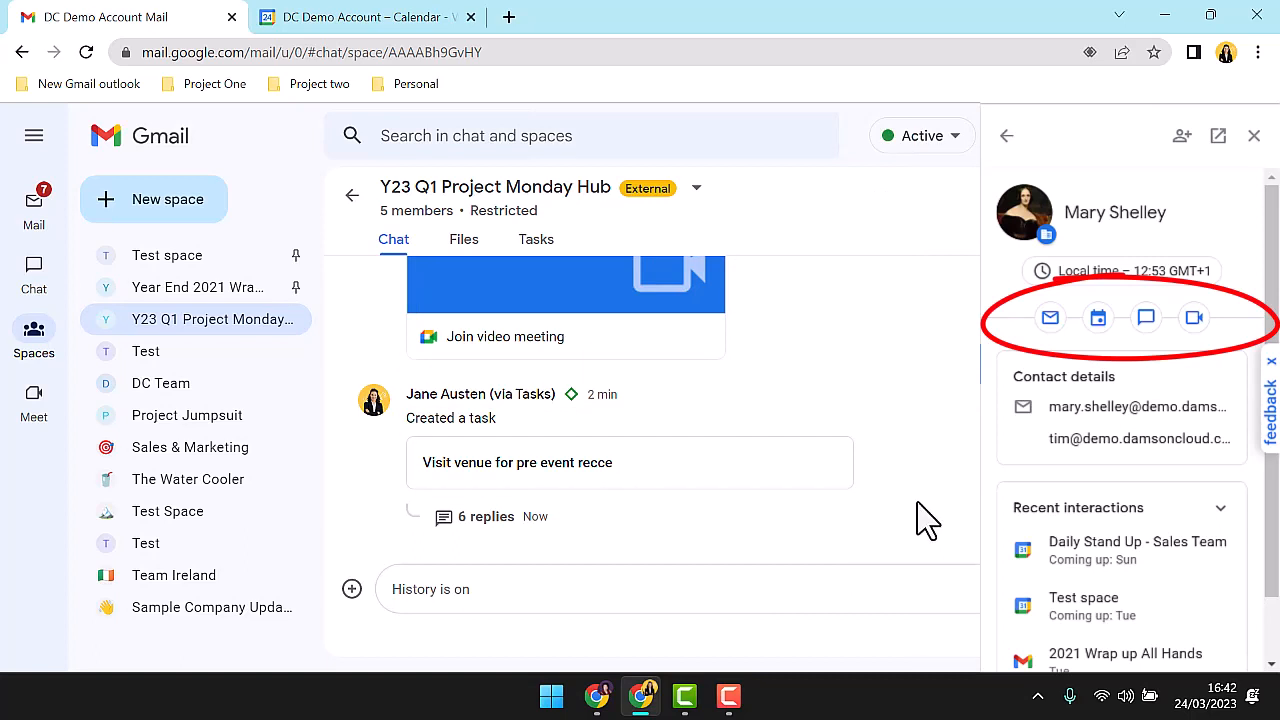
click(1252, 136)
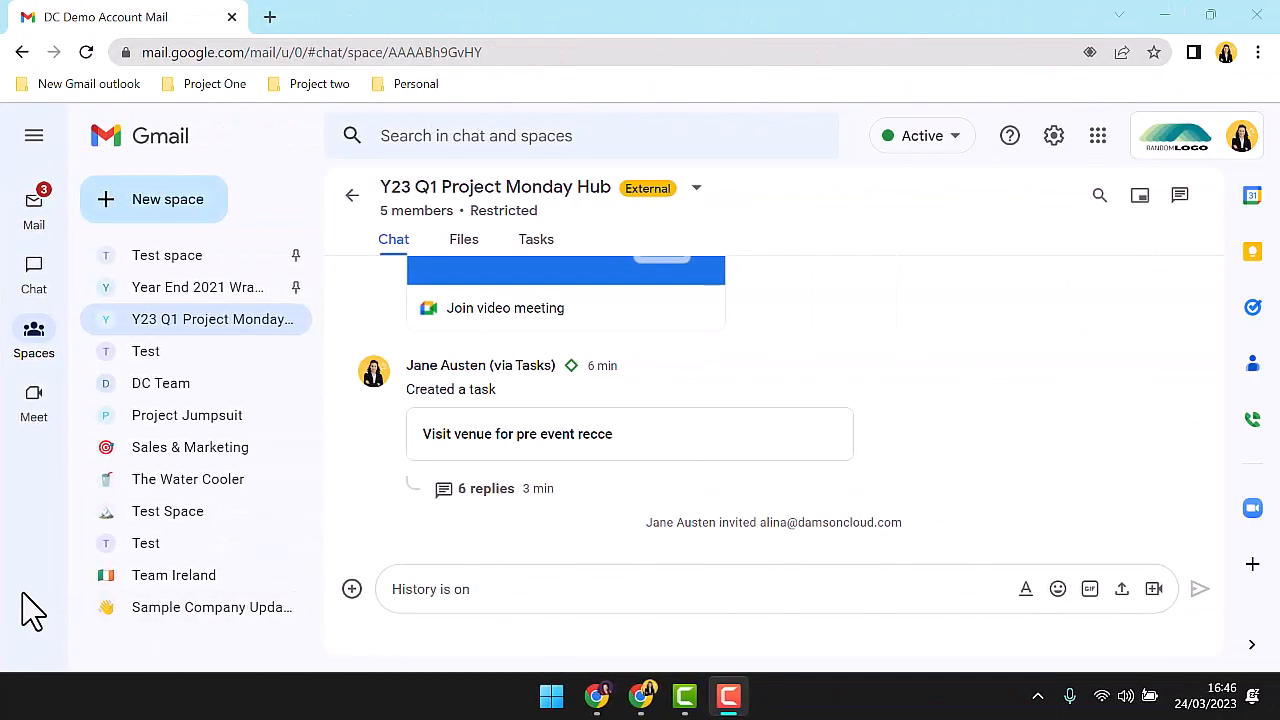
mouse_move(696, 188)
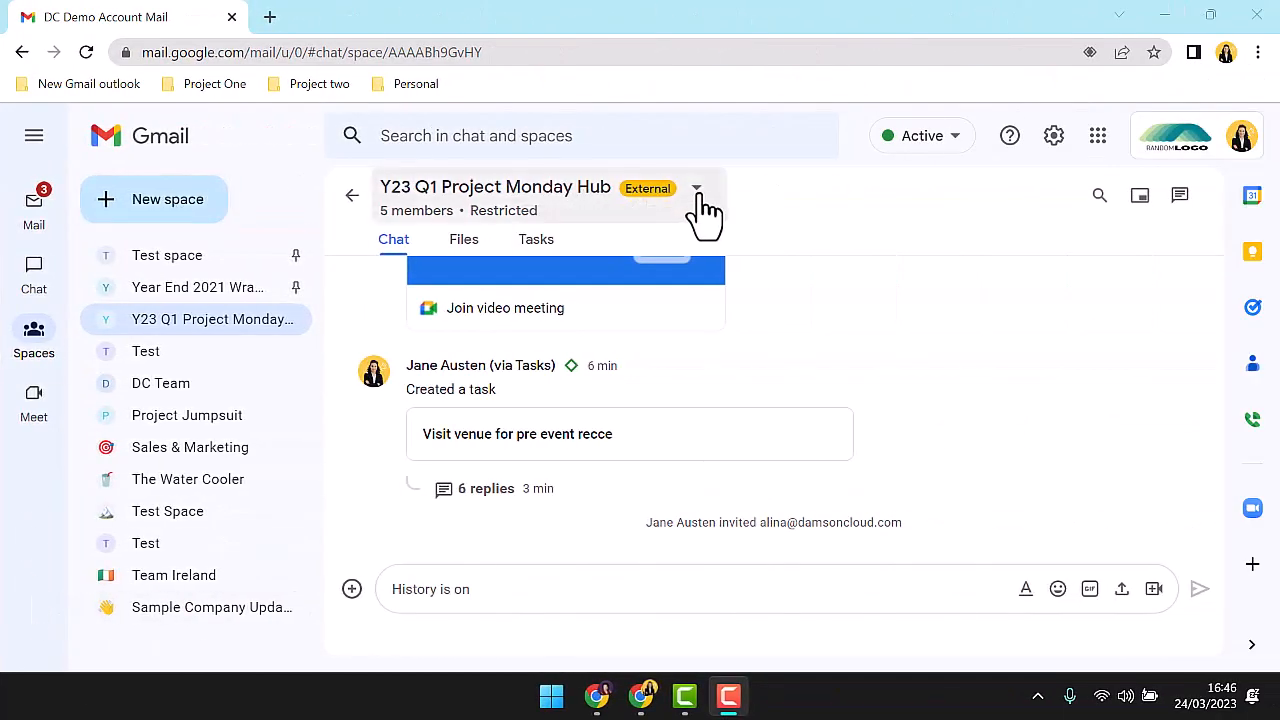
View the space's apps and integrations and start adding an app.
click(696, 188)
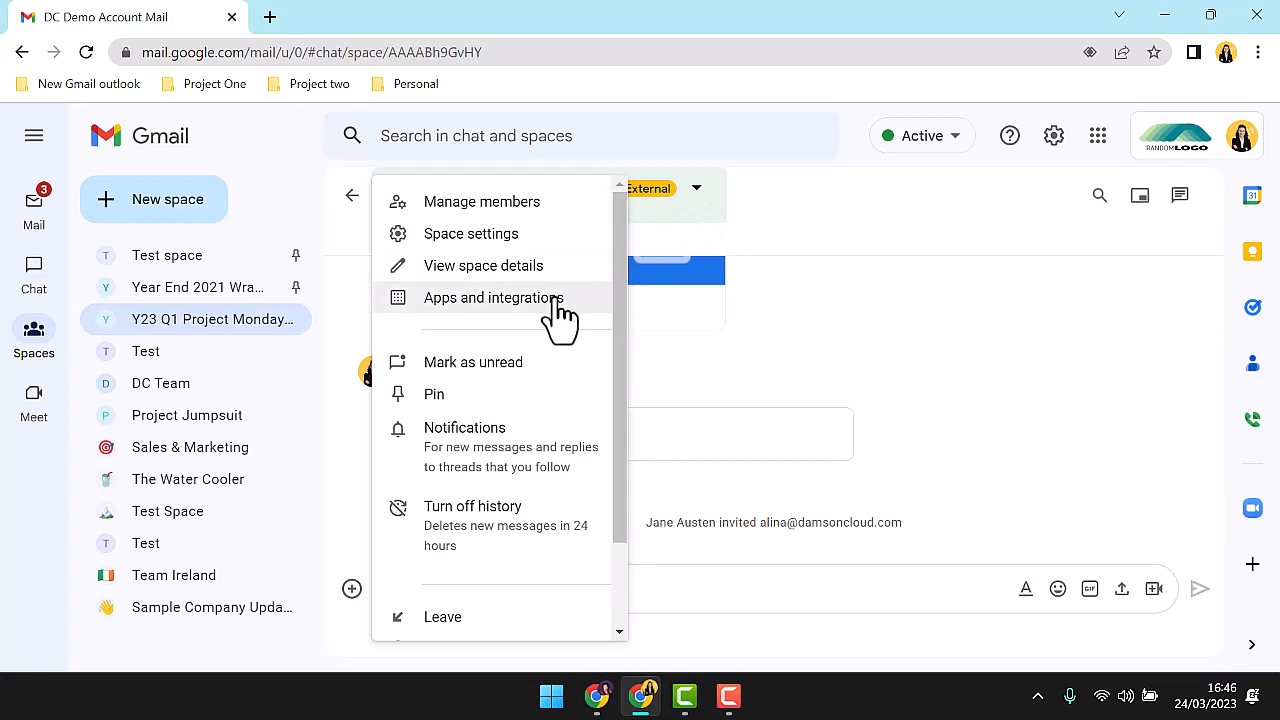
click(492, 296)
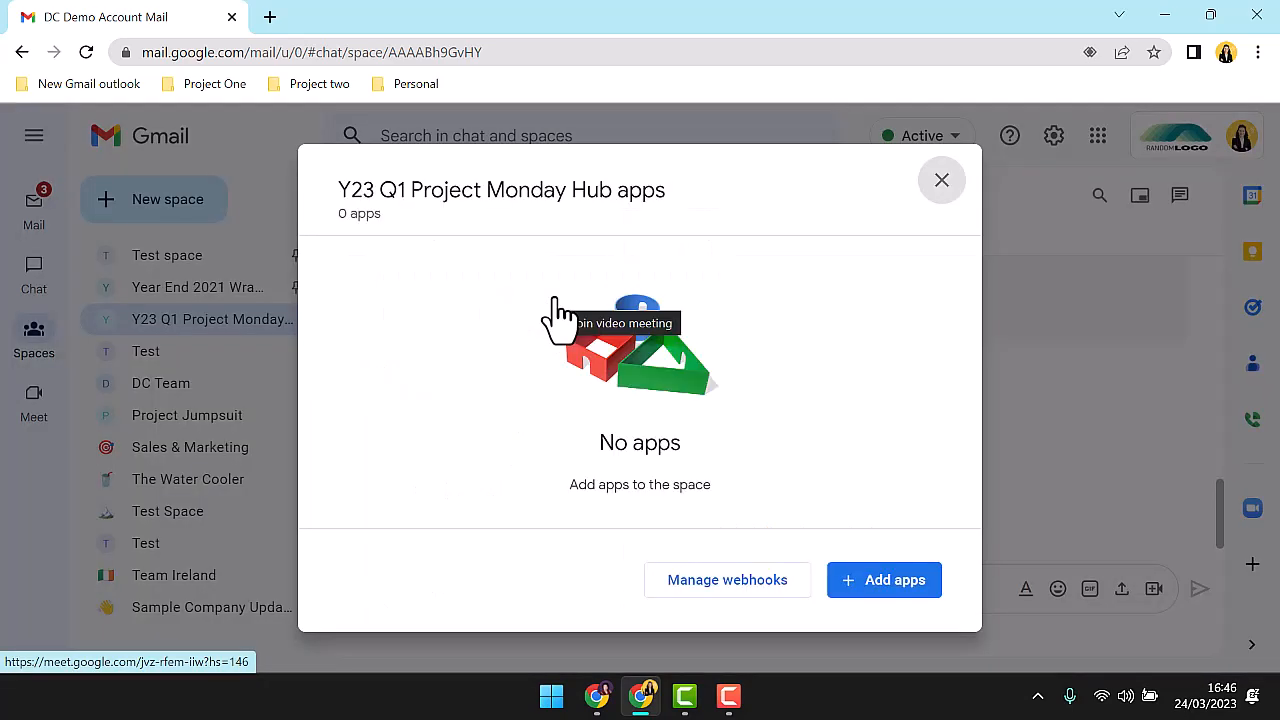
click(940, 180)
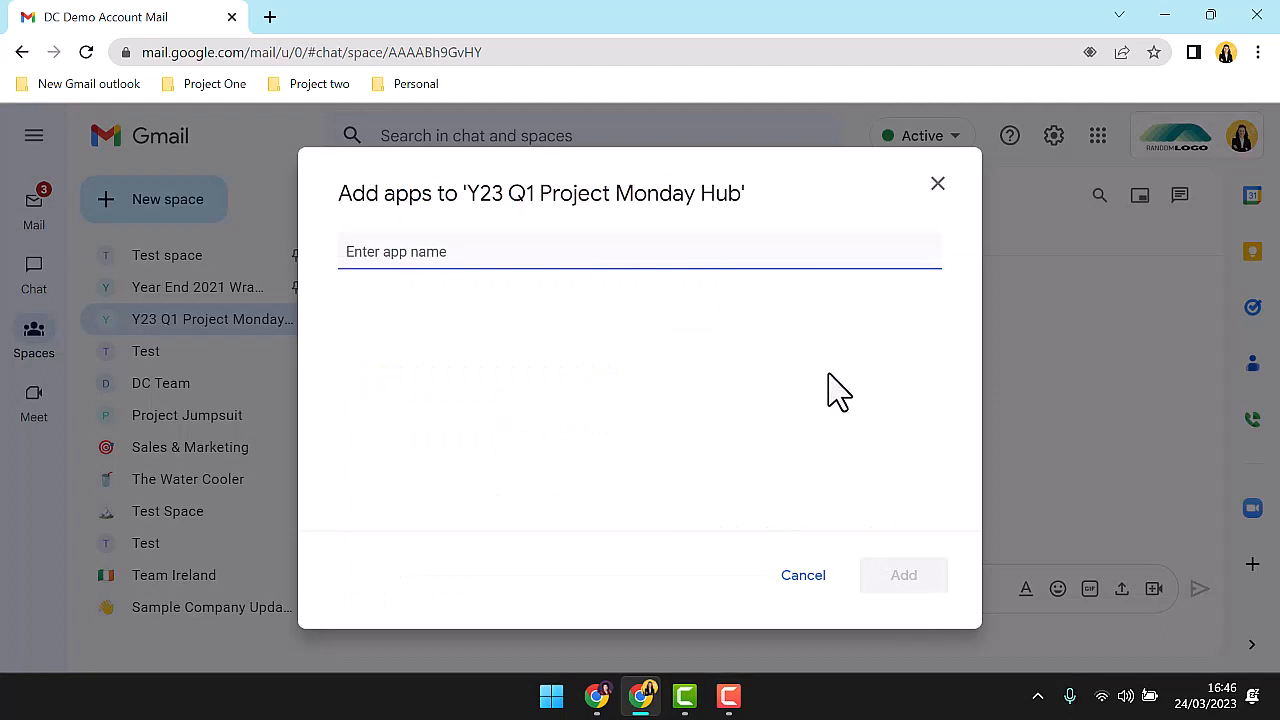
Search the app directory for 'monday', 'trel' and 'pollu' to find Polly.
text(monday)
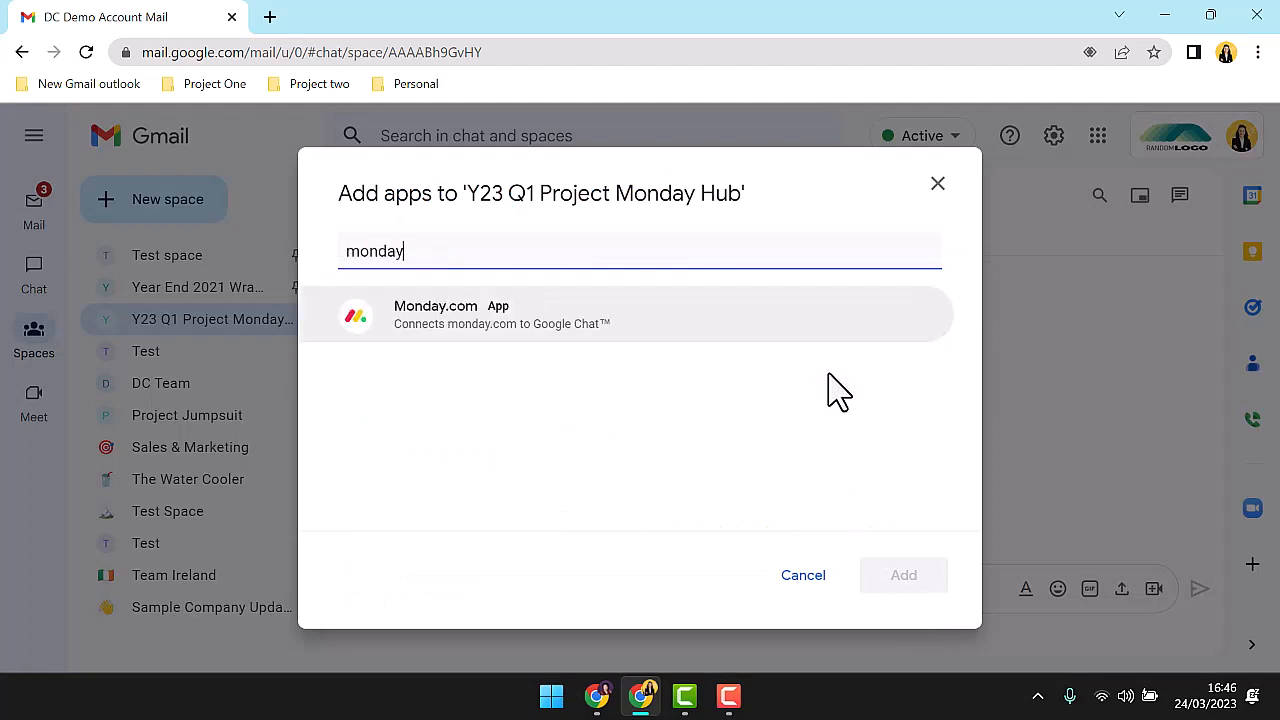
key(Backspace)
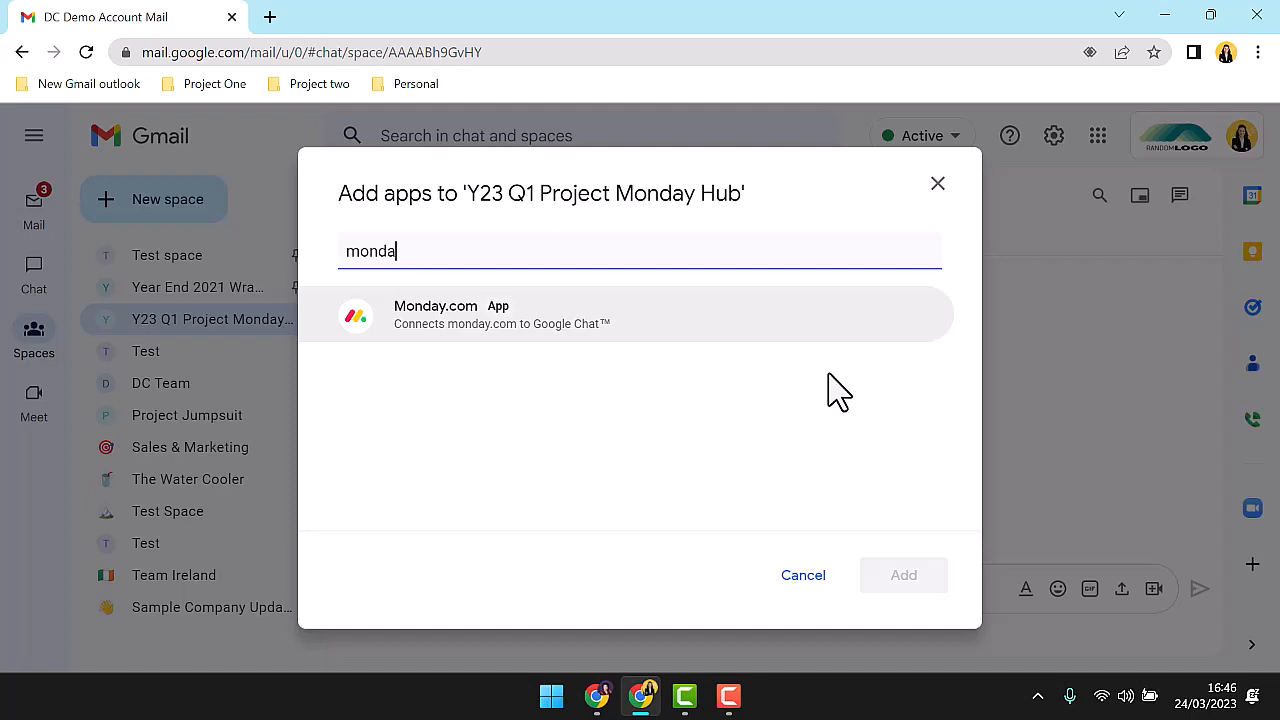
text(trel)
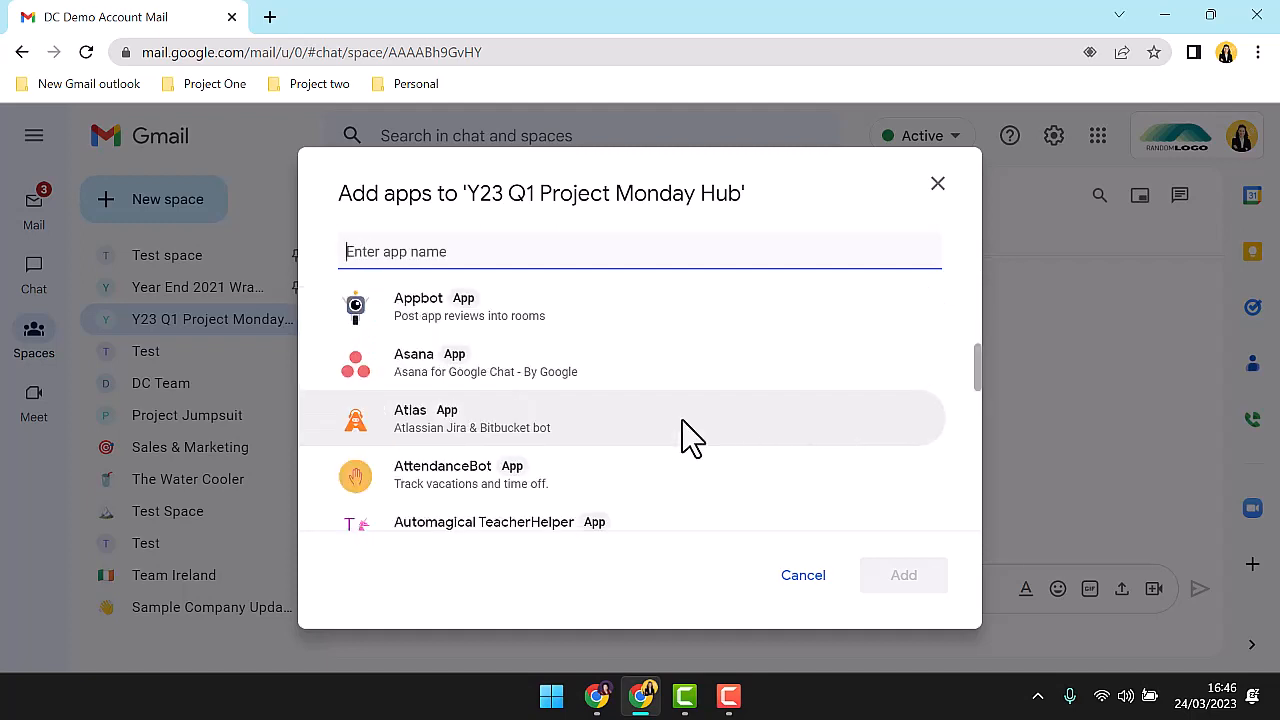
mouse_move(804, 576)
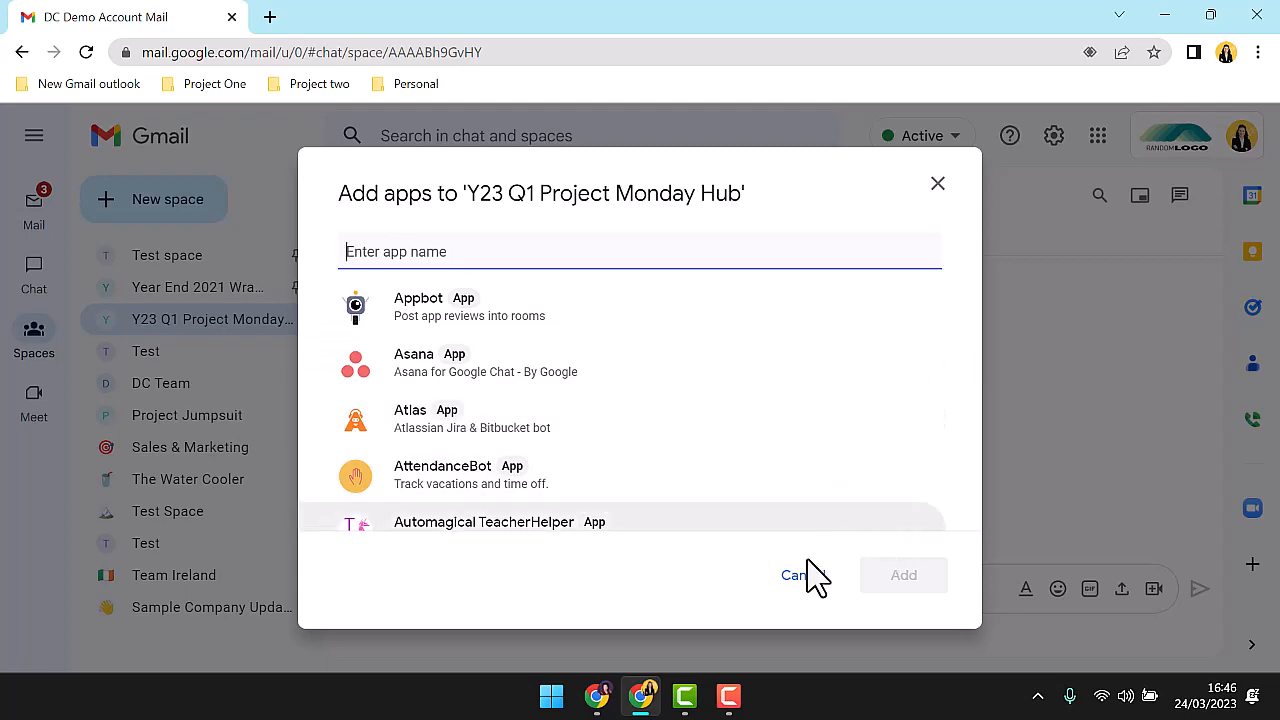
text(pollu)
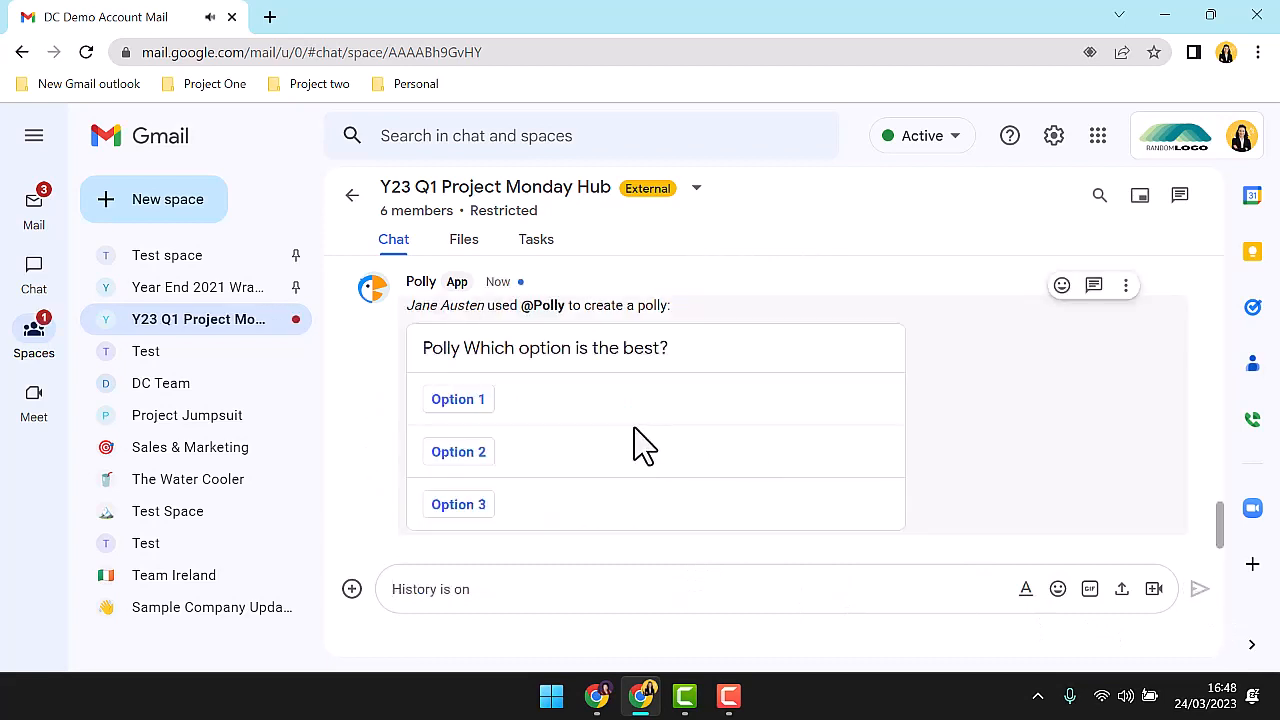
Vote for Option 1 in the Polly poll asking which option is best.
click(458, 400)
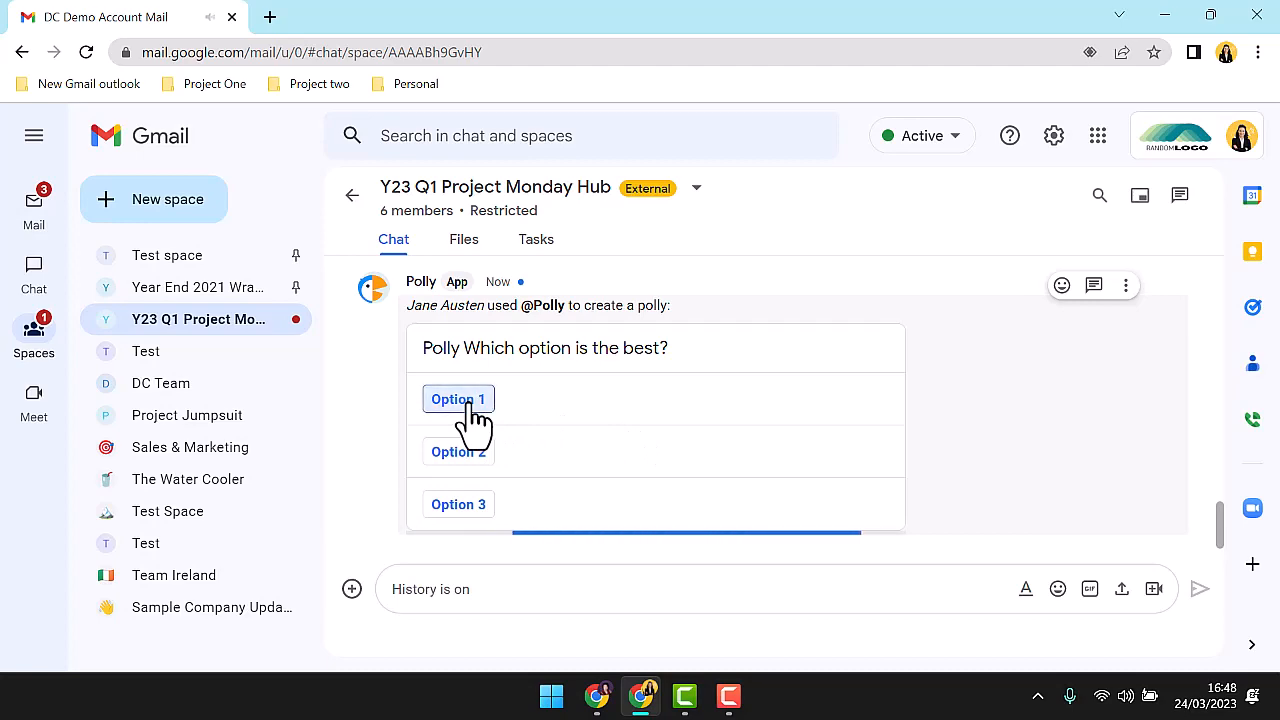
click(458, 400)
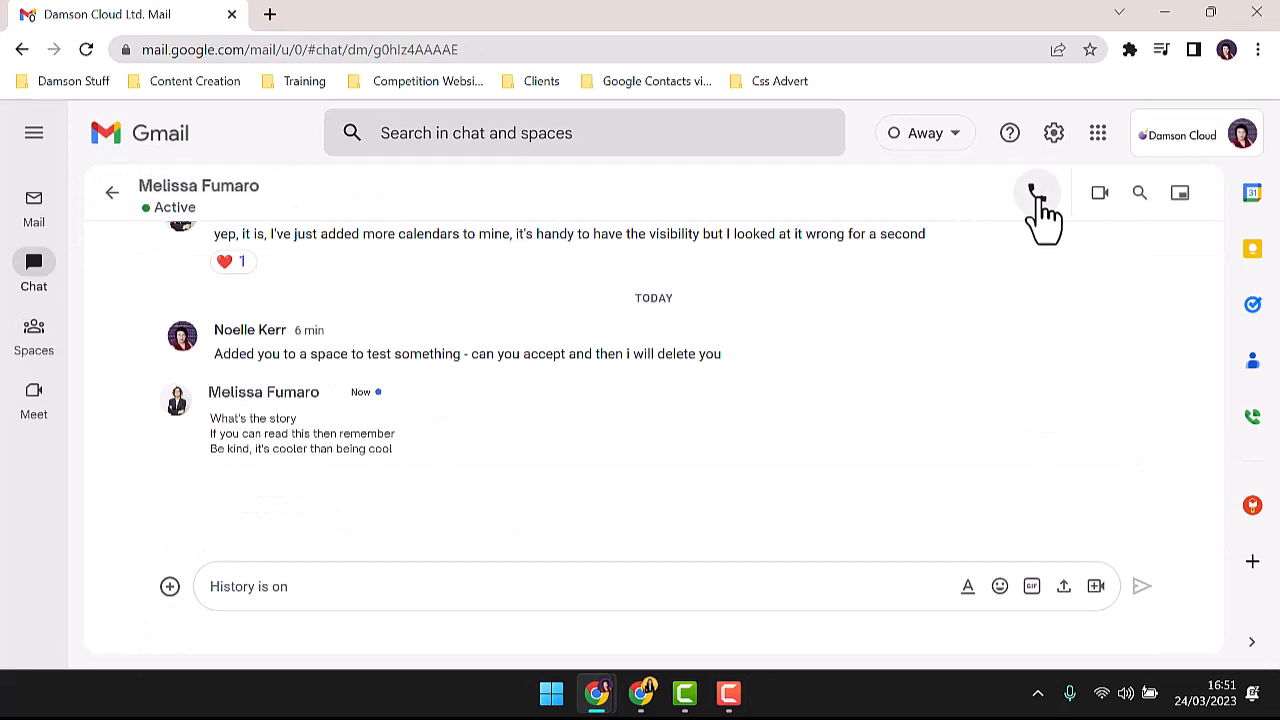
mouse_move(1036, 192)
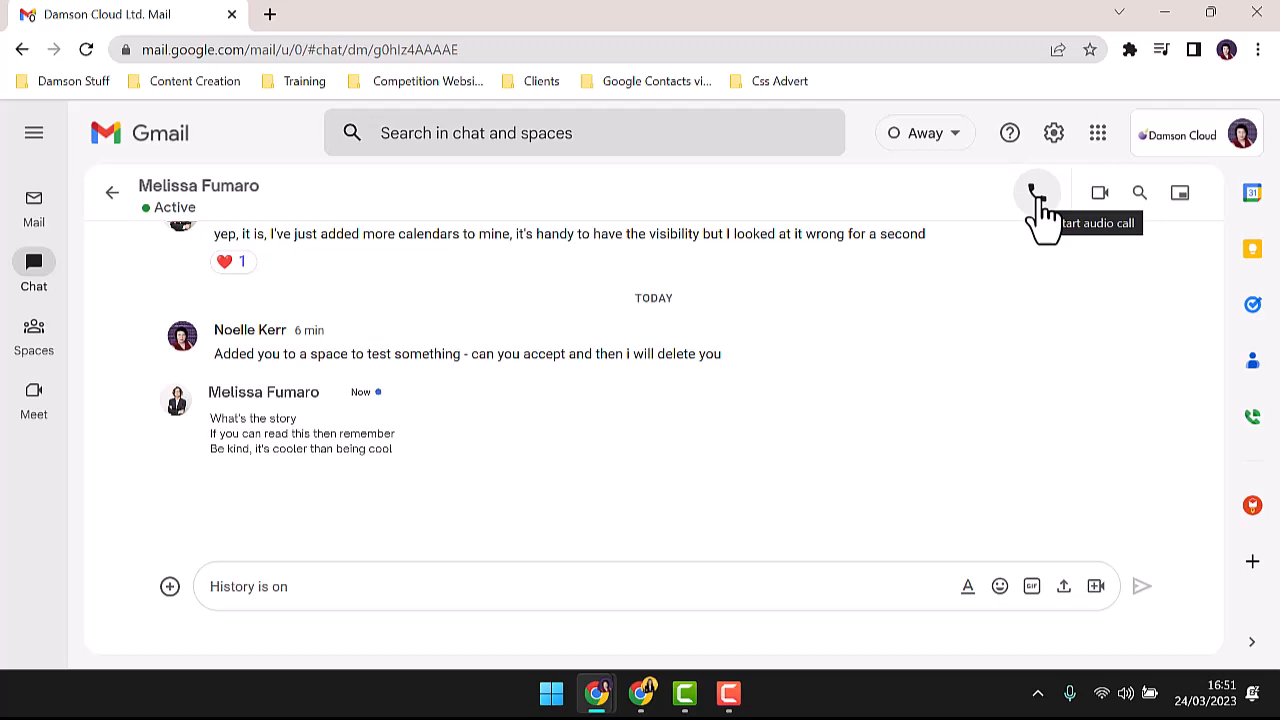
mouse_move(1140, 192)
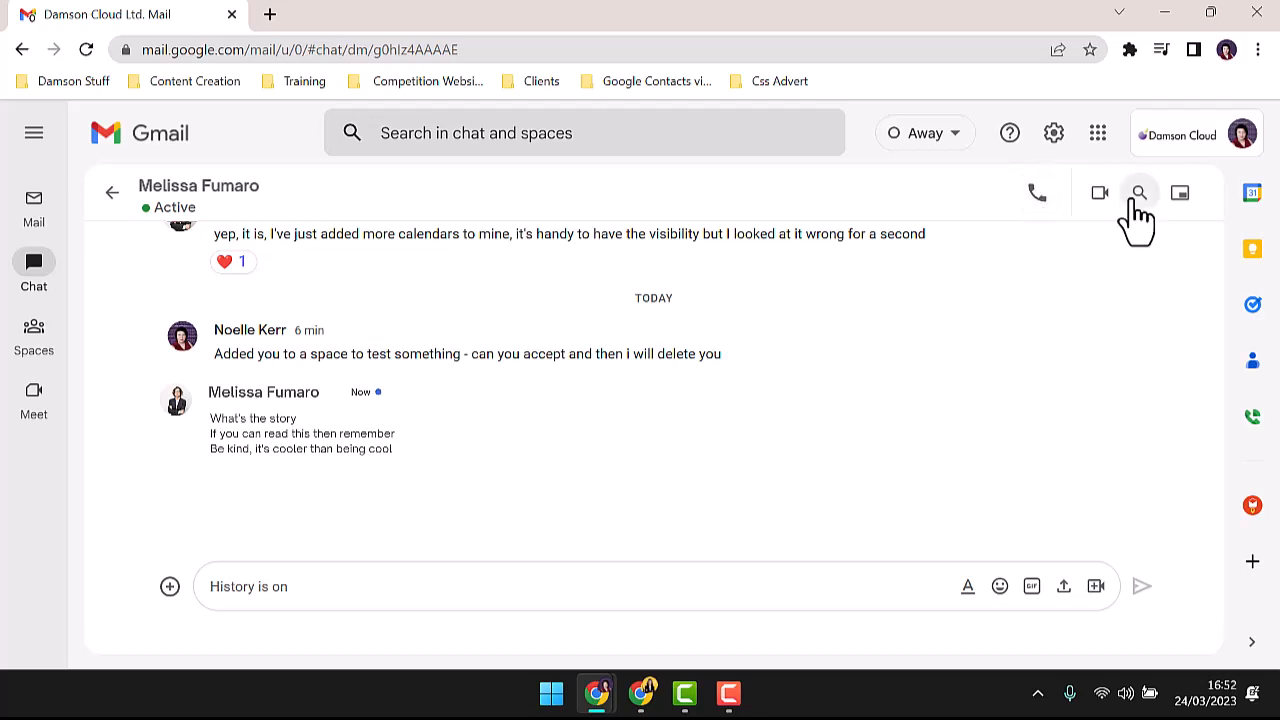
mouse_move(1100, 192)
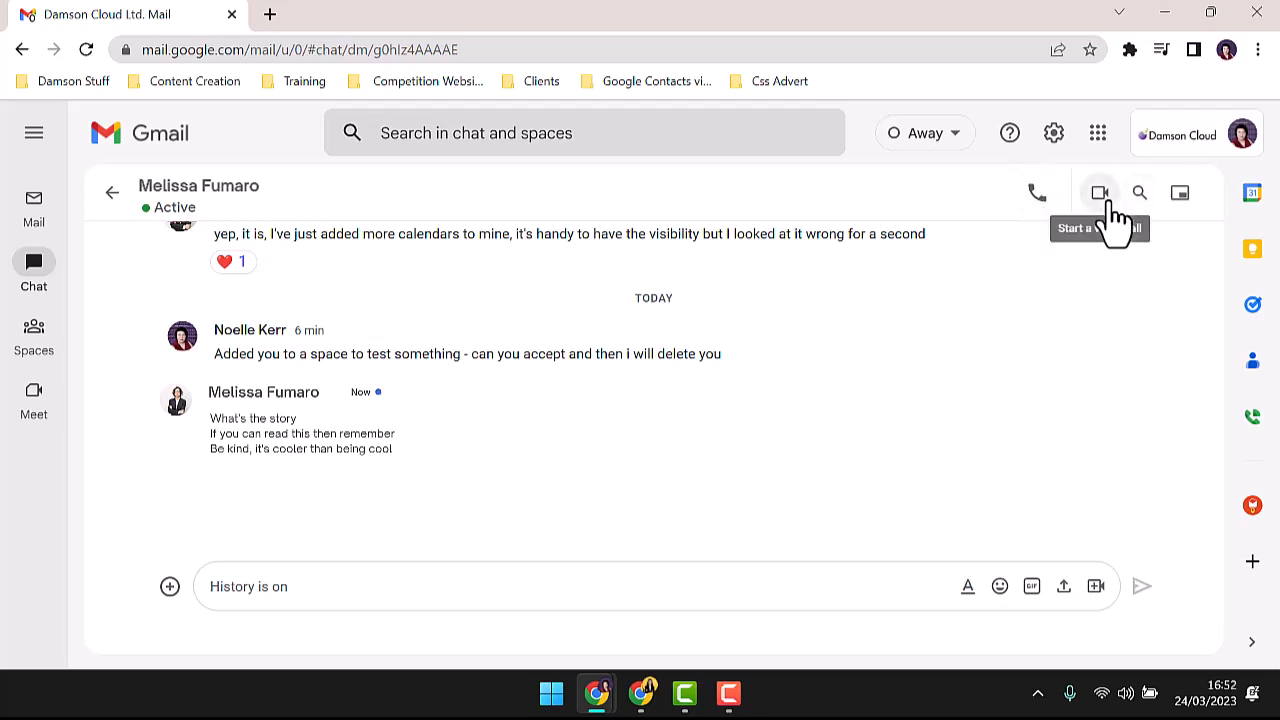